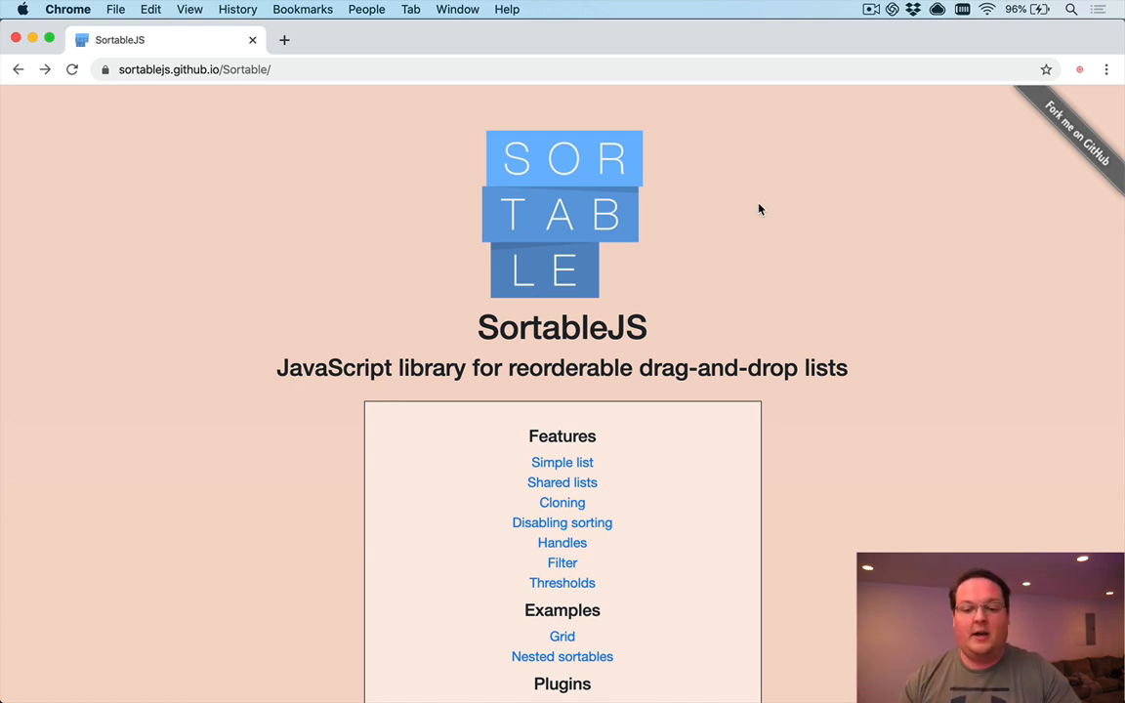
mouse_move(851, 328)
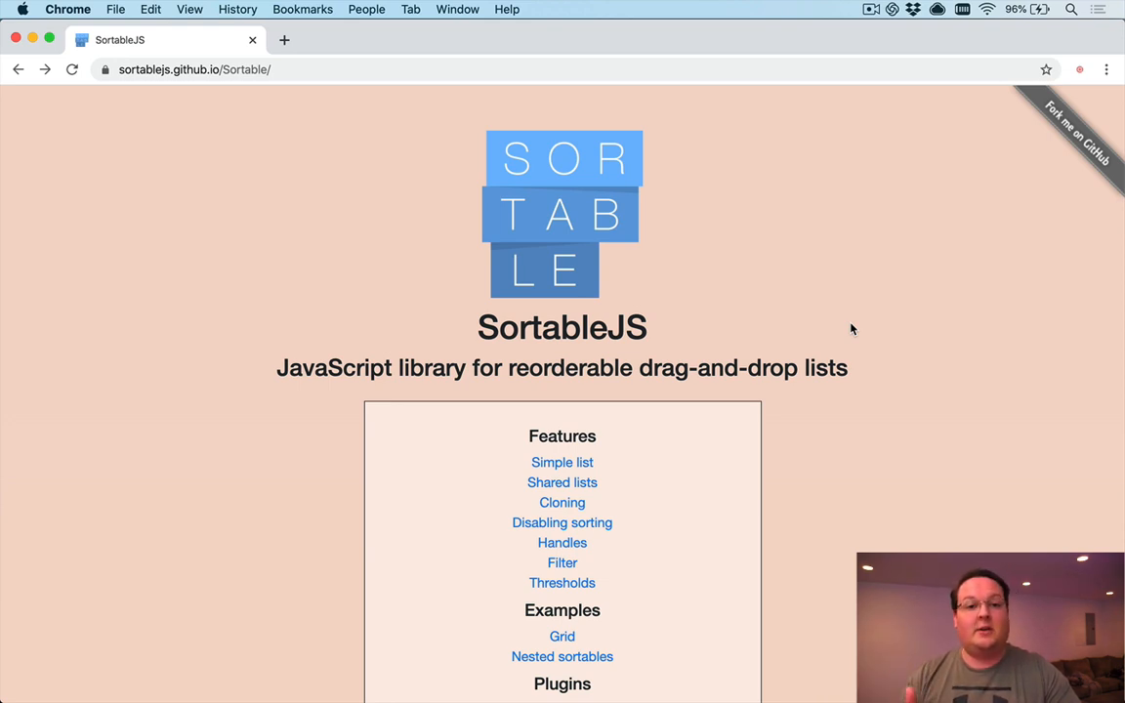
mouse_move(723, 312)
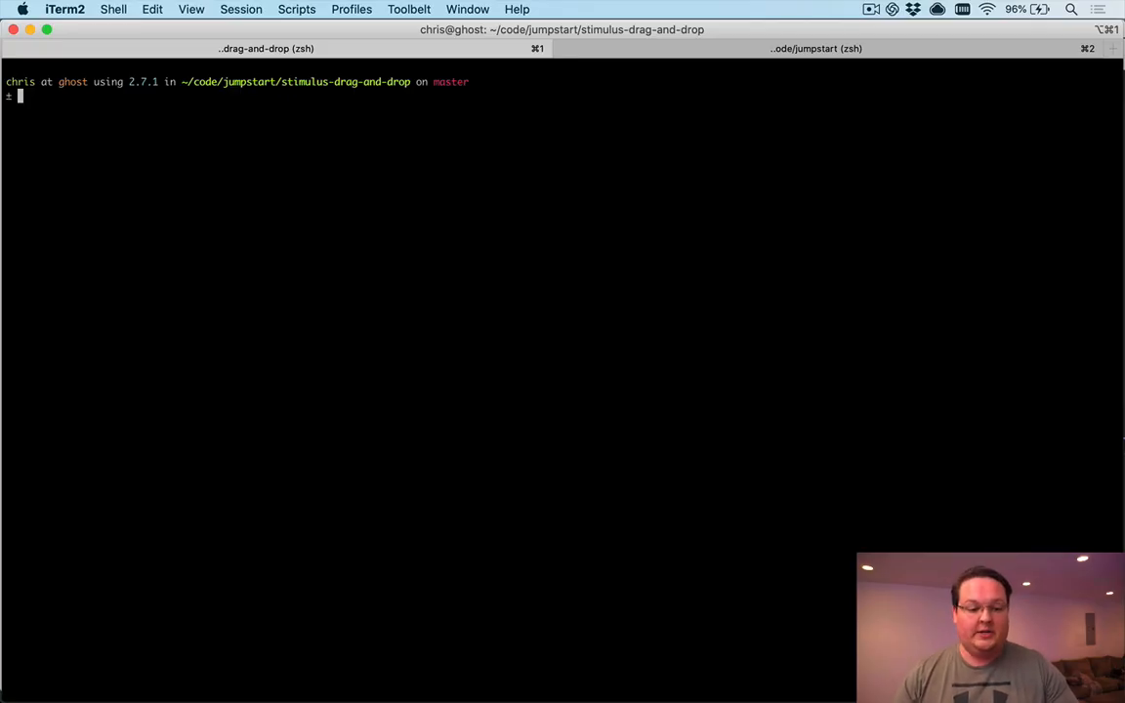
Generate a Todo scaffold with description and position:integer fields
text(rails g)
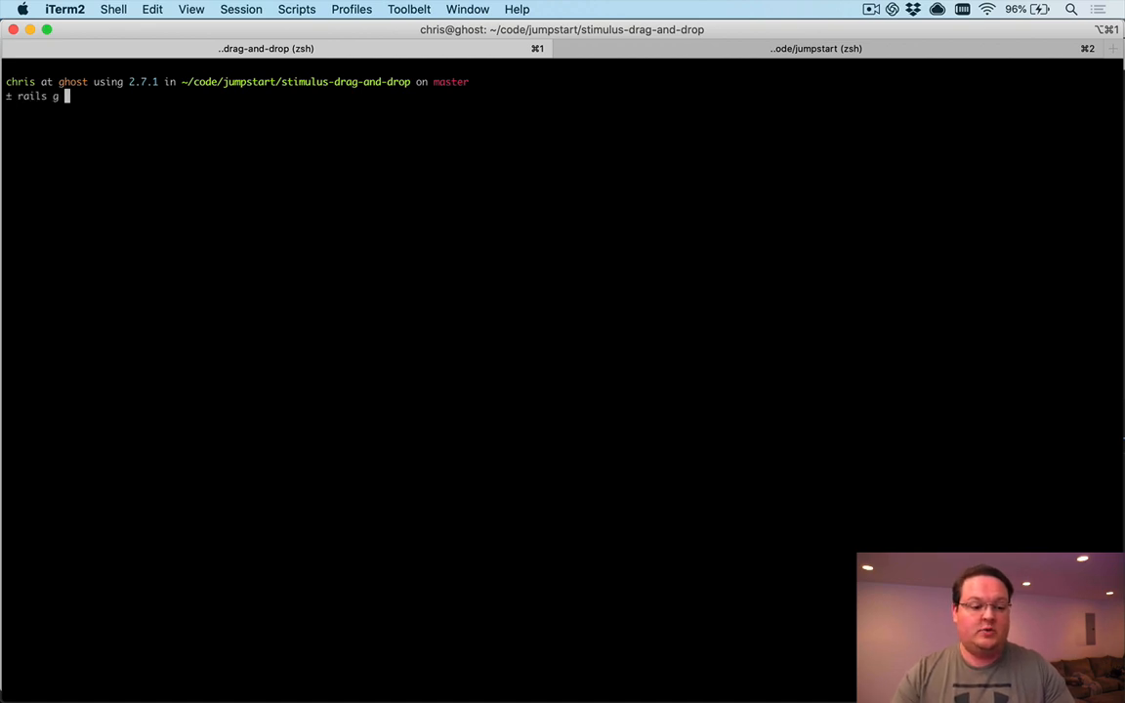
text(scaffold To)
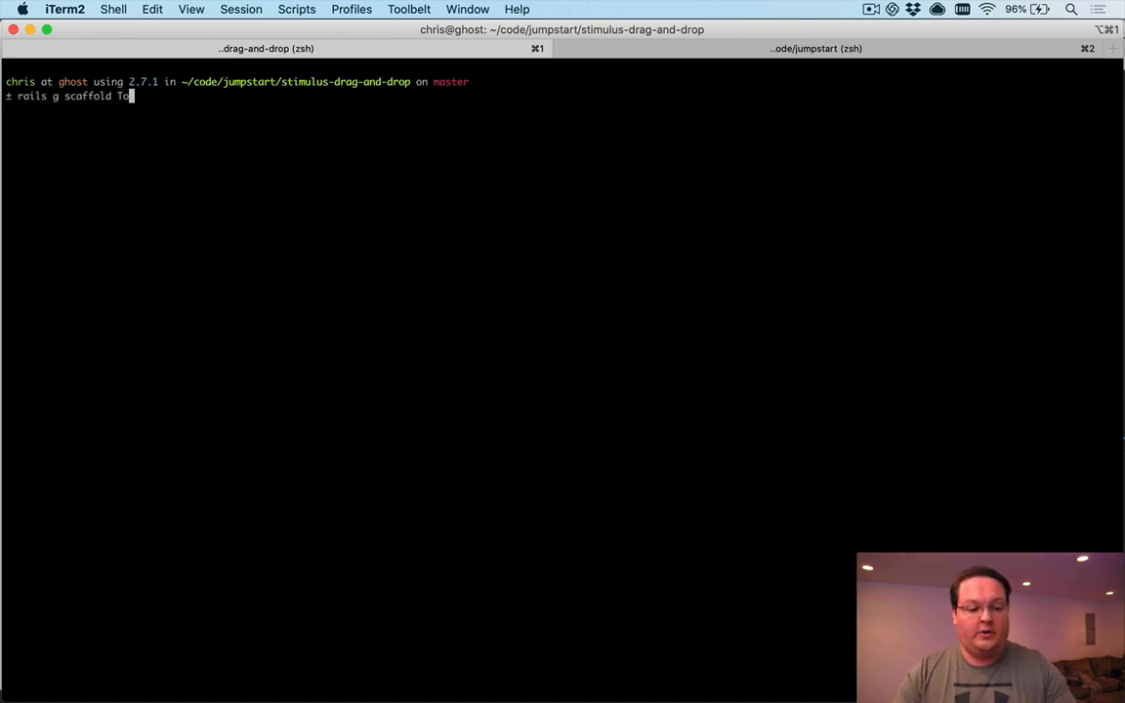
text(do)
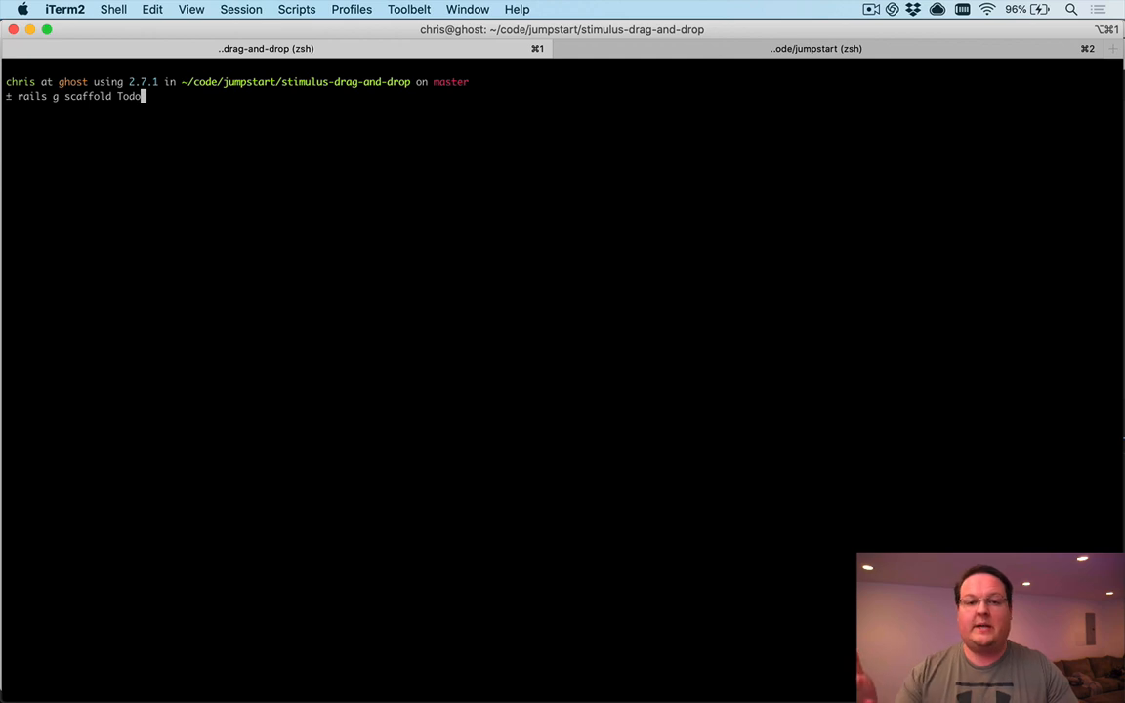
text(desc)
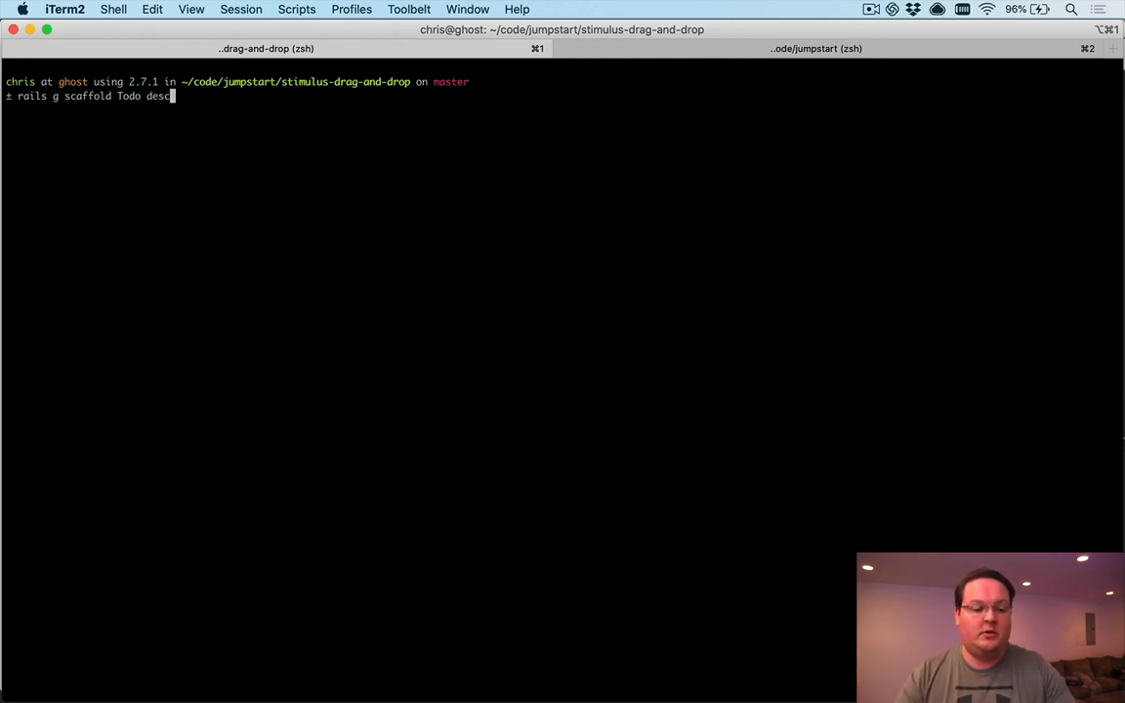
text(ription)
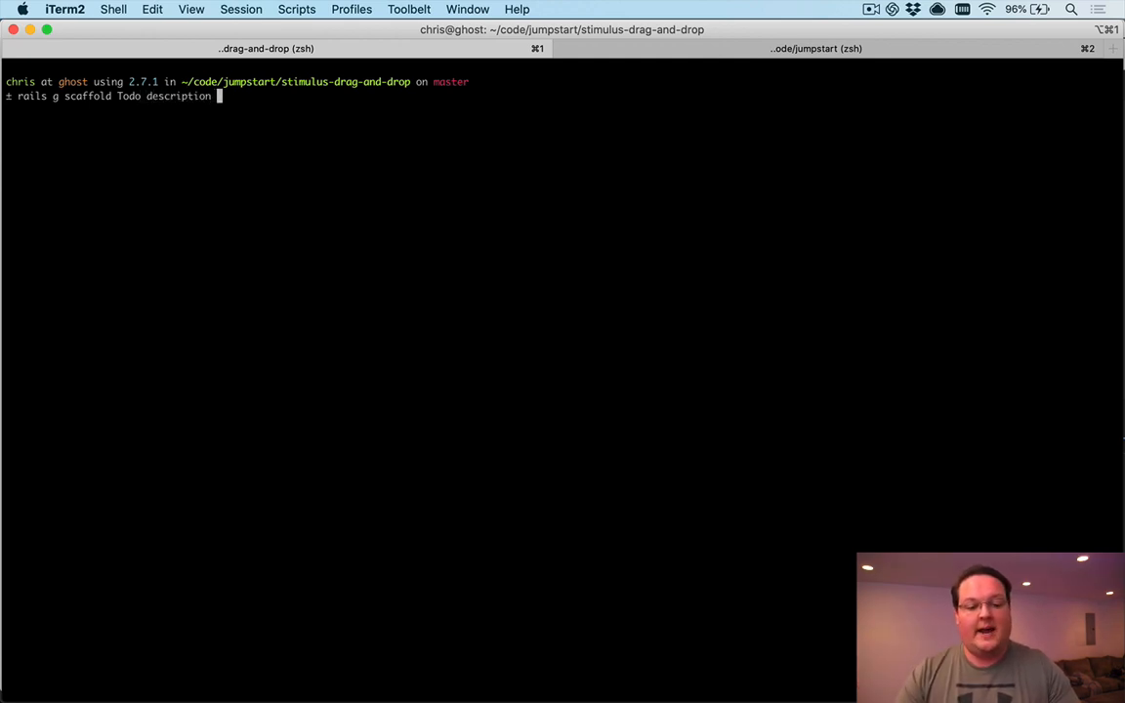
text(position:integer)
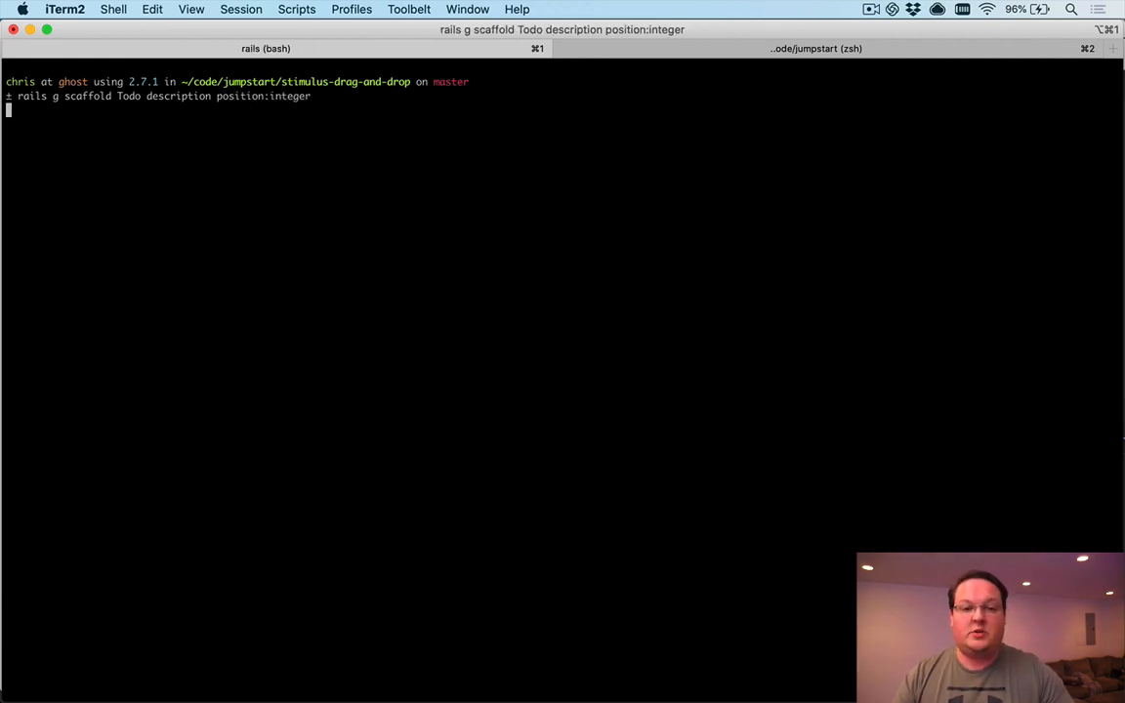
key(enter)
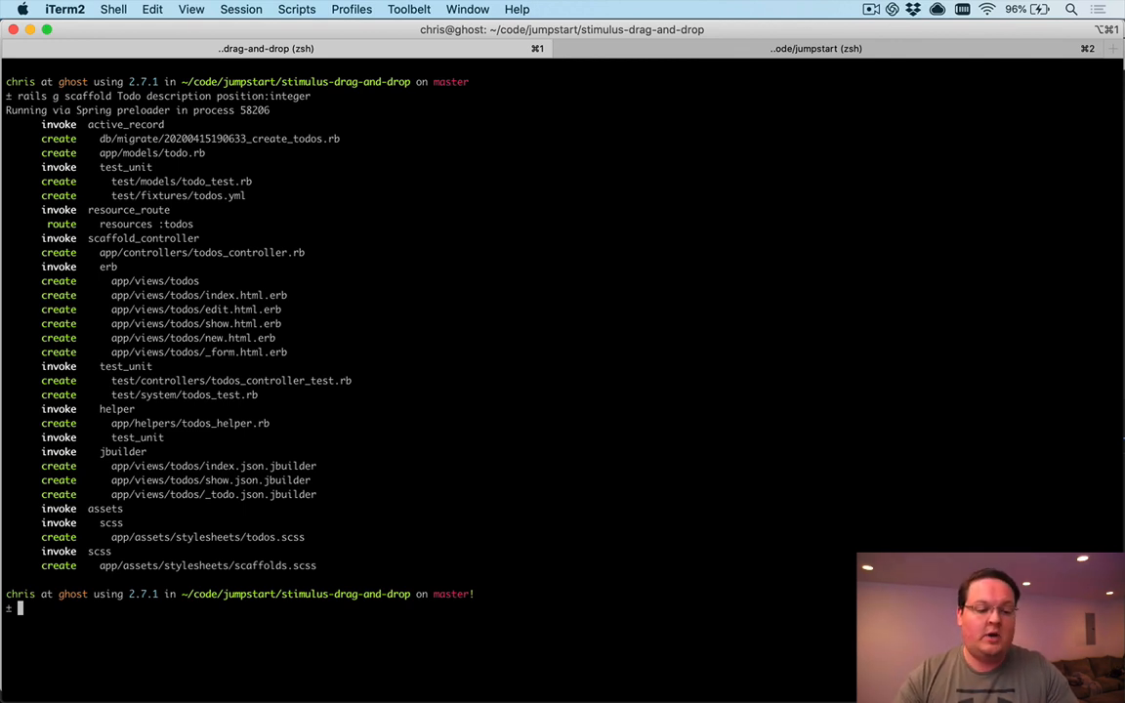
Add the acts_as_list gem to the project with bundle add
text(bundle)
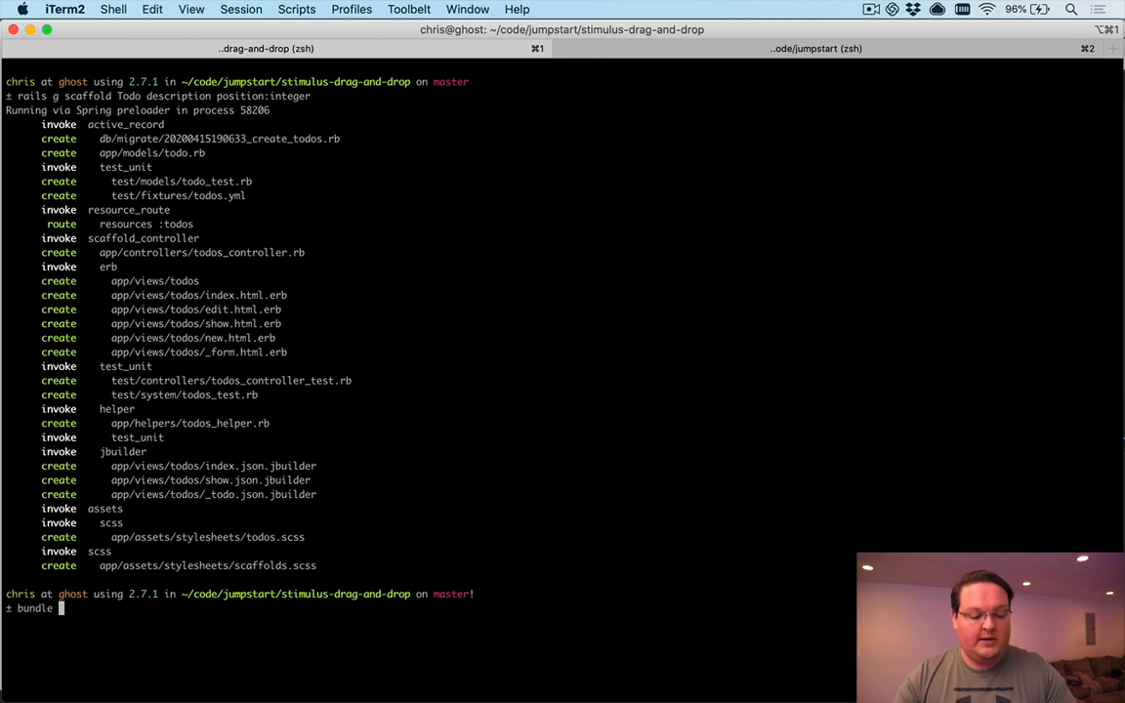
text(add actt)
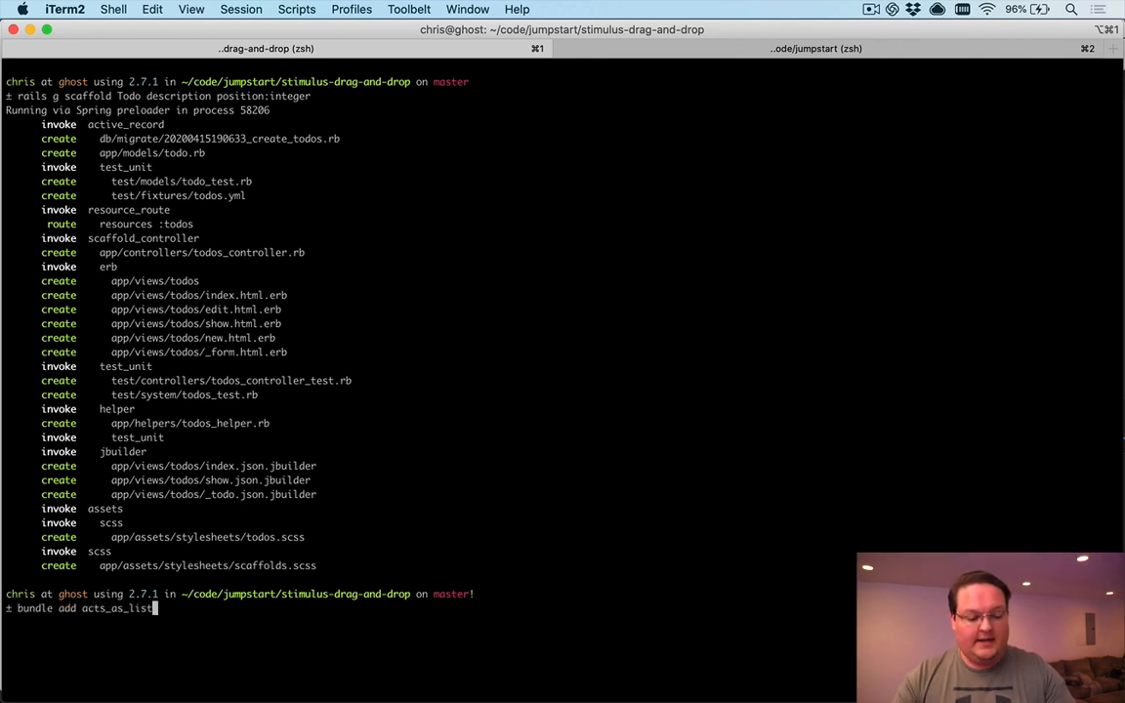
key(enter)
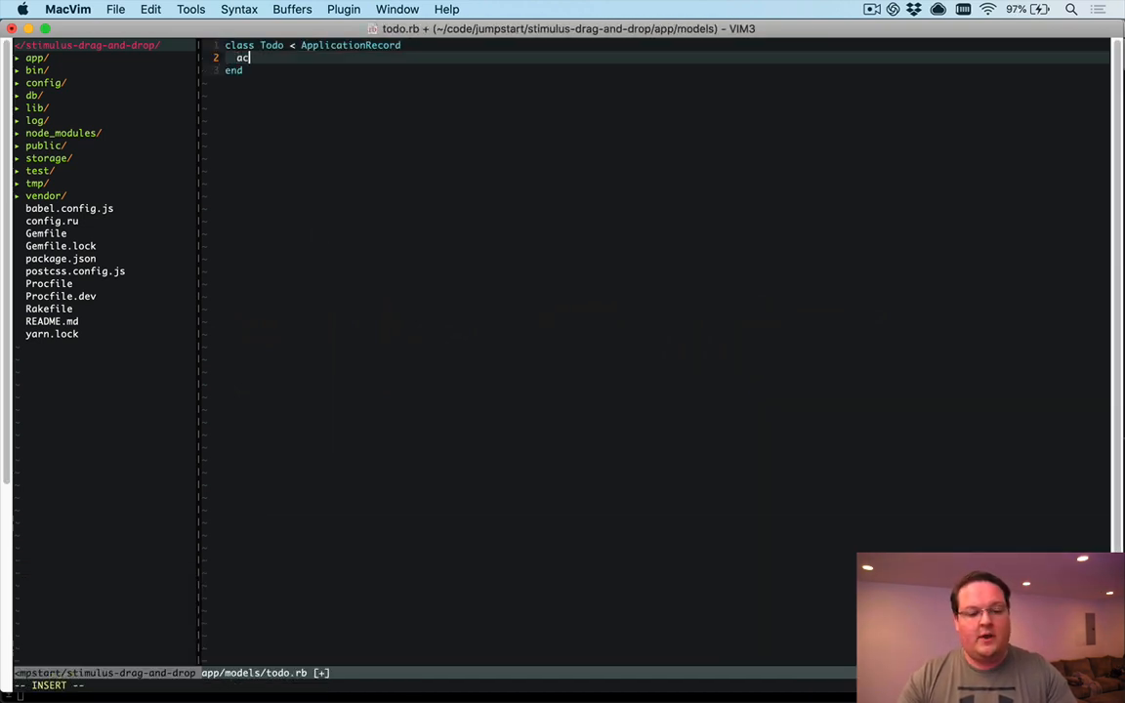
Add acts_as_list to the Todo model and strip the table markup from the todos index view
text(ts_as_list)
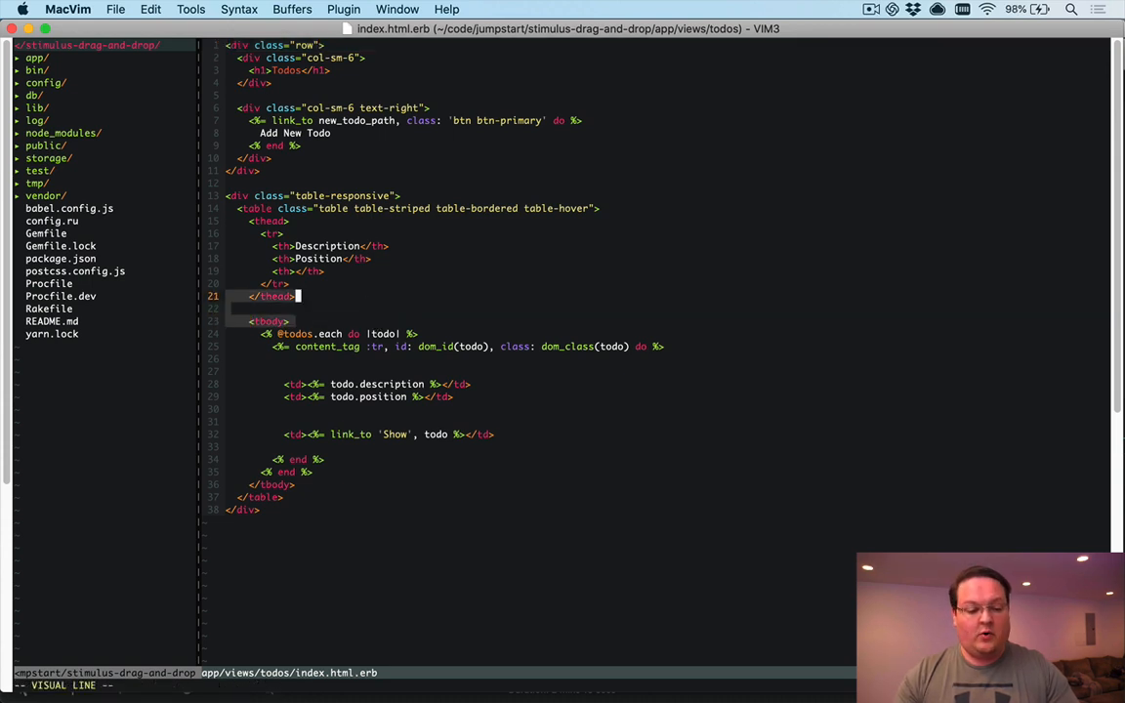
key(d)
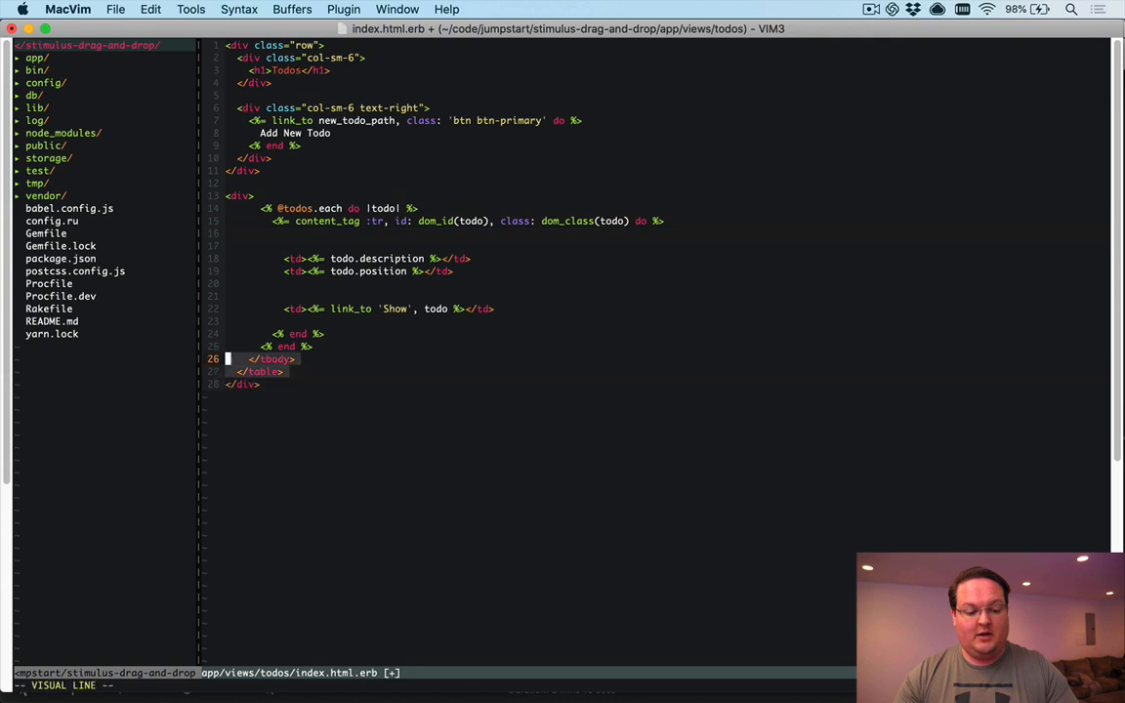
key(d)
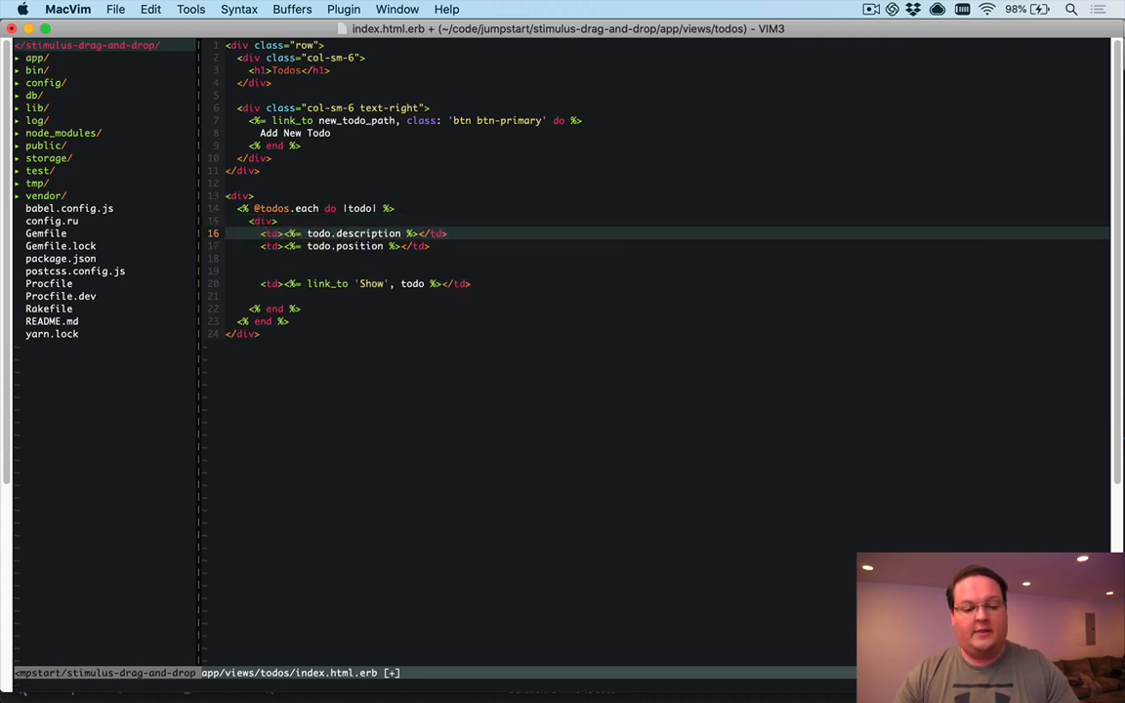
key(dd)
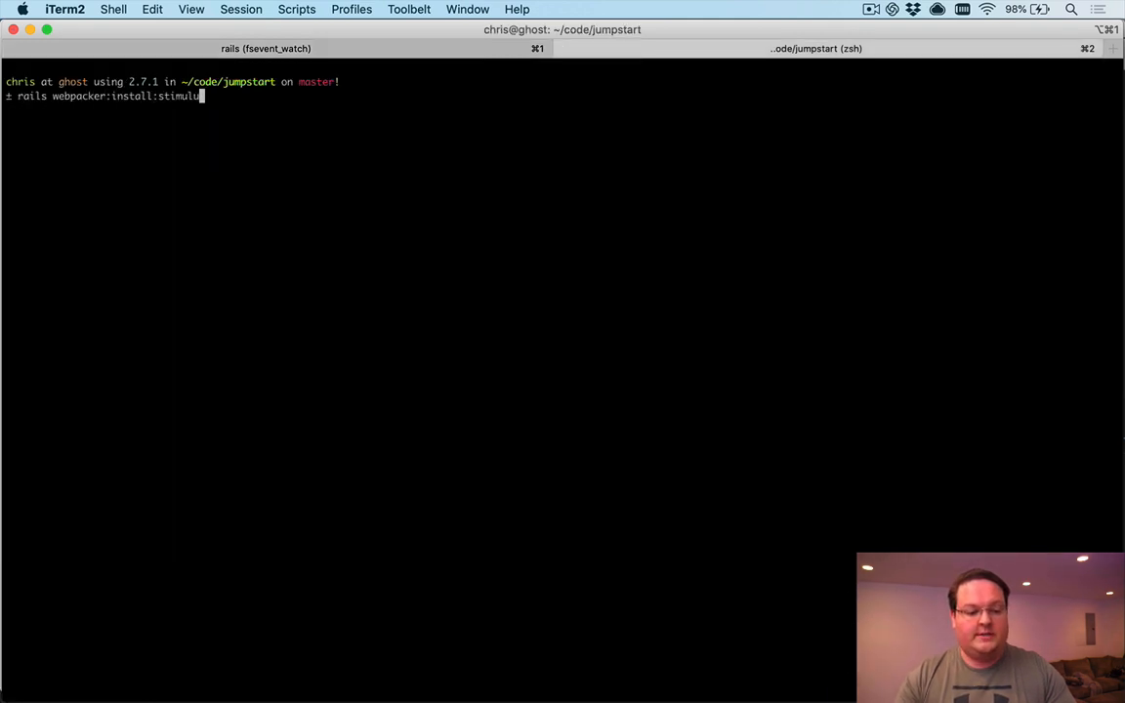
Run rails webpacker:install:stimulus inside the stimulus-drag-and-drop project folder
key(enter)
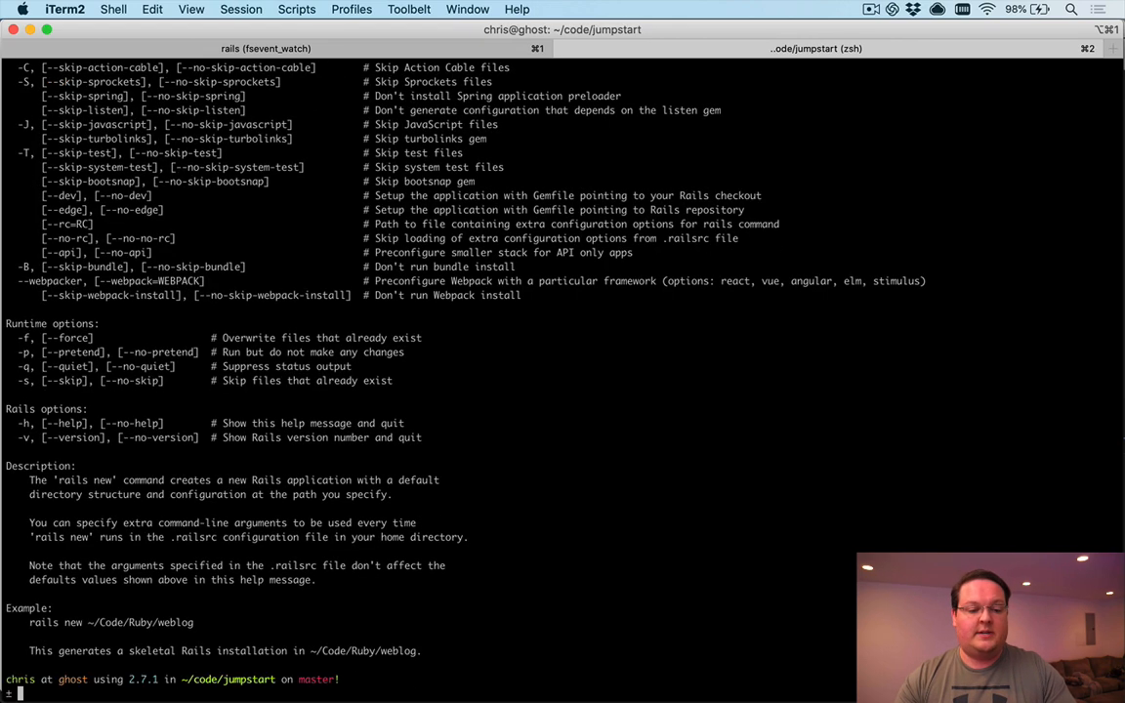
text(cd s)
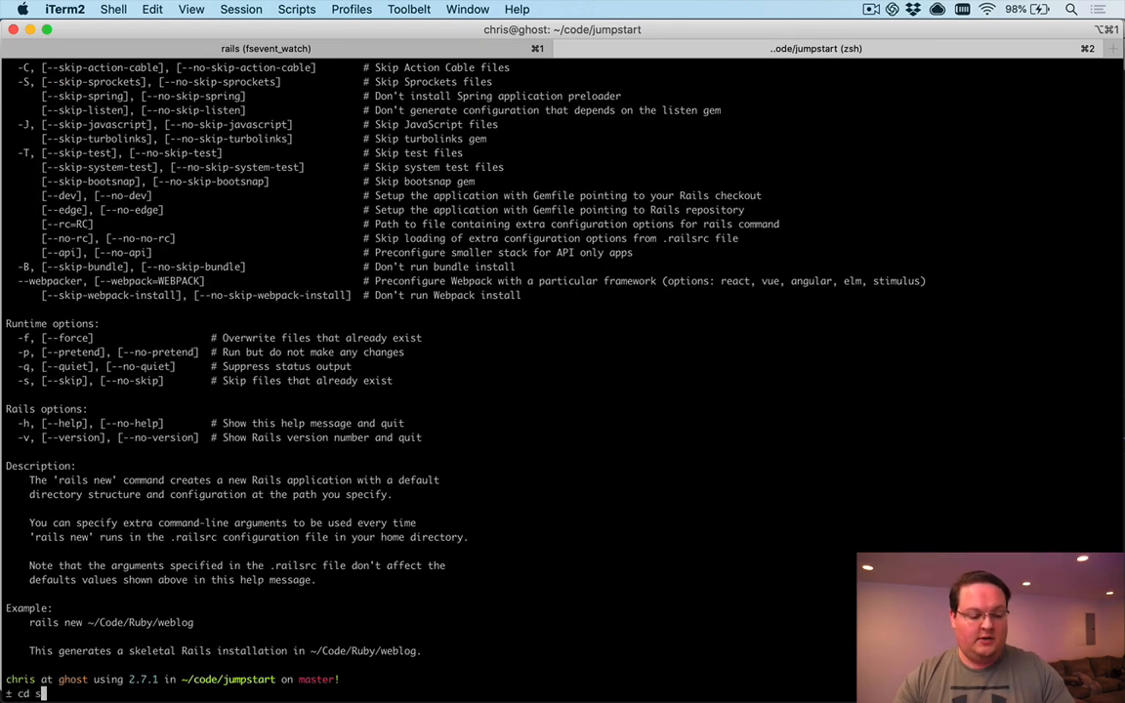
key(enter)
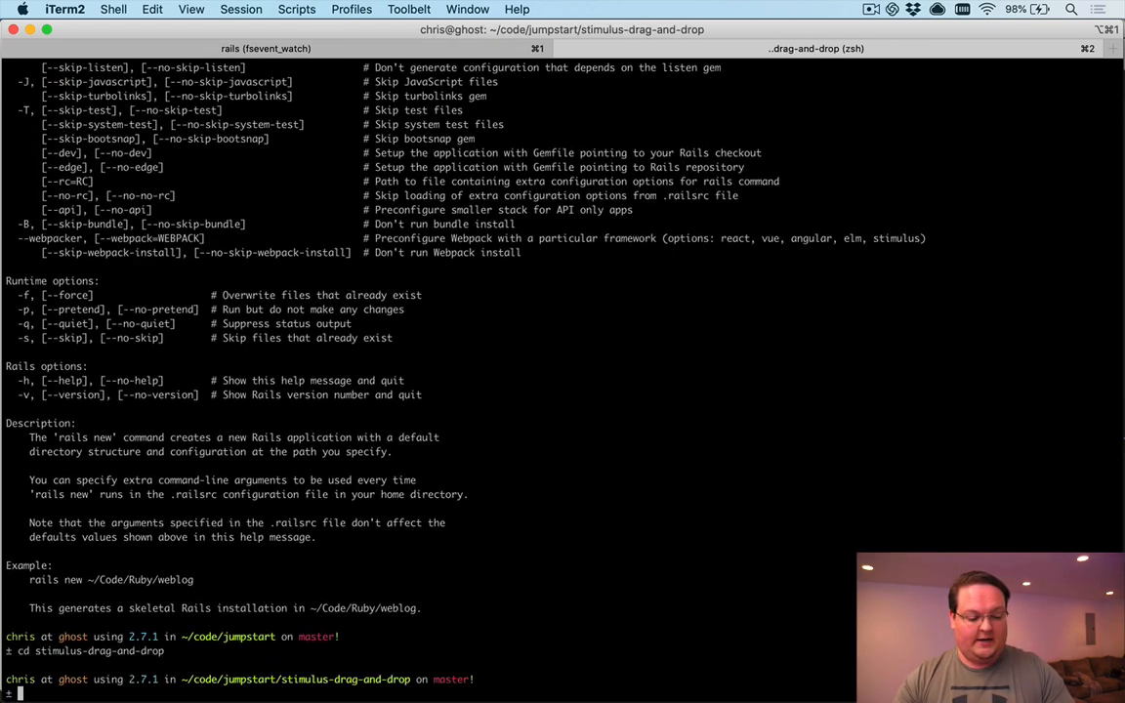
text(rails webpacker:install:stimulus)
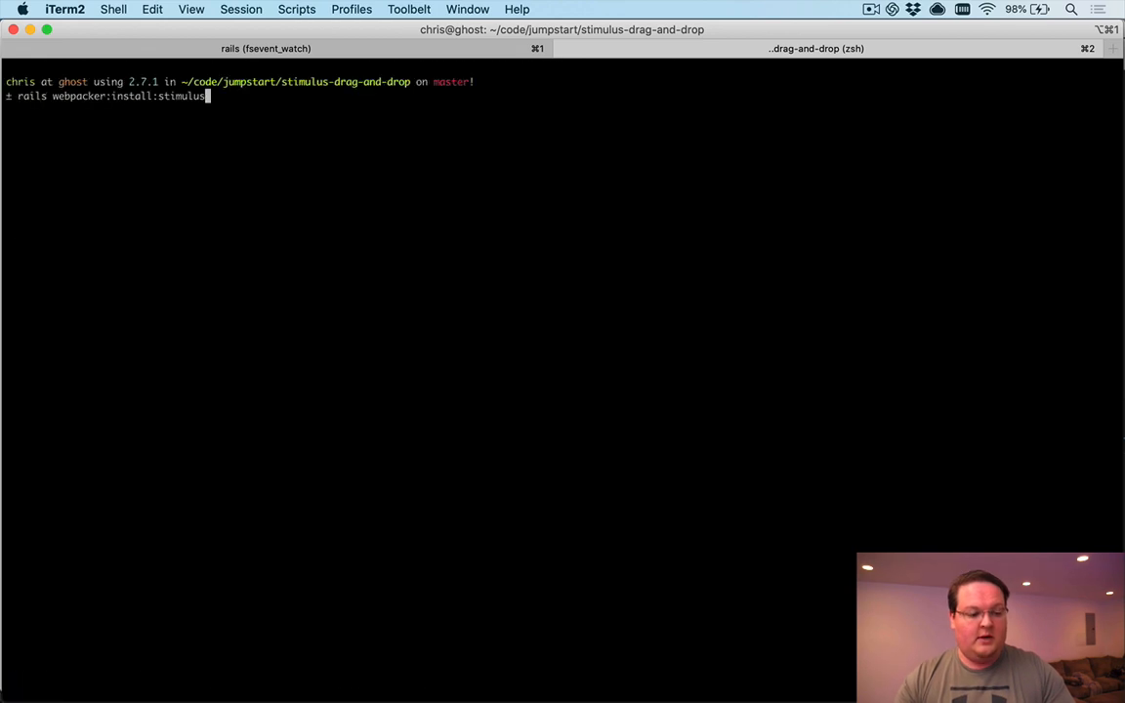
key(enter)
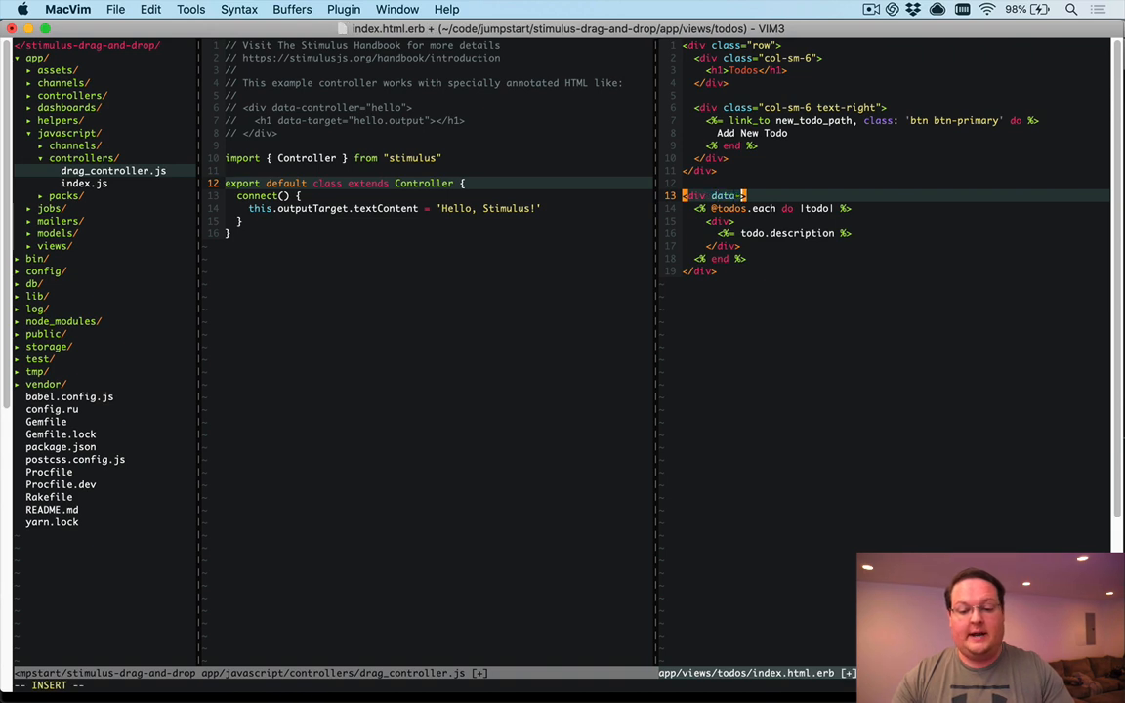
Start a data-controller="drag" attribute on the div wrapping the todos loop
text(controller="dr)
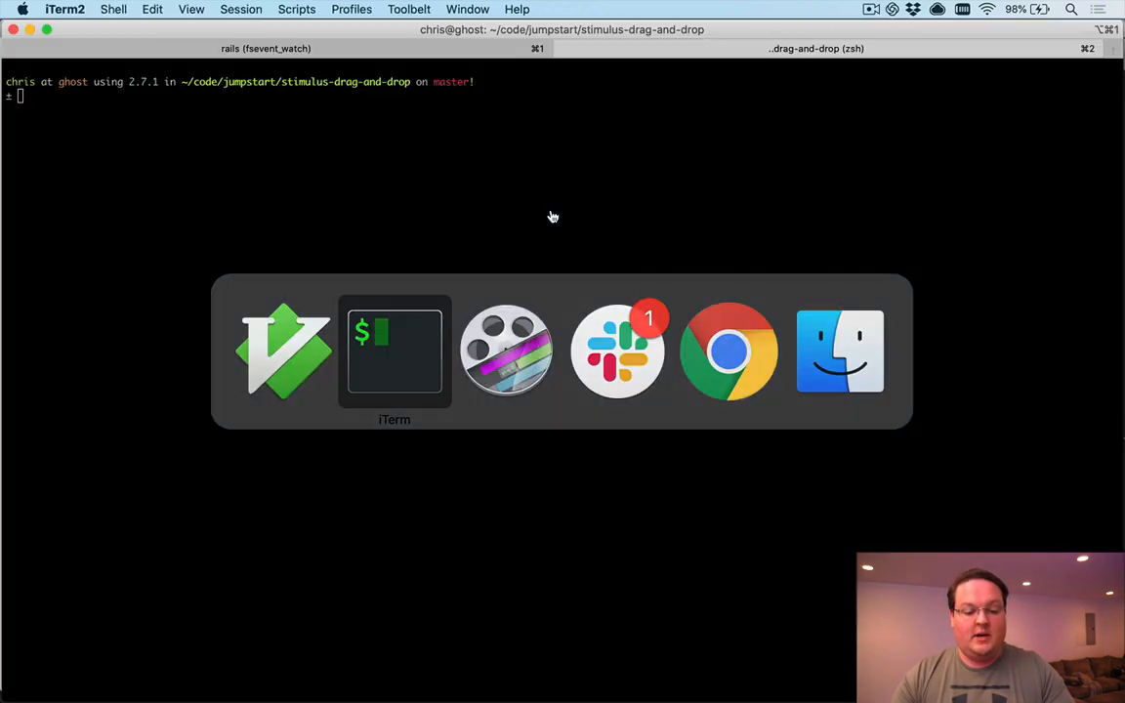
Start the yarn add sortablejs command in the terminal
text(yarn)
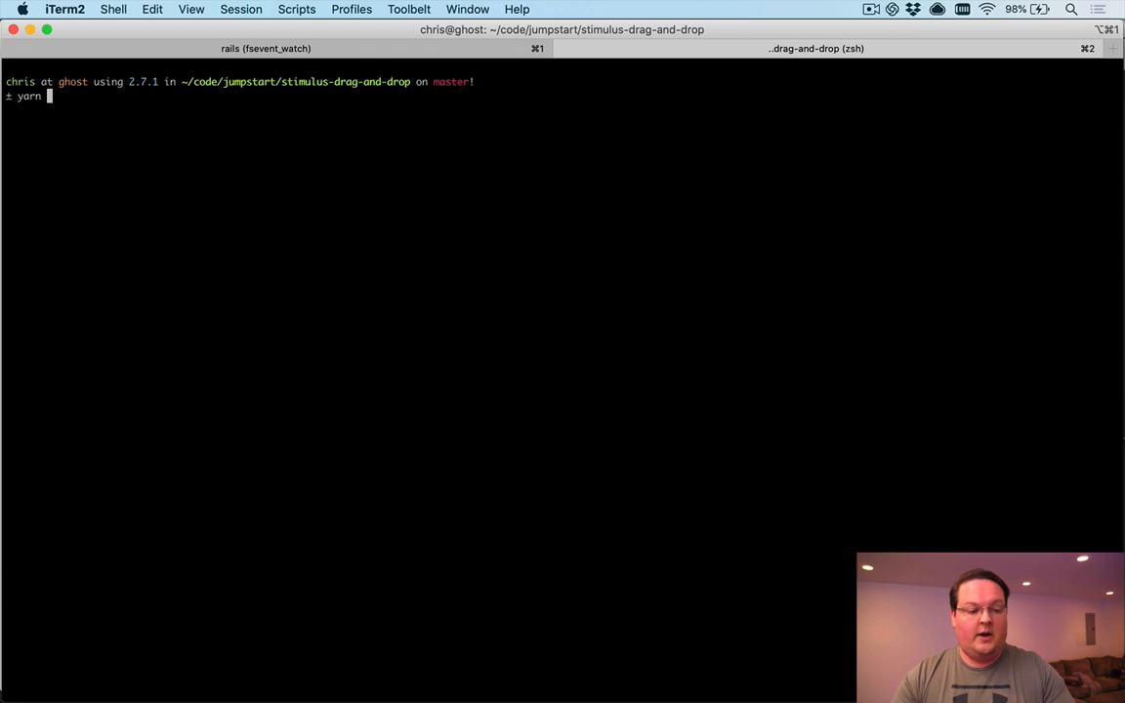
text(add sto)
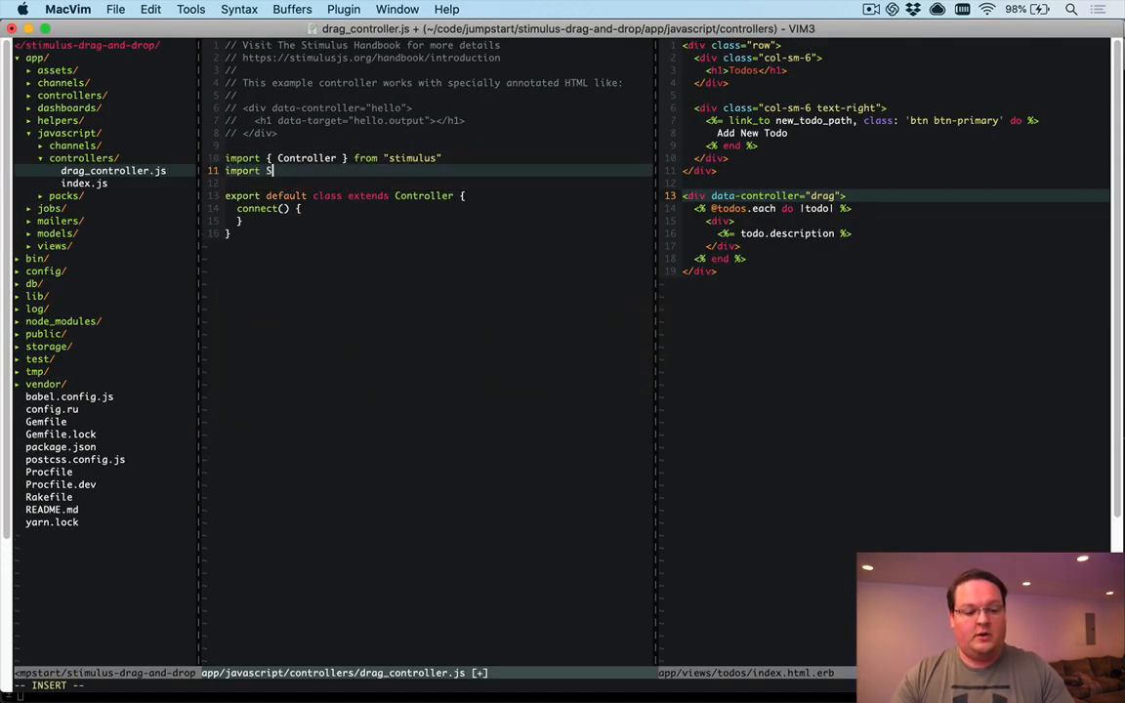
Import Sortable from sortablejs and assign this.sortable = Sortable.create in the drag controller
text(ortable from)
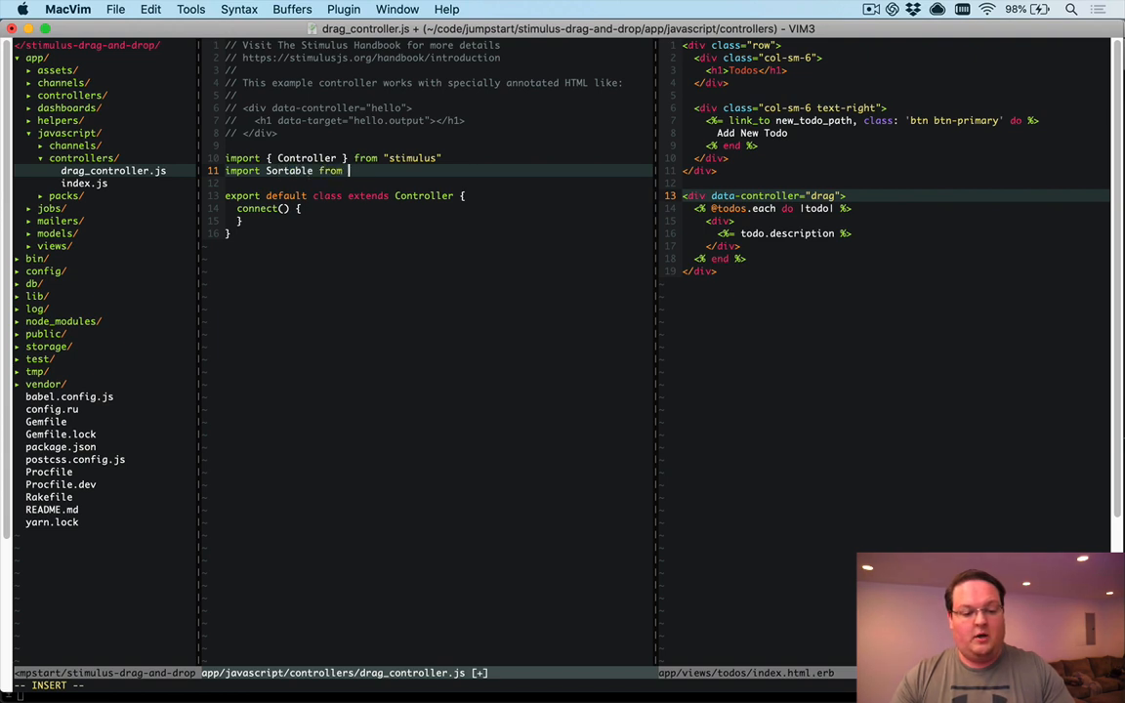
text("sortablejs")
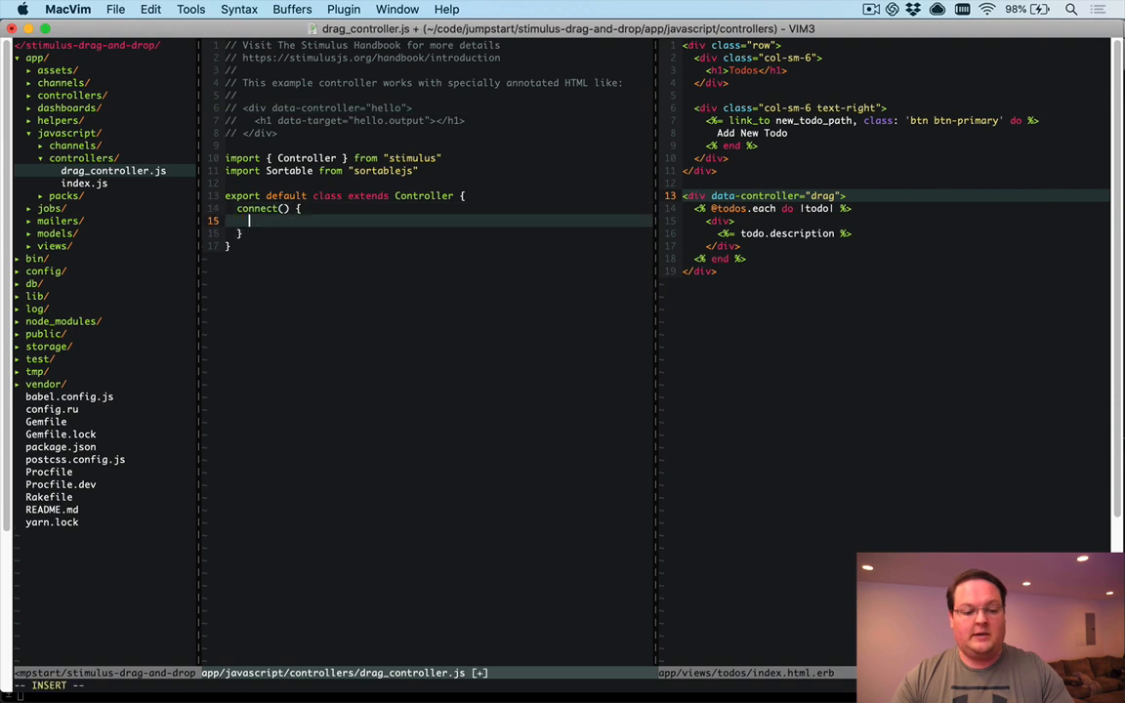
text(this)
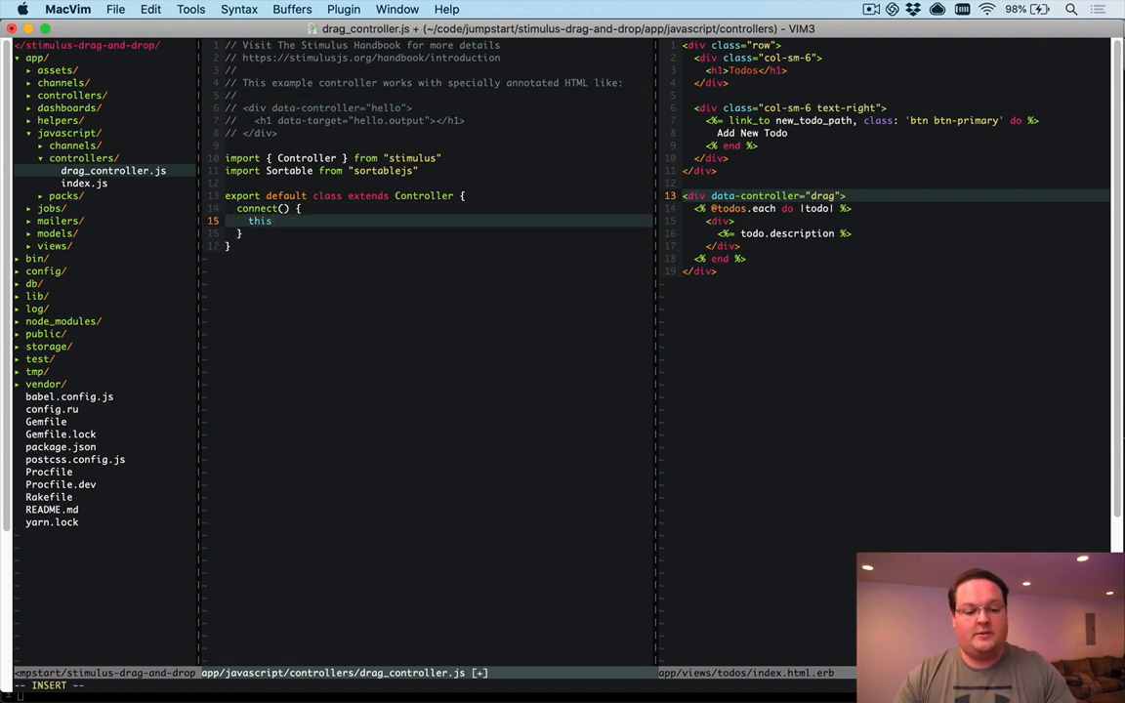
text(.sortable =)
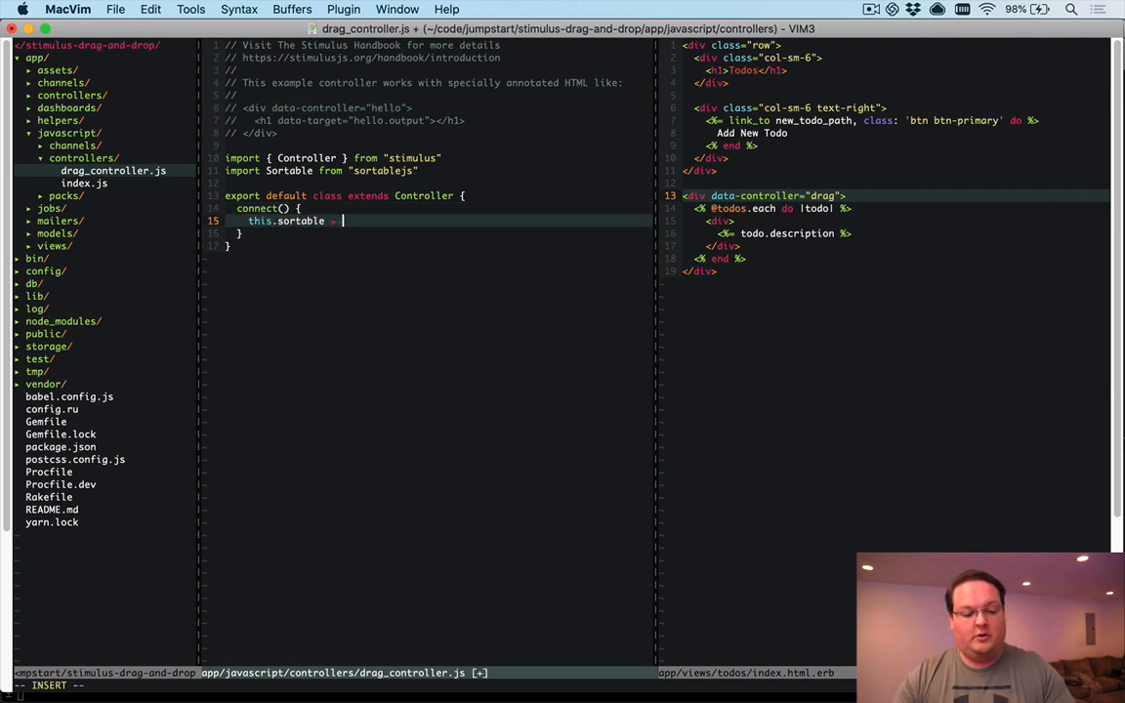
text(= Sortable.create(this.element, {)
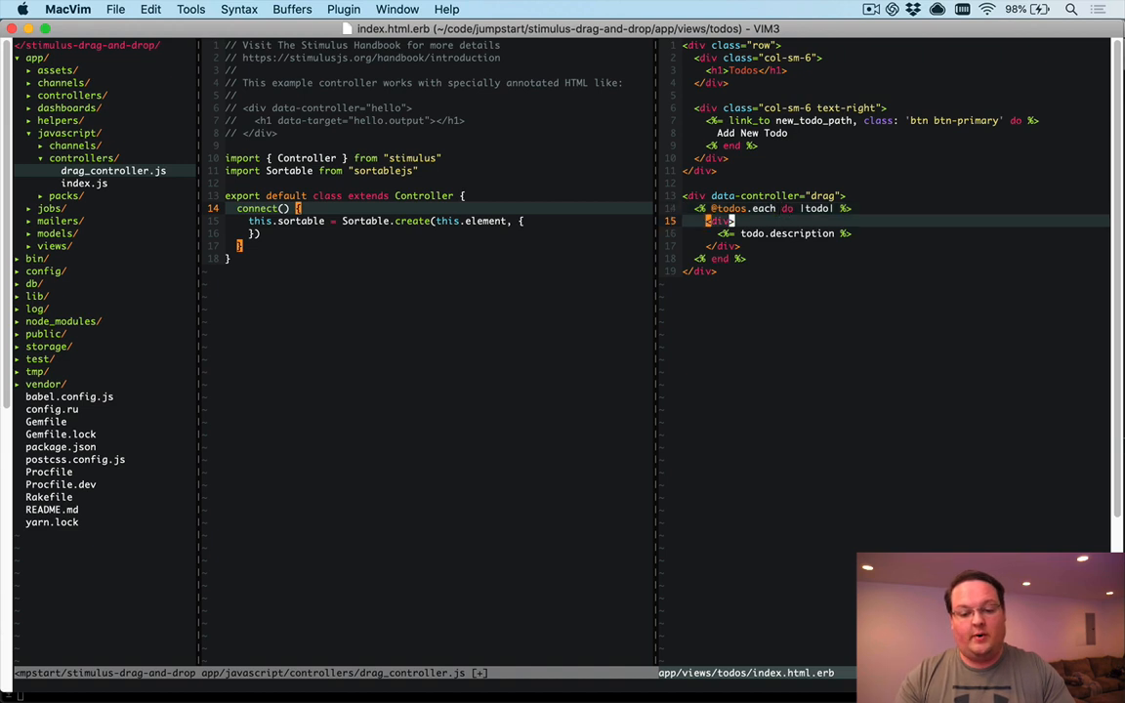
Wrap each todo in a div with class card card-body mb-4
text(class="card card-body")
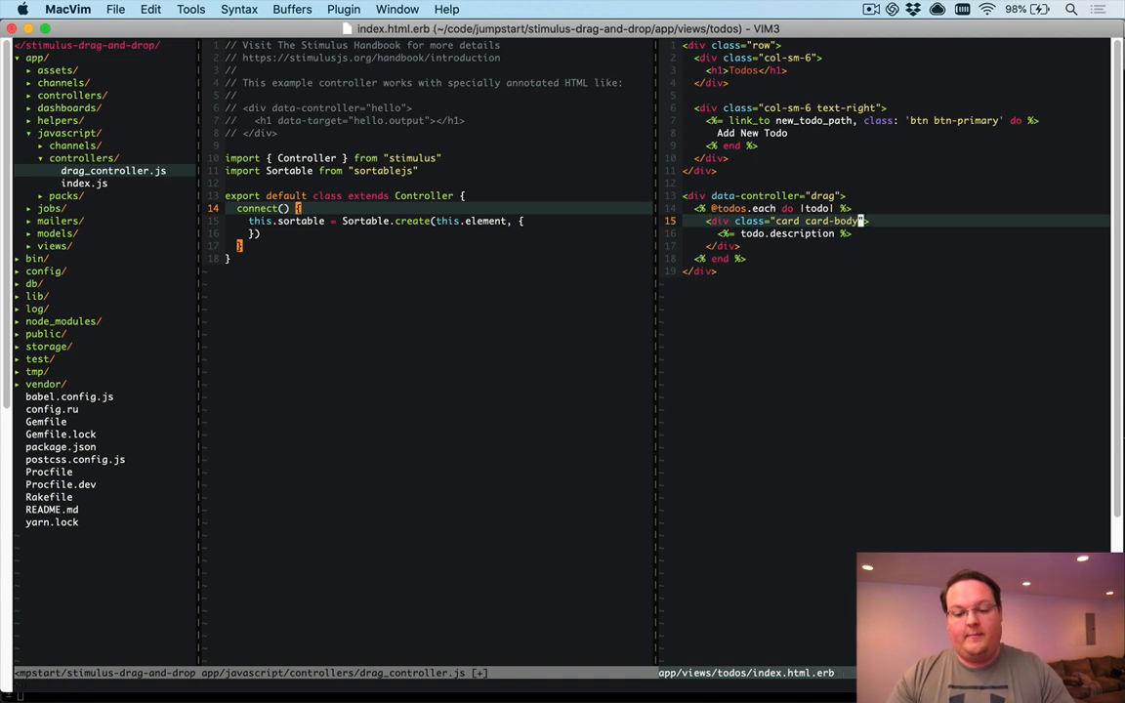
text(mb-4)
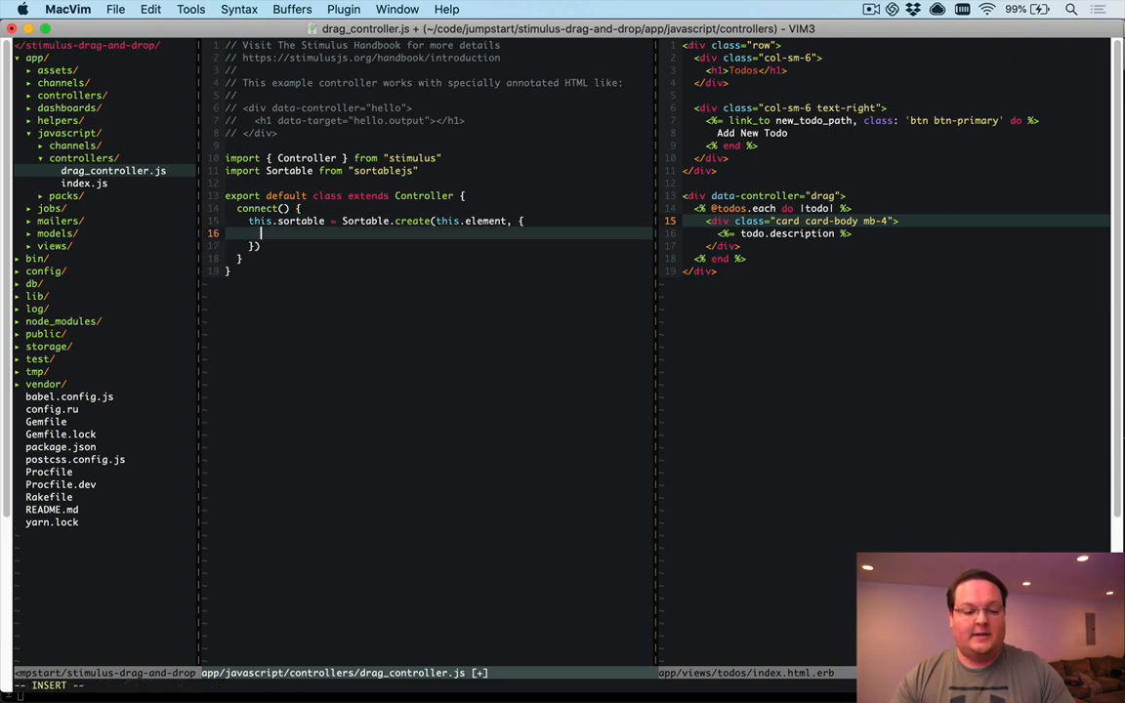
text(onEnd:)
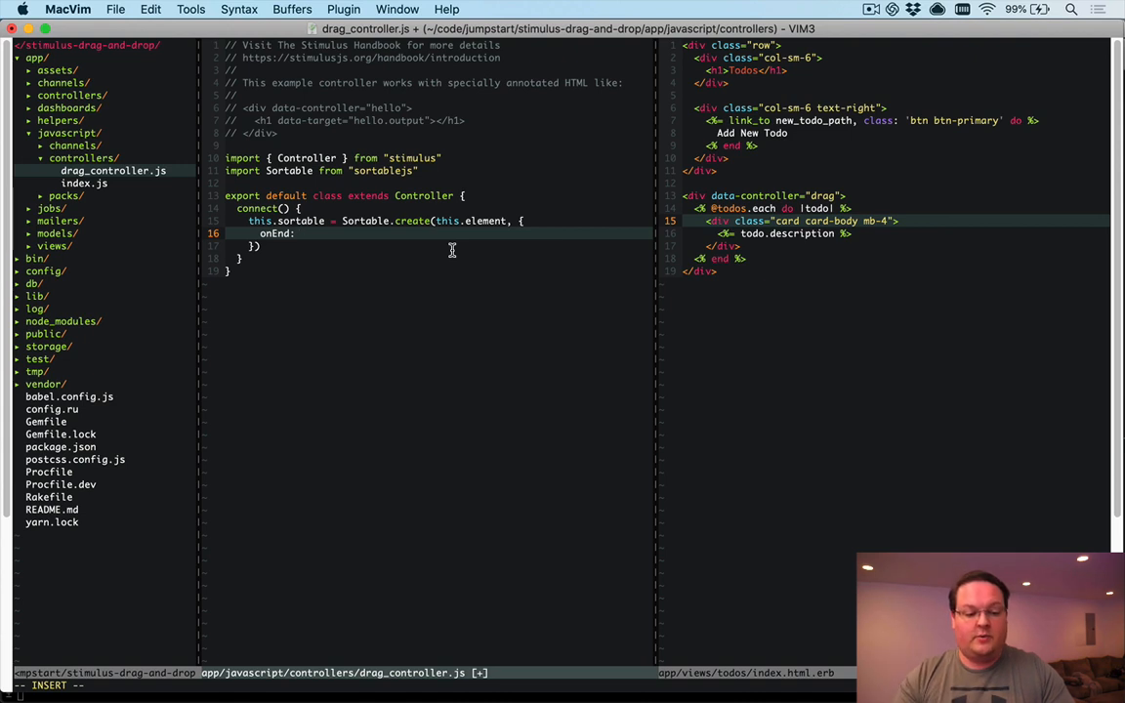
Add an onEnd callback bound to end(event) that logs the event to the console
text(this)
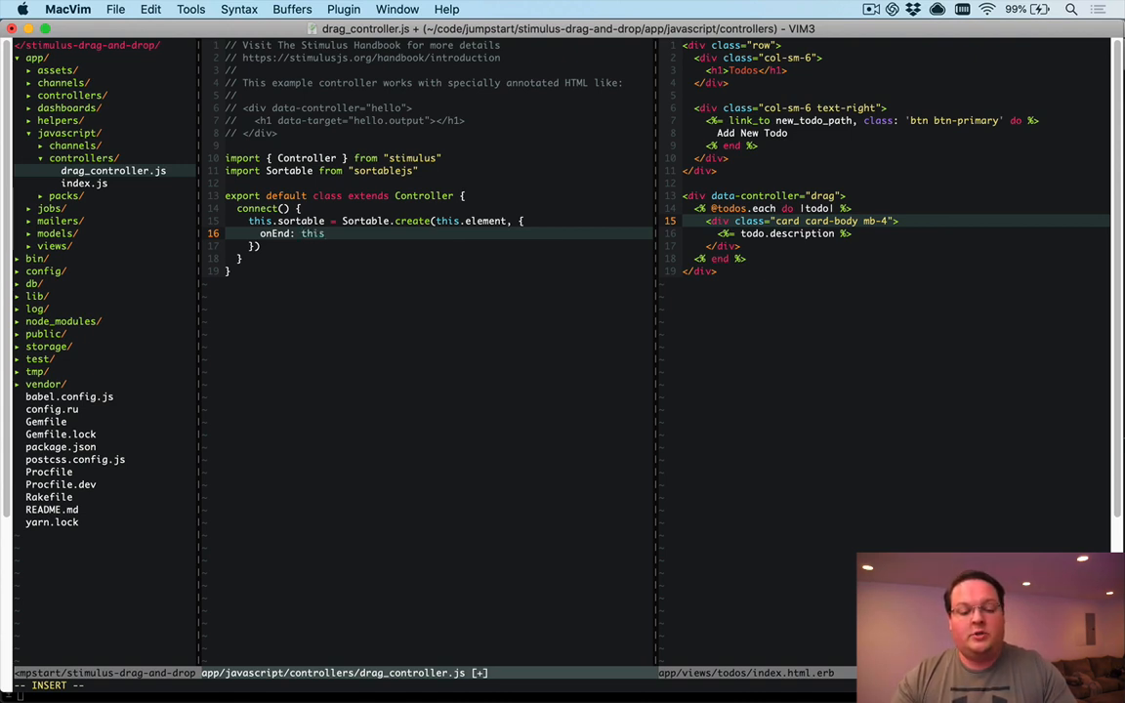
text(.on)
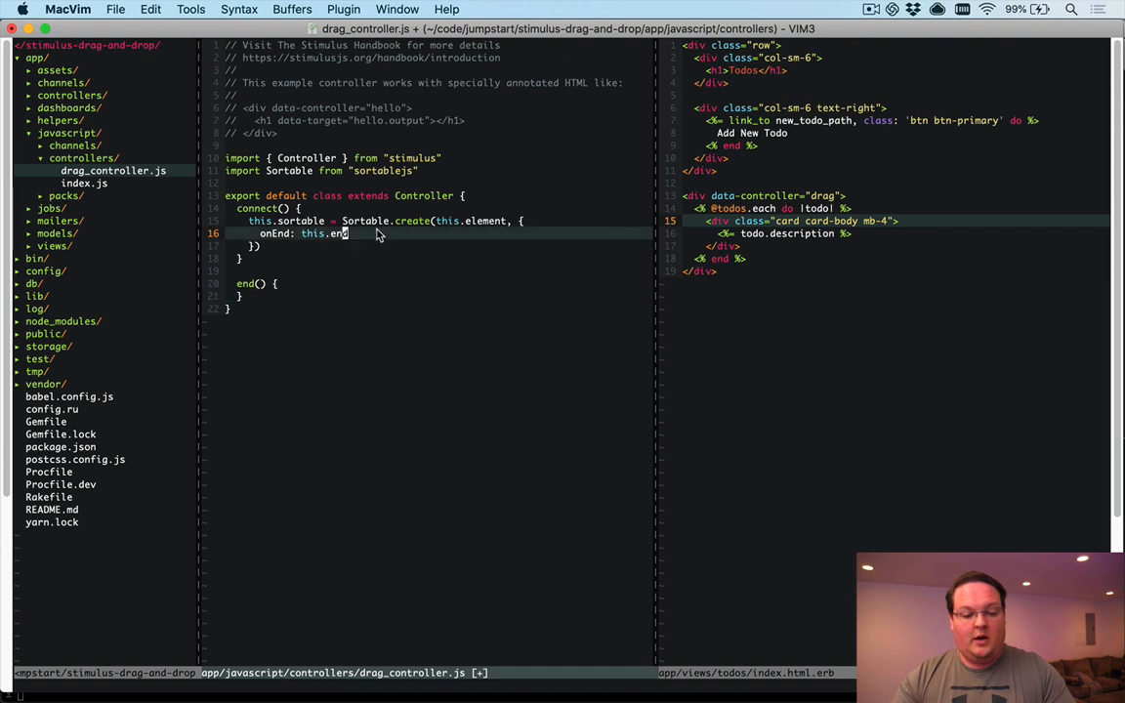
text(bind(this)
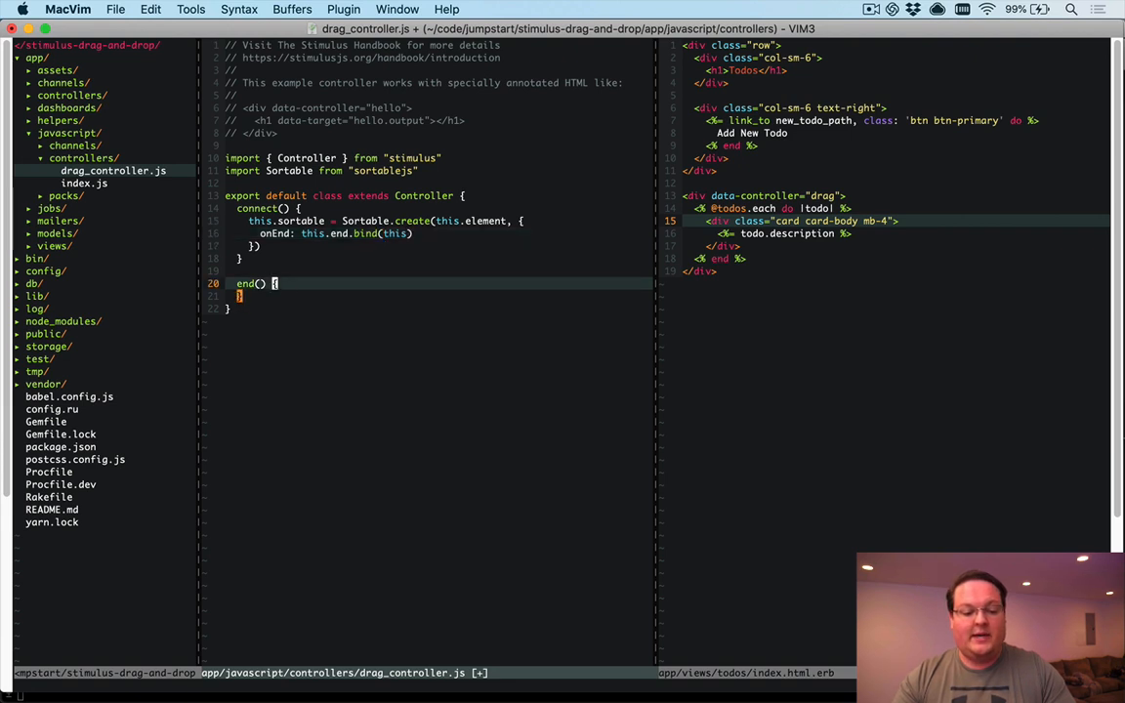
text(event)
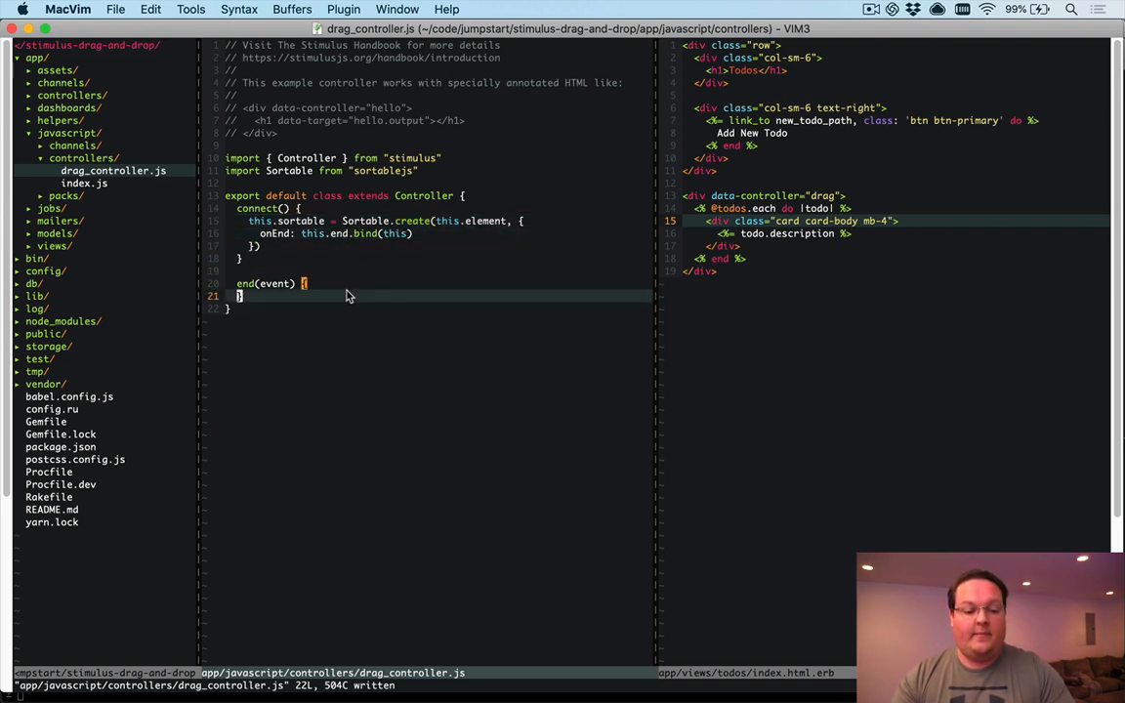
text(console.lo)
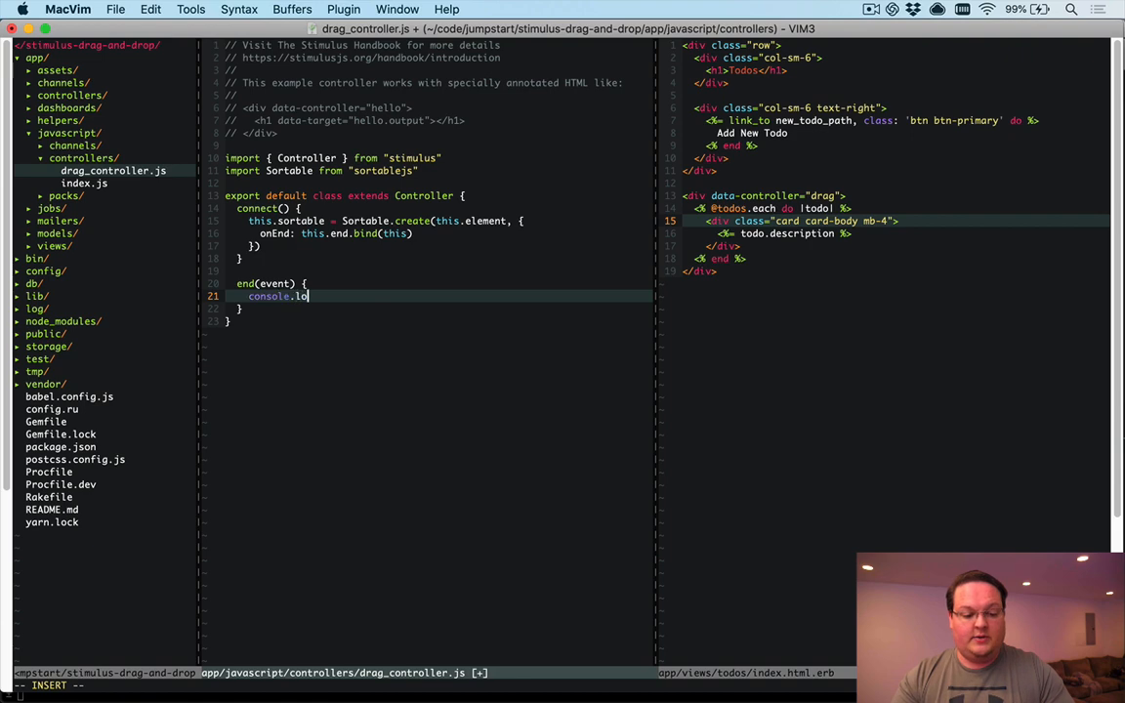
text(g(event))
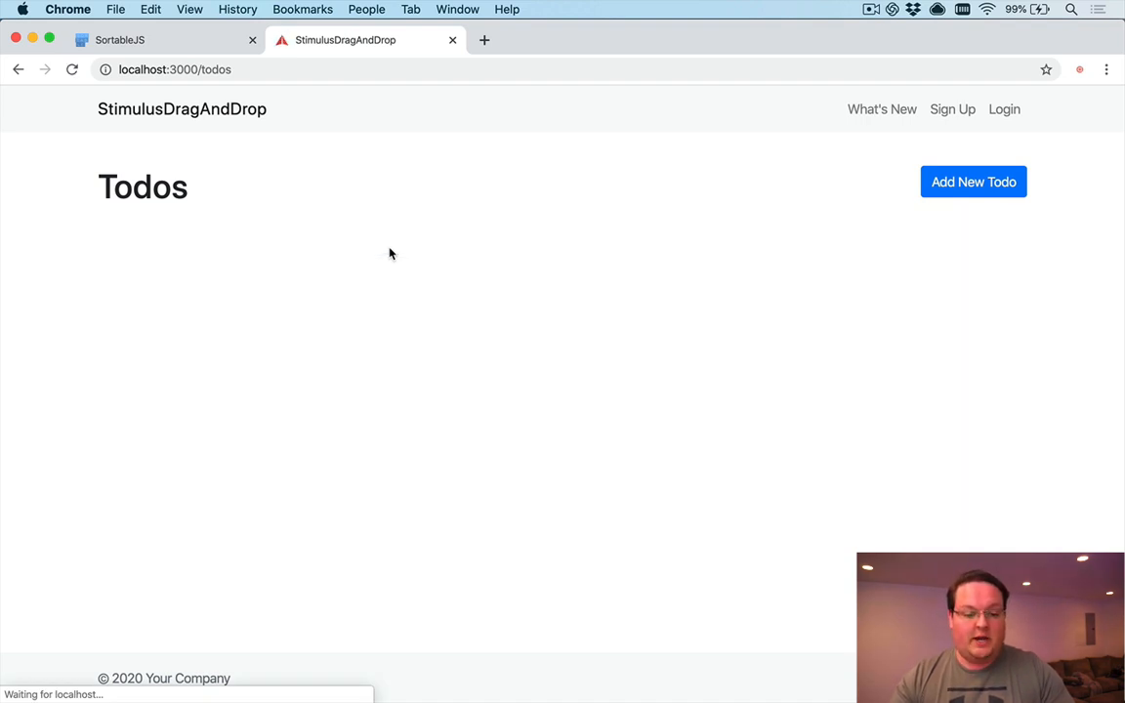
Create todos Test 1 and Test 2 and try dragging Test 1 to another position
click(973, 181)
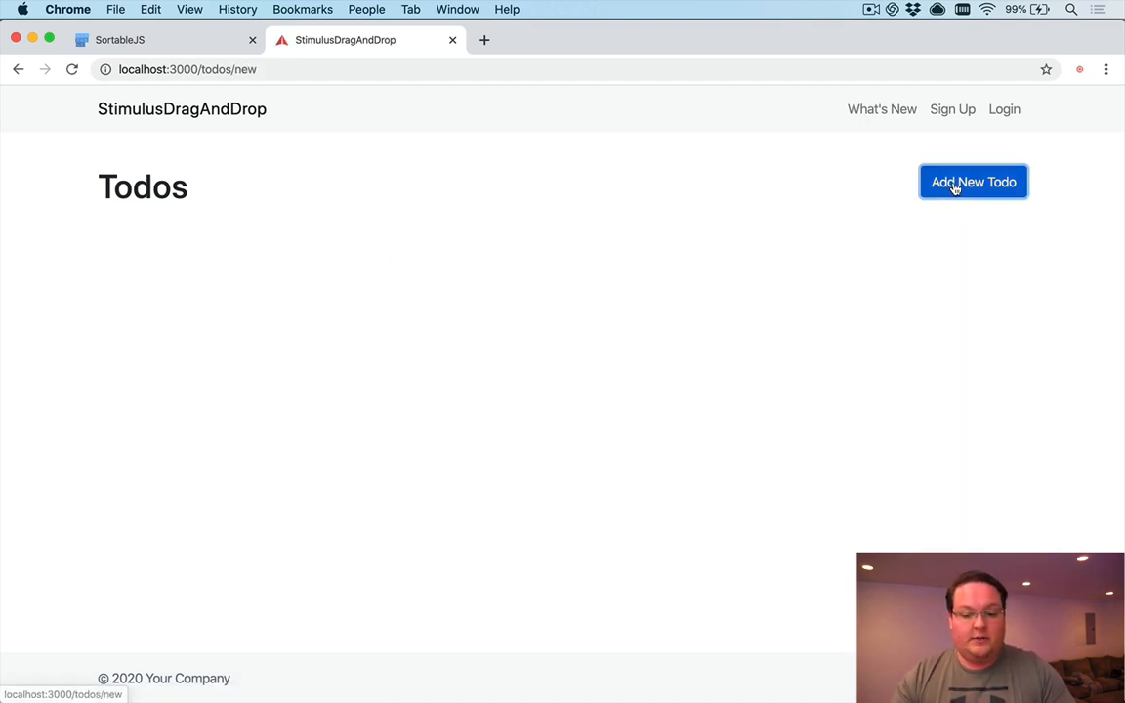
text(Test 1)
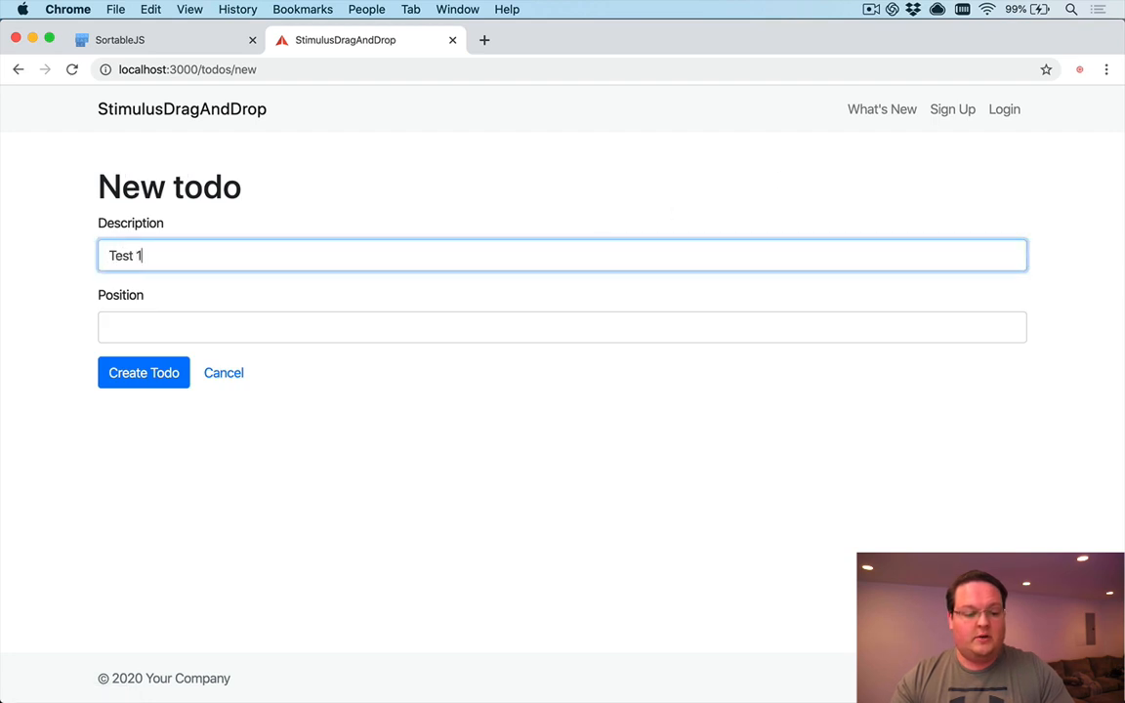
click(145, 371)
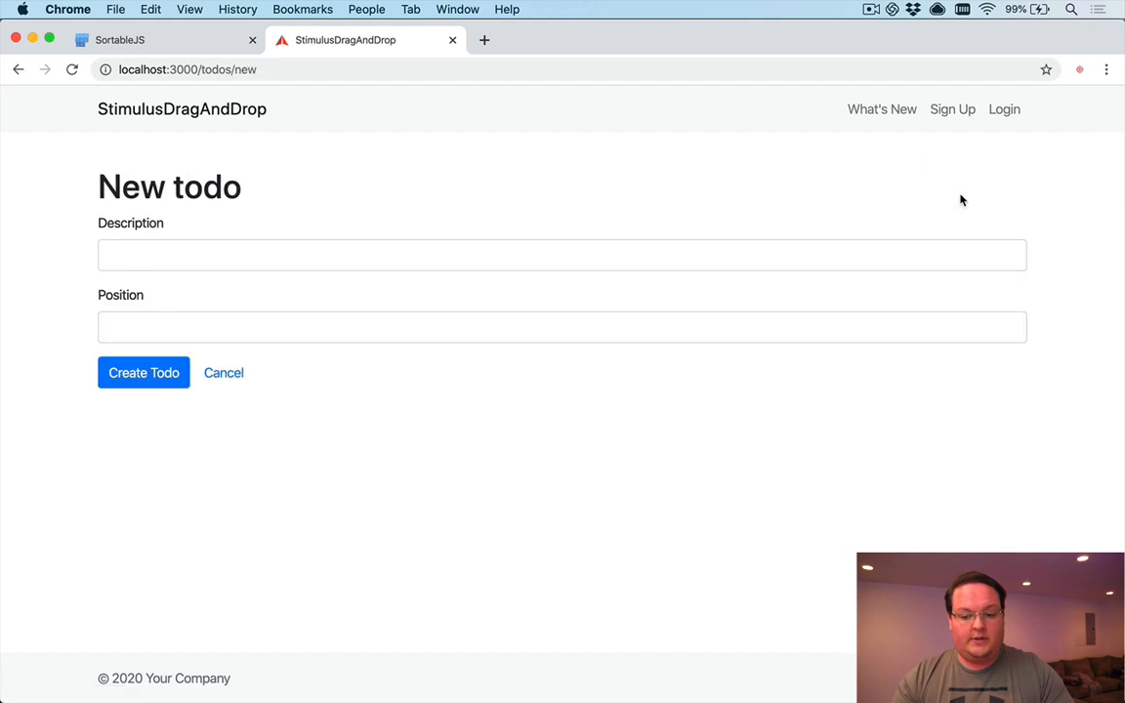
text(Test 2)
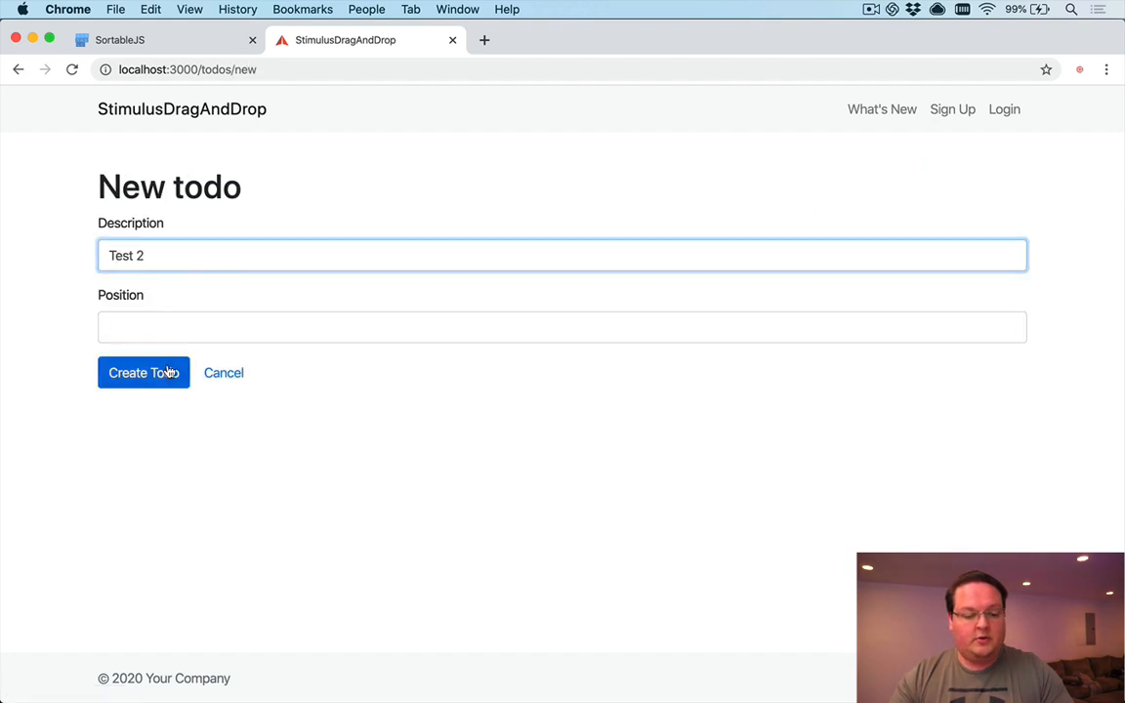
click(143, 371)
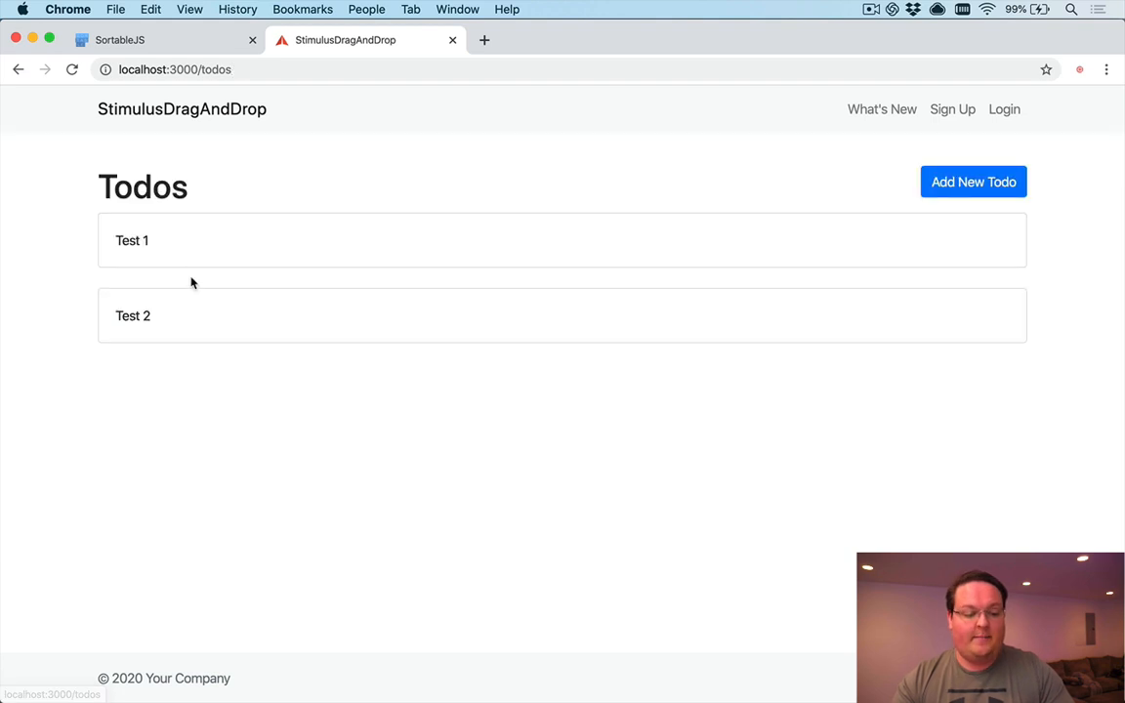
drag(133, 240, 132, 316)
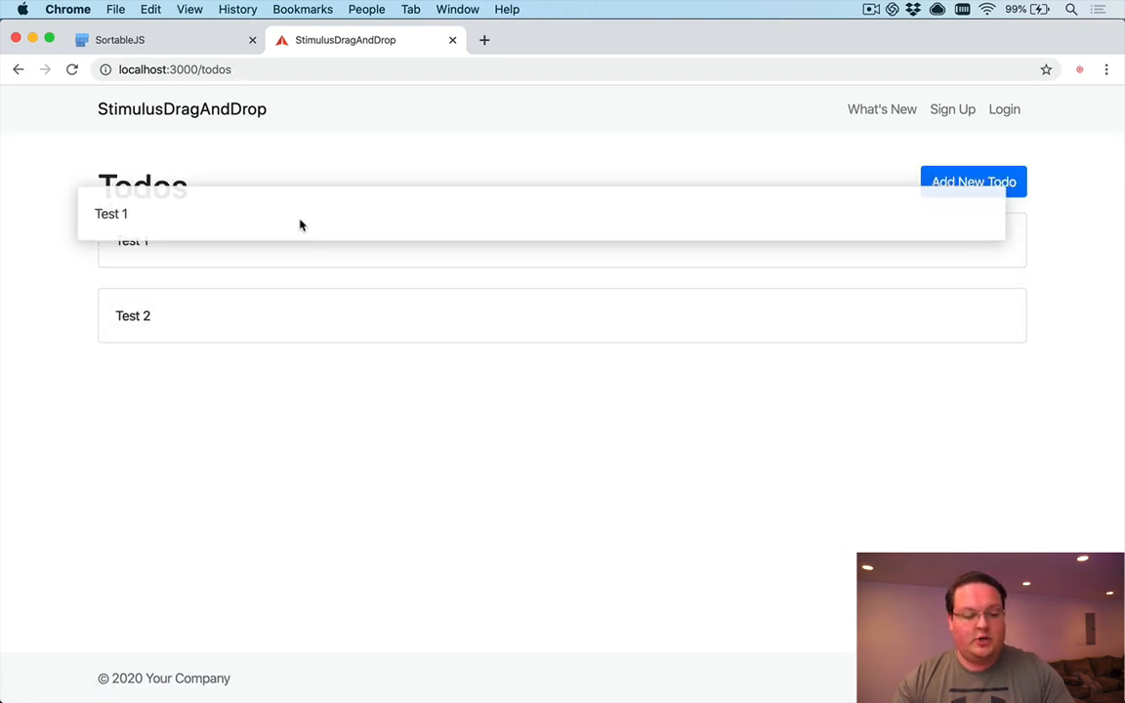
drag(301, 226, 410, 308)
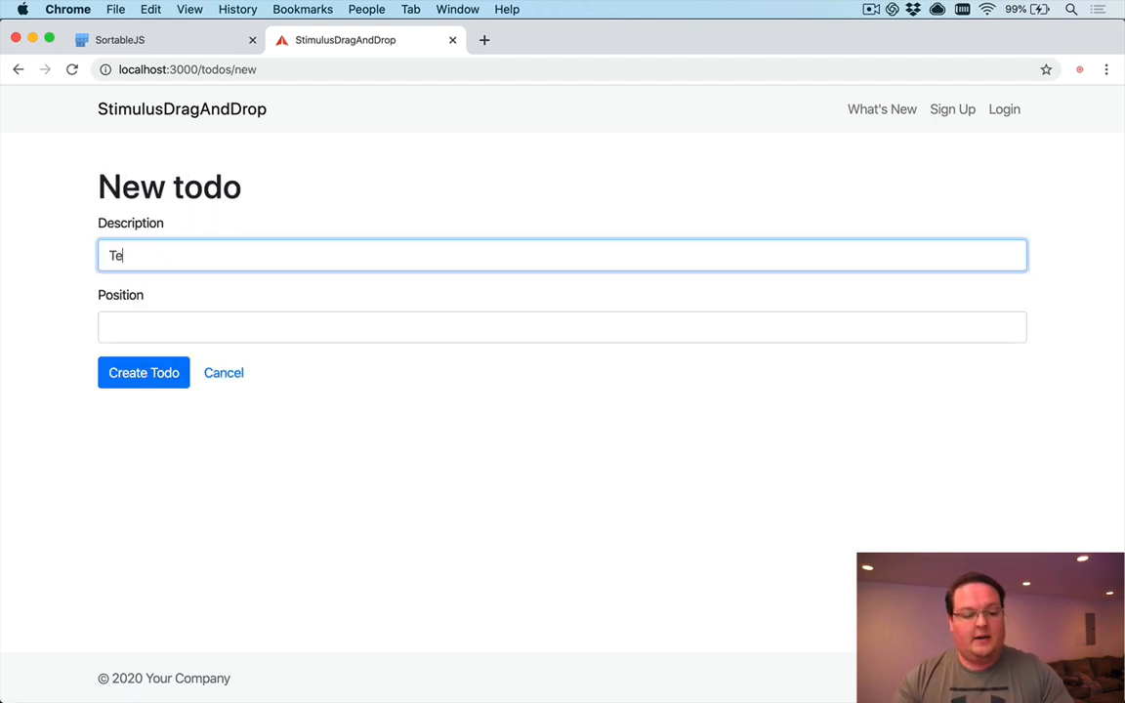
Create the remaining todos through Test 5 and drag Test 1 to a different spot
click(145, 371)
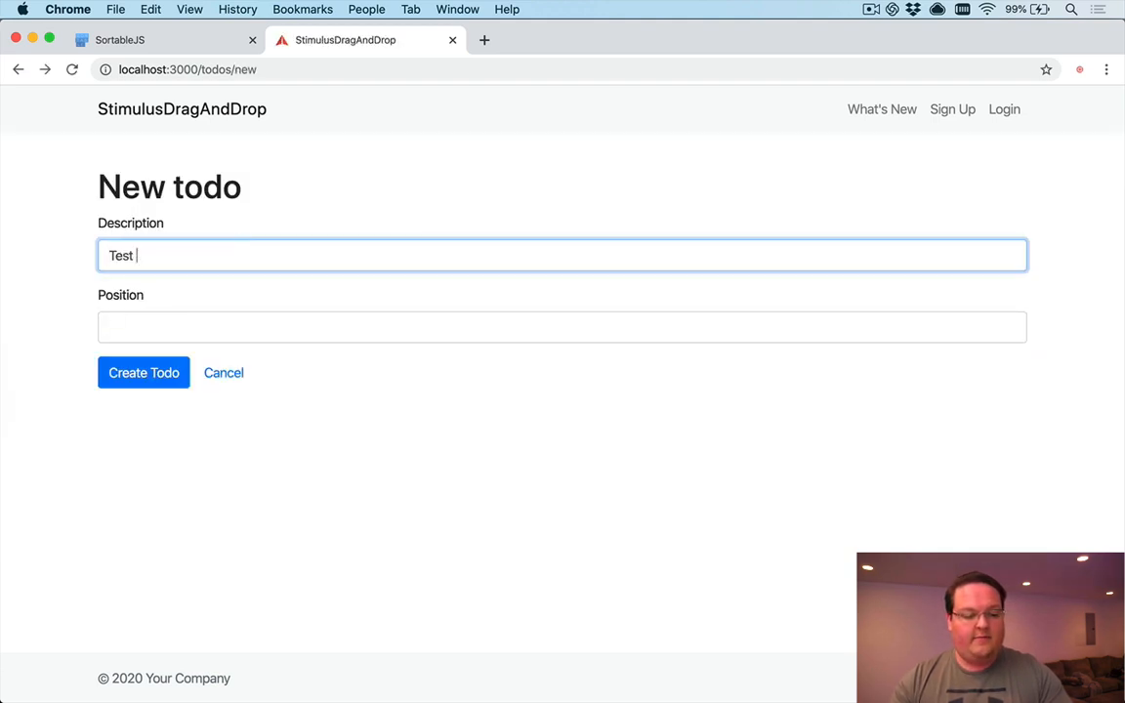
click(145, 371)
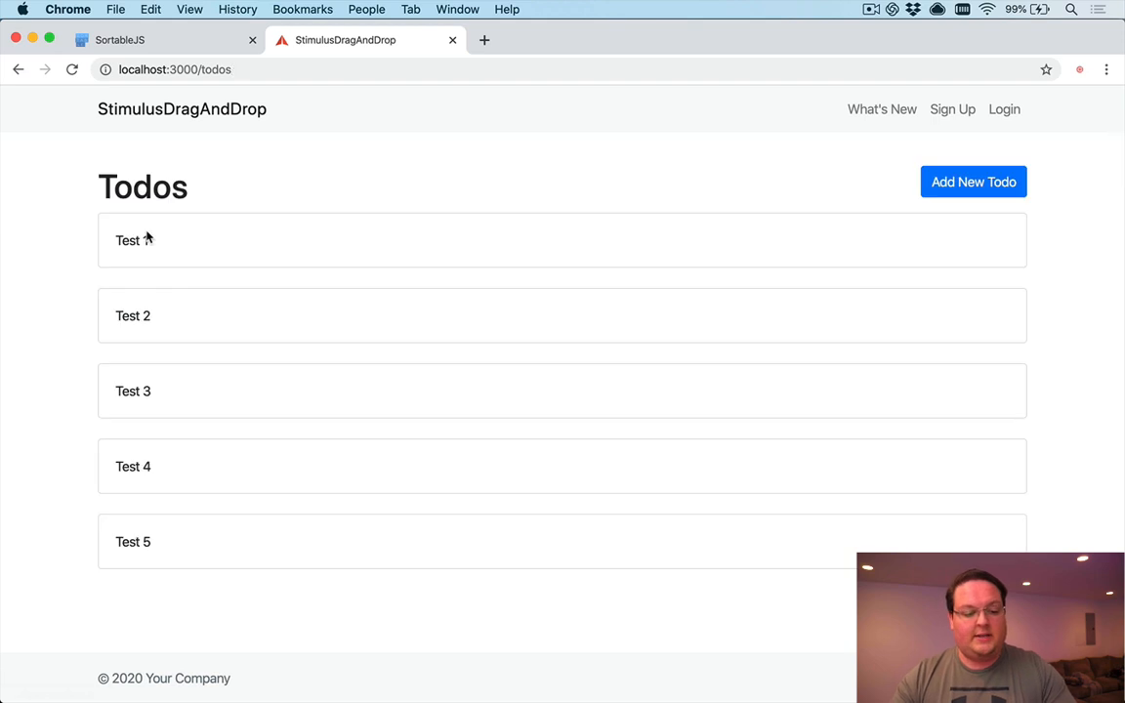
drag(132, 465, 336, 303)
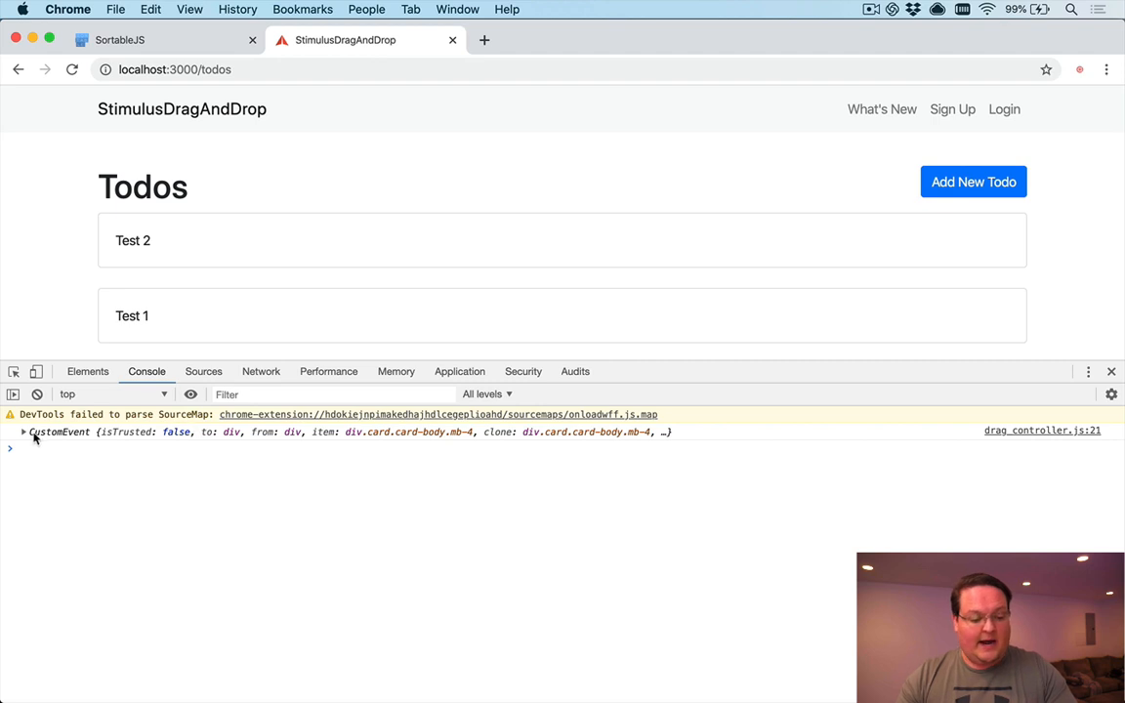
Expand the logged CustomEvent in the console to see oldIndex and newIndex, then switch apps
click(23, 432)
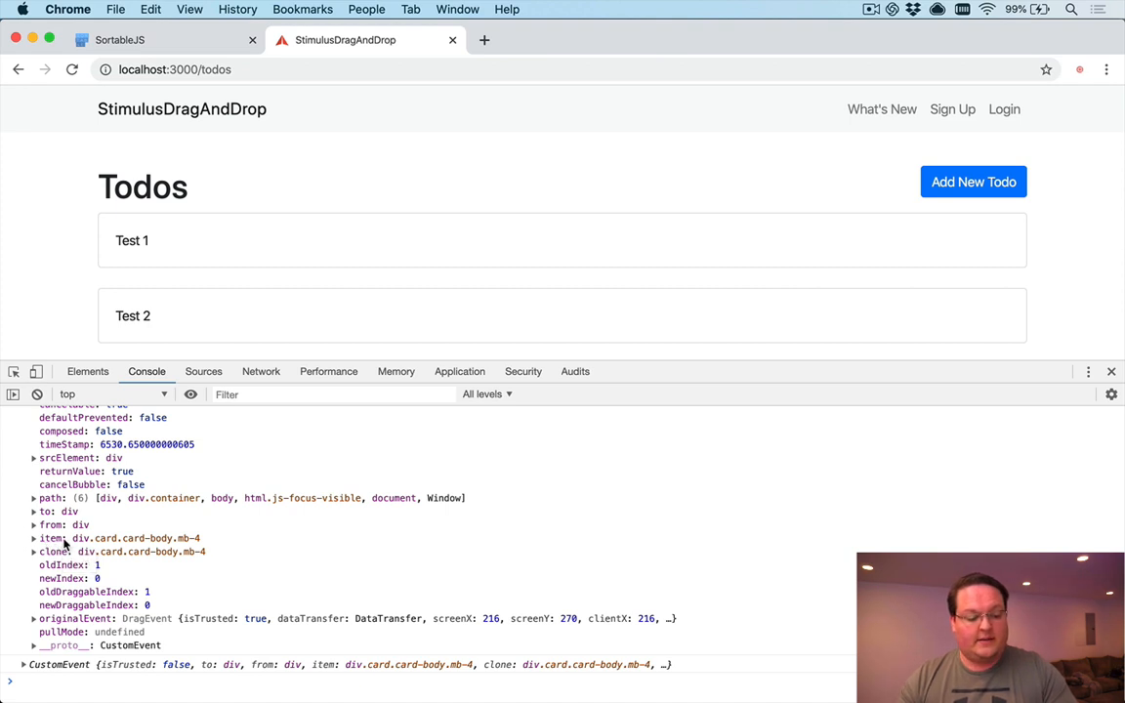
key(Cmd+Tab)
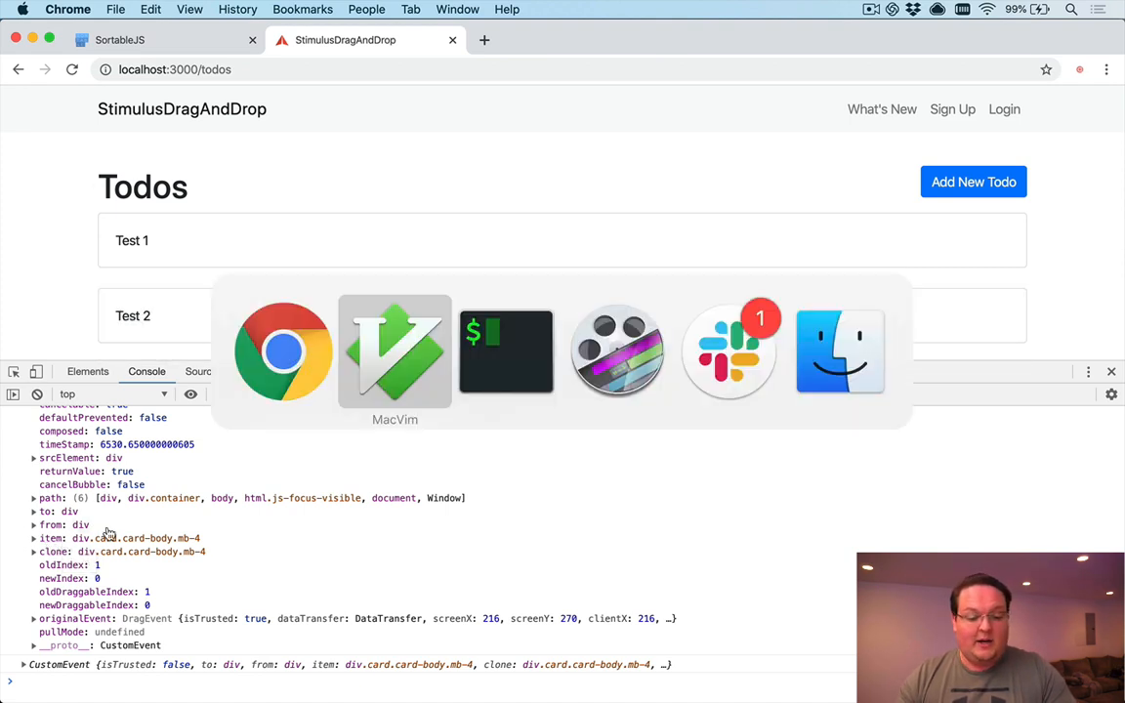
Write a Rails.ajax call in the end handler with url, type 'PATCH' and data
click(394, 352)
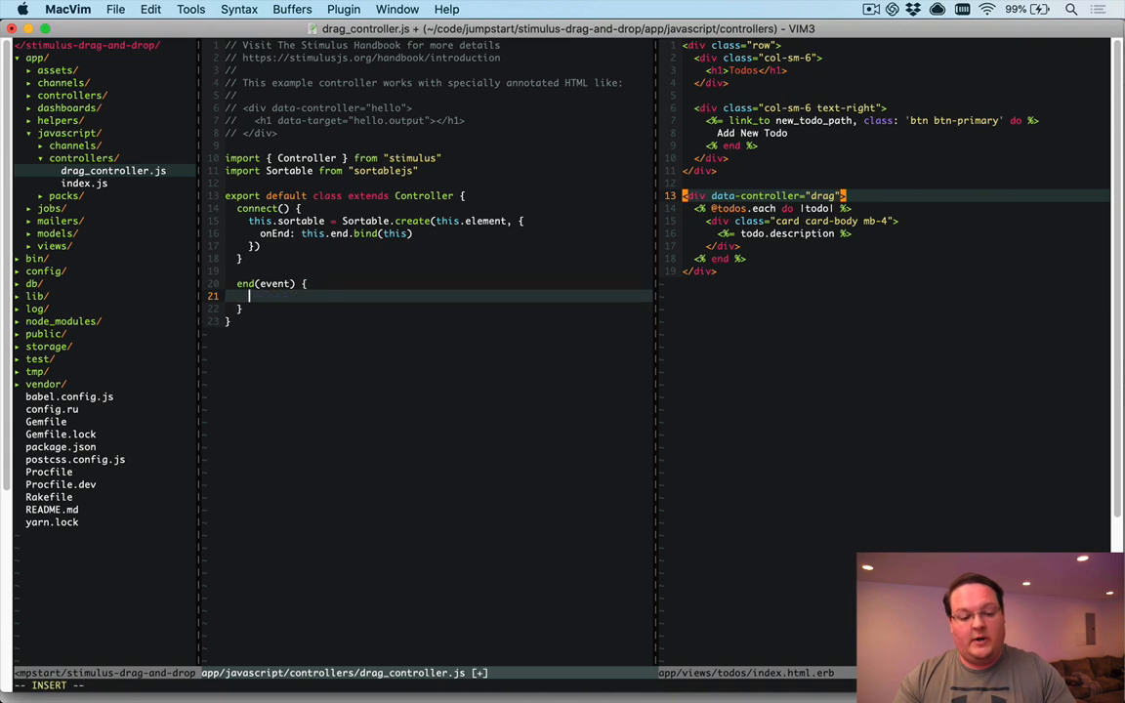
text(Rails.ajax()
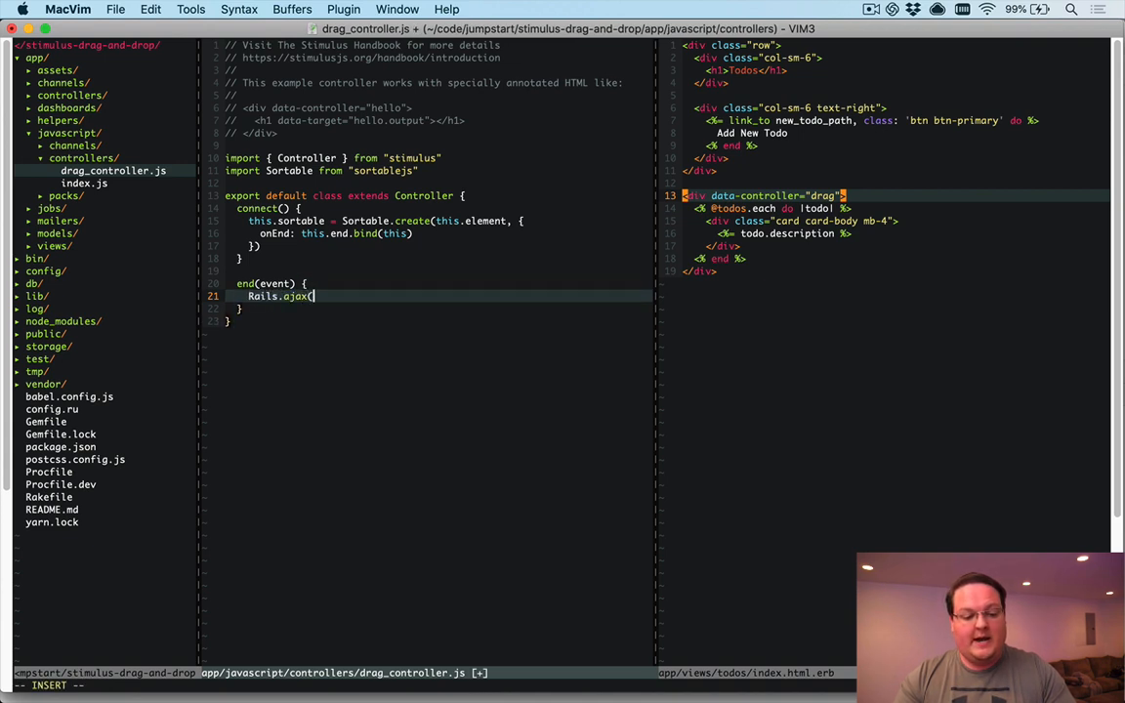
text({)
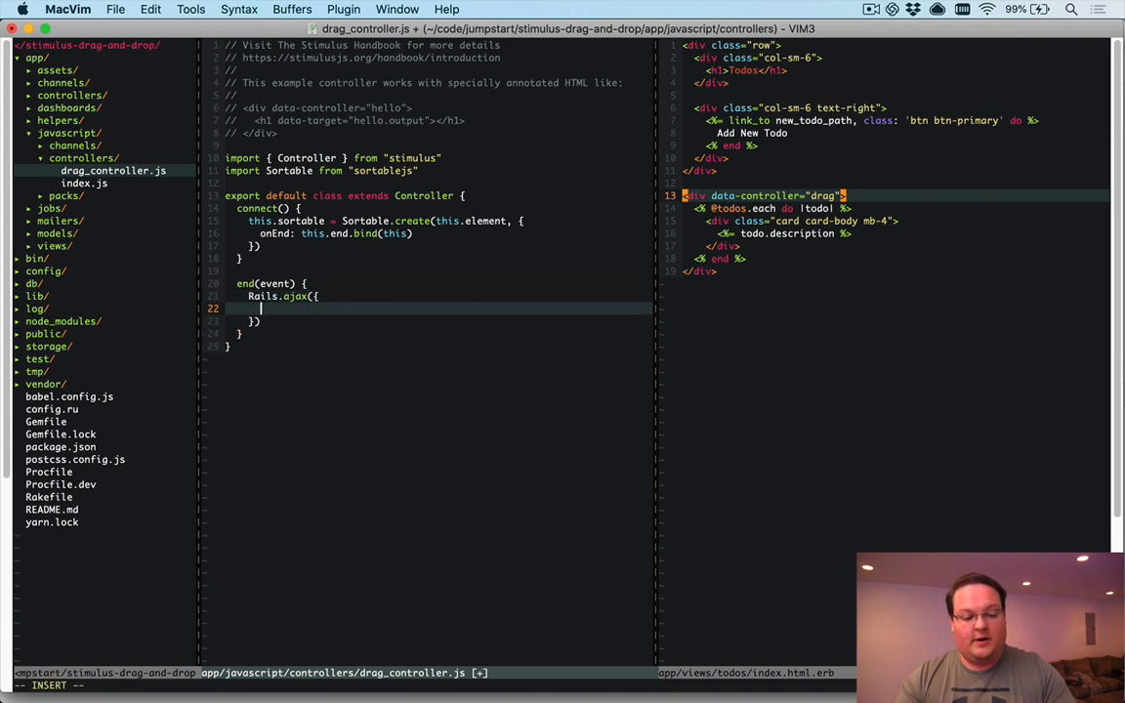
text(url: ')
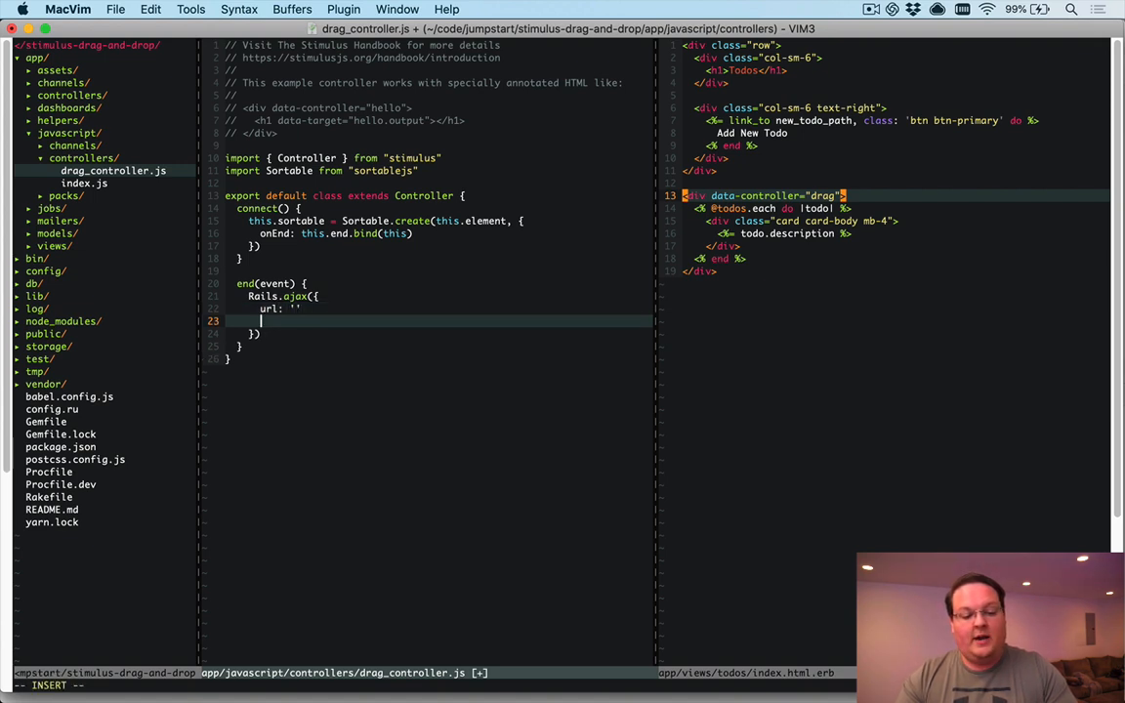
text(type: 'PAT)
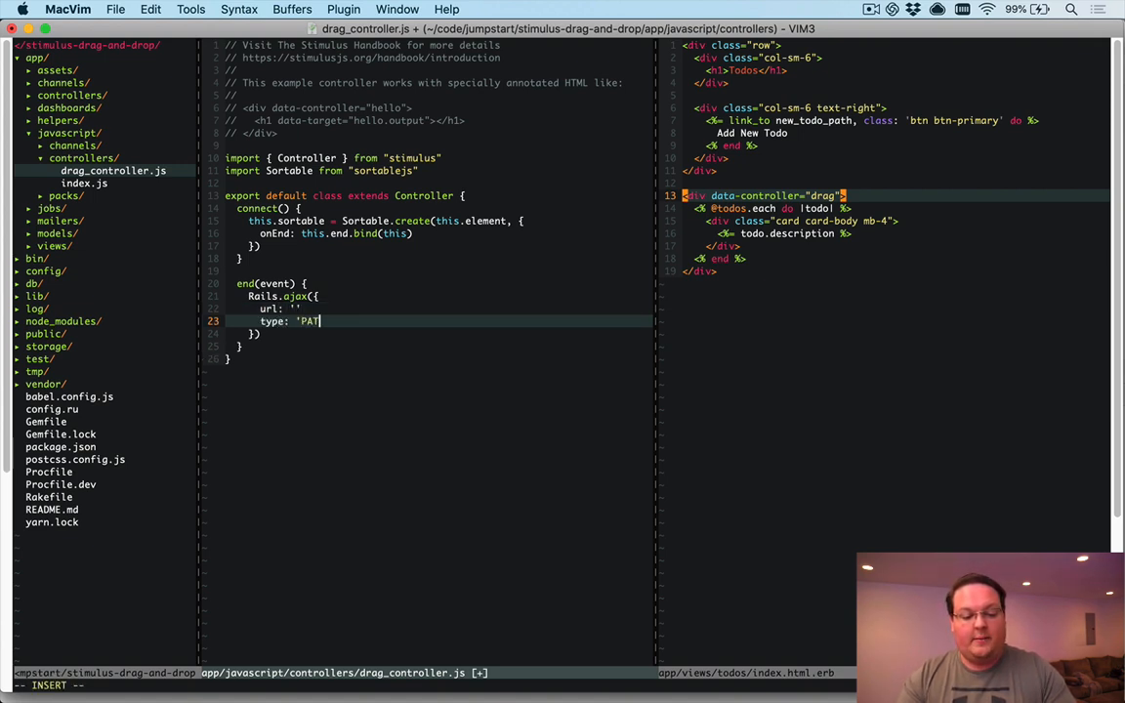
text(CH',)
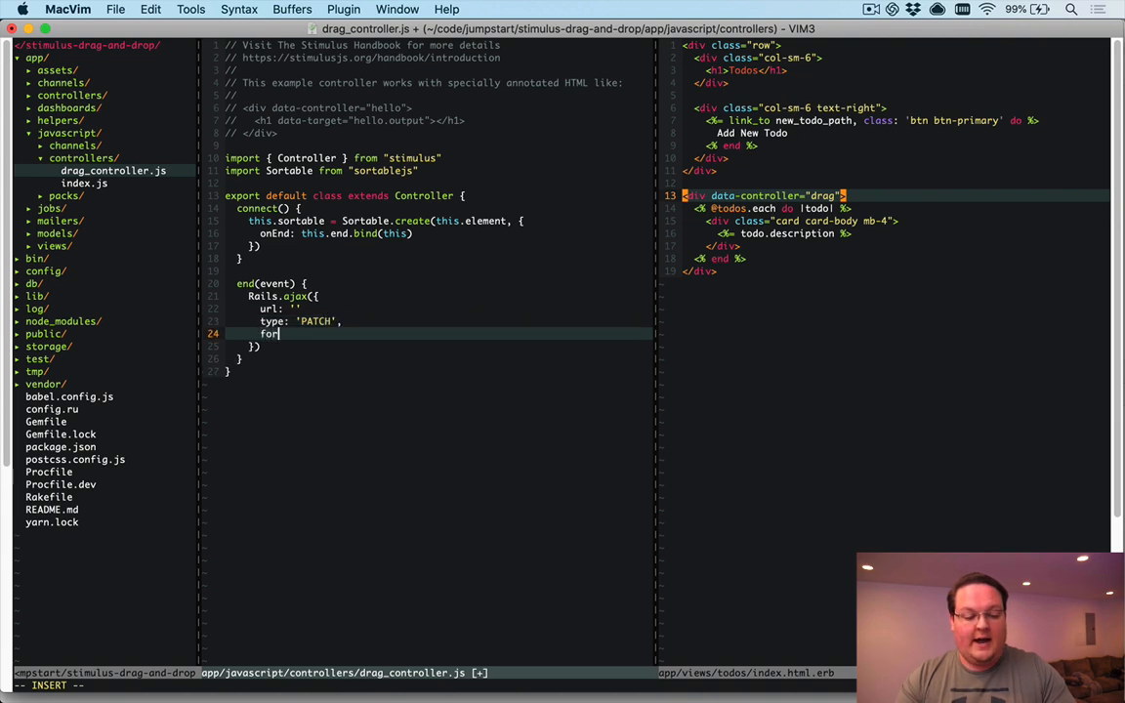
text(data:)
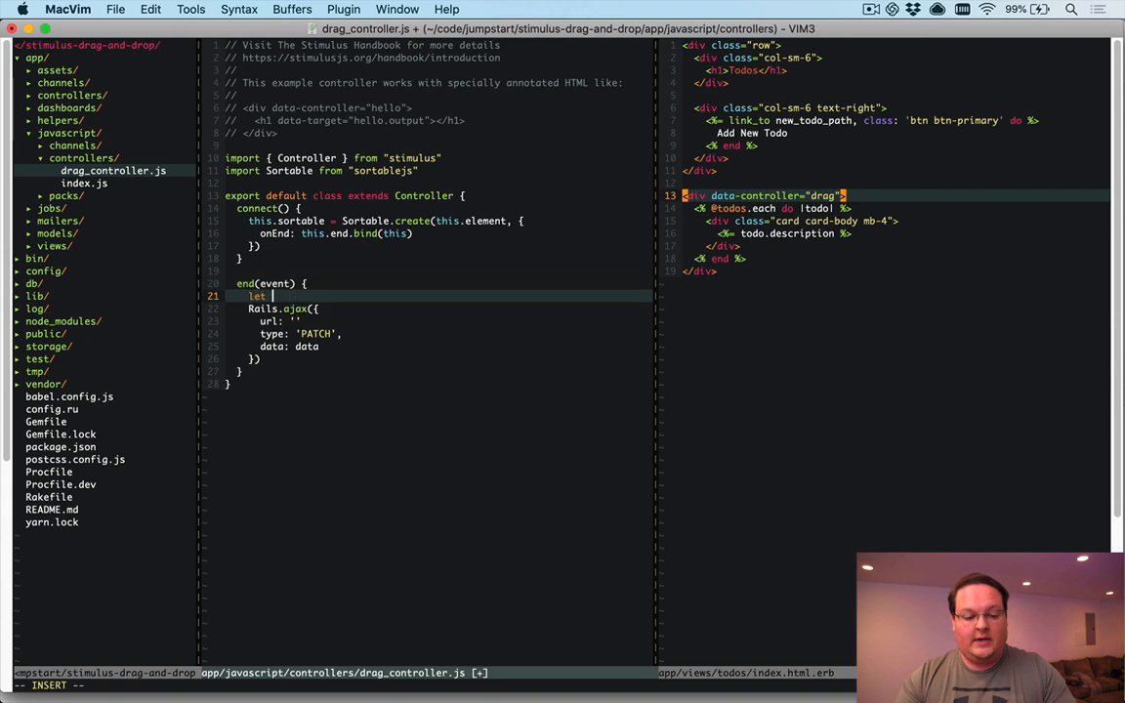
Build a new FormData and append position as newIndex + 1 for the request
text(data = ne)
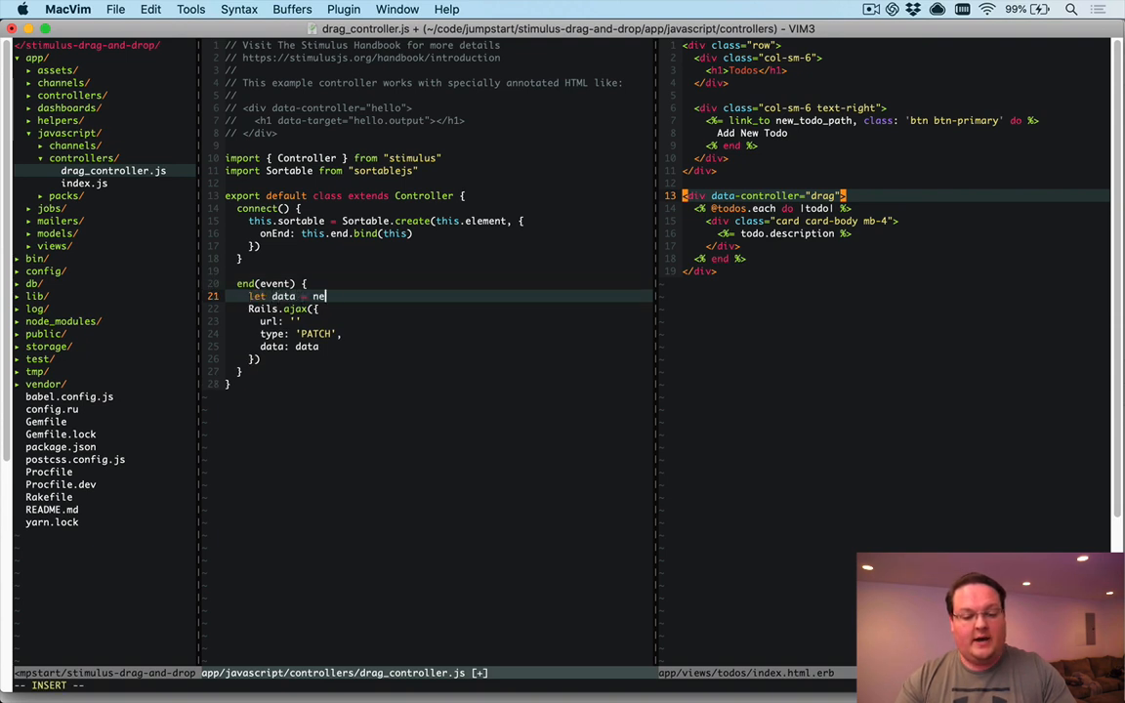
text(w FormData())
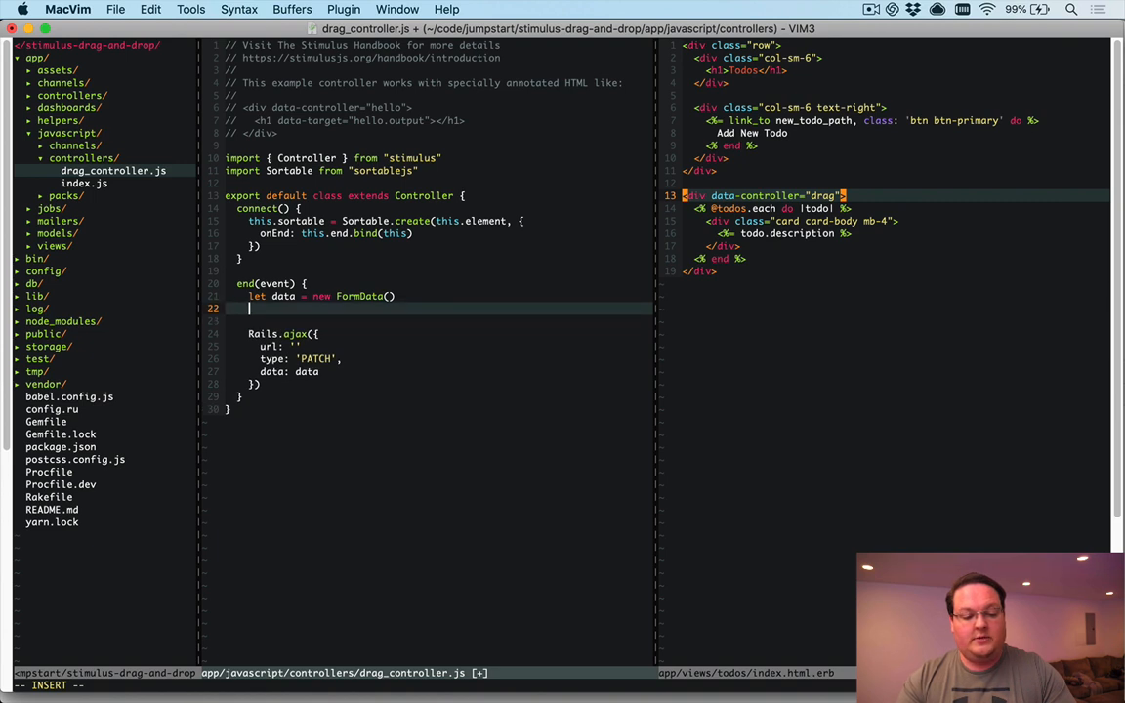
text(data.append(position: event.newIndex + 1)
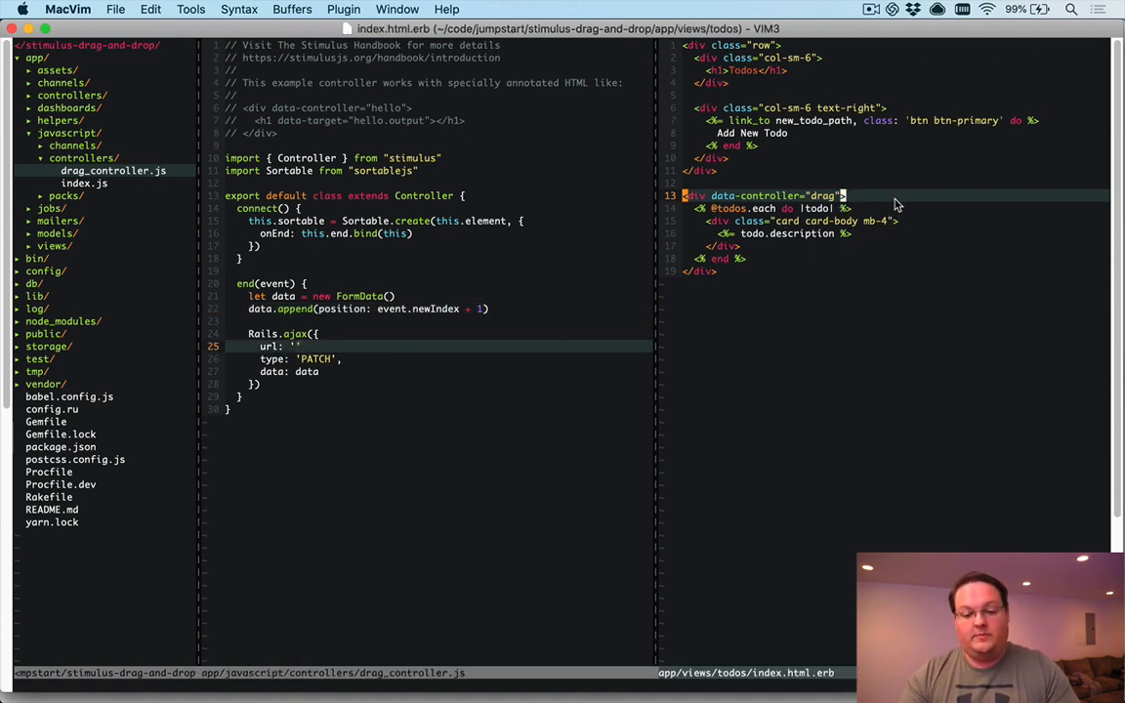
Add data-drag-url="/todos/:id/move" to the todos drag controller div
text(data-dr)
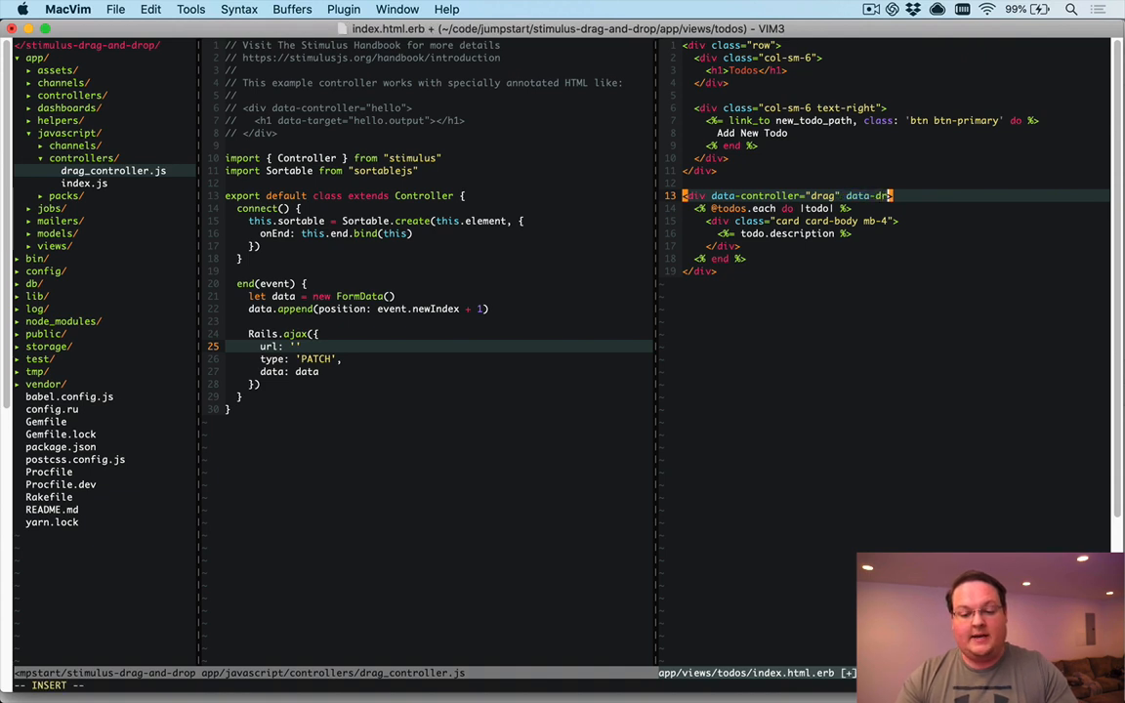
text(url)
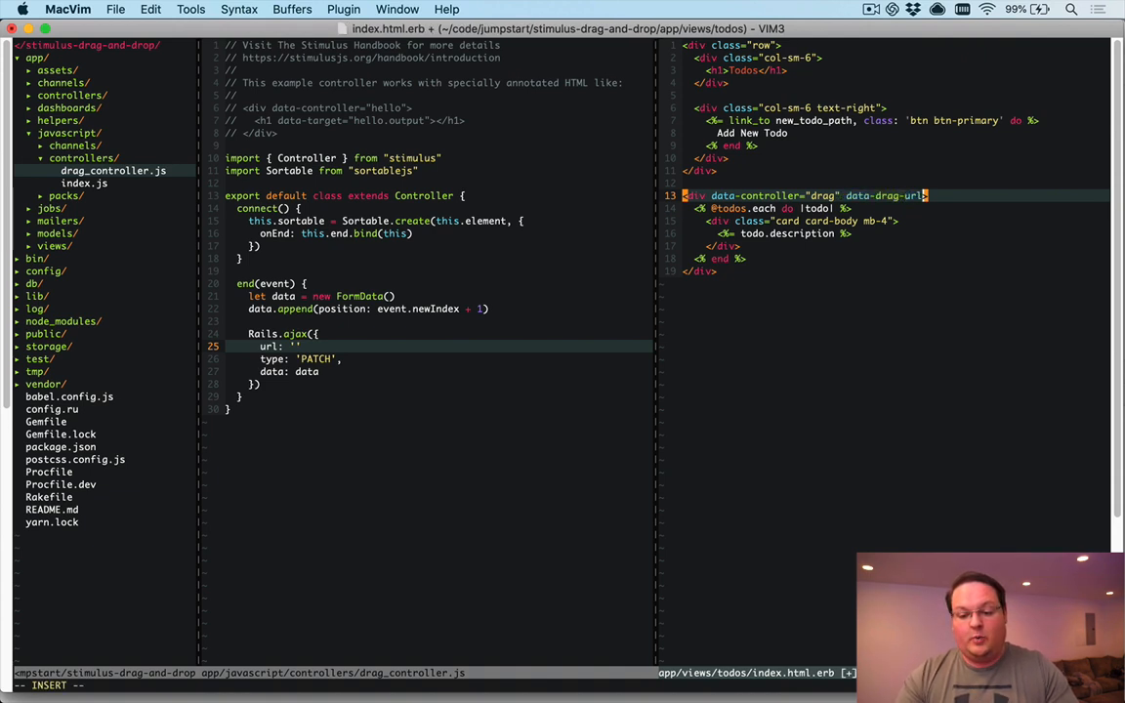
text(/tod)
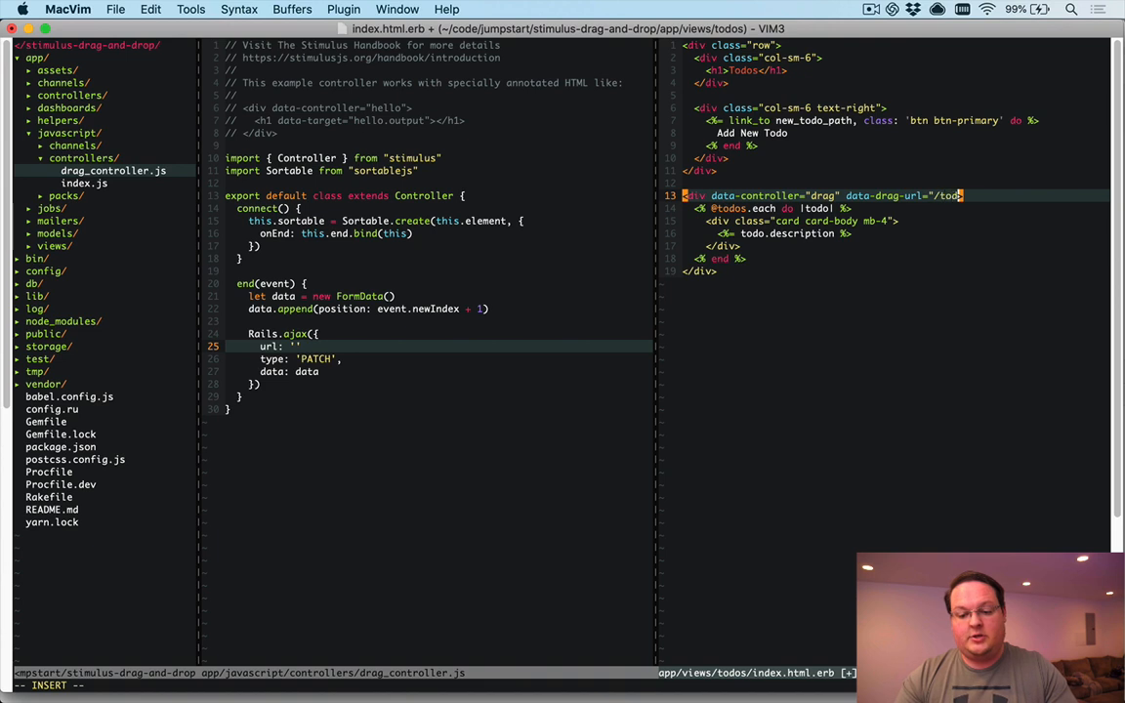
text(/:id/)
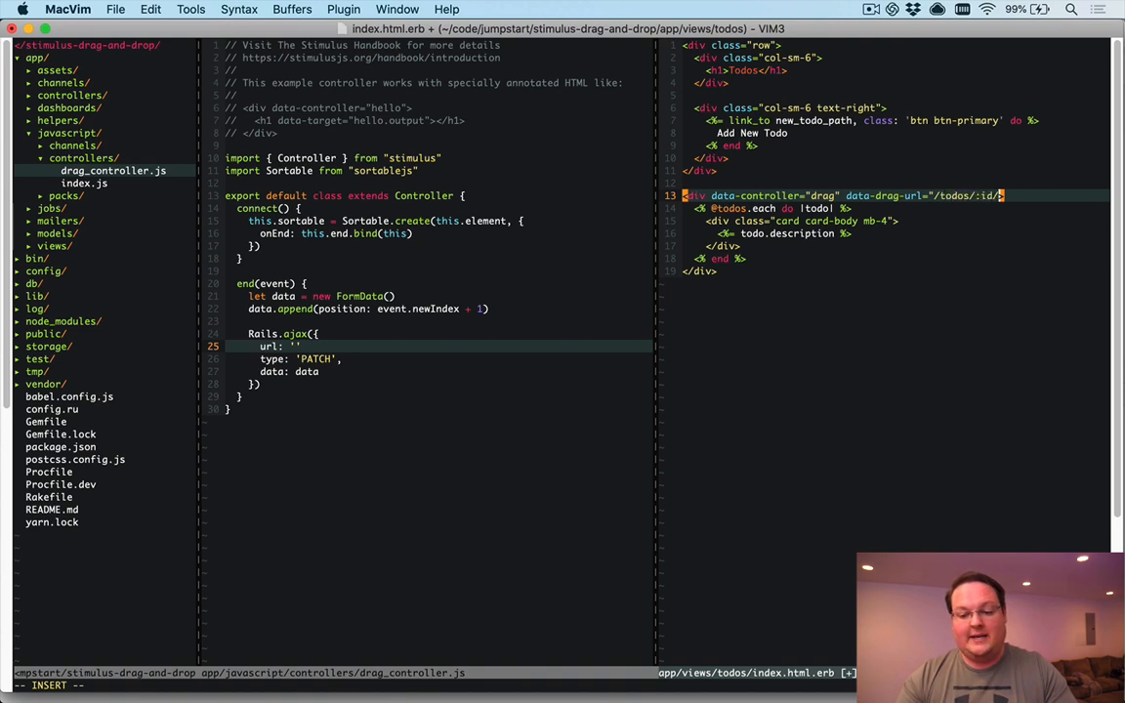
text(move)
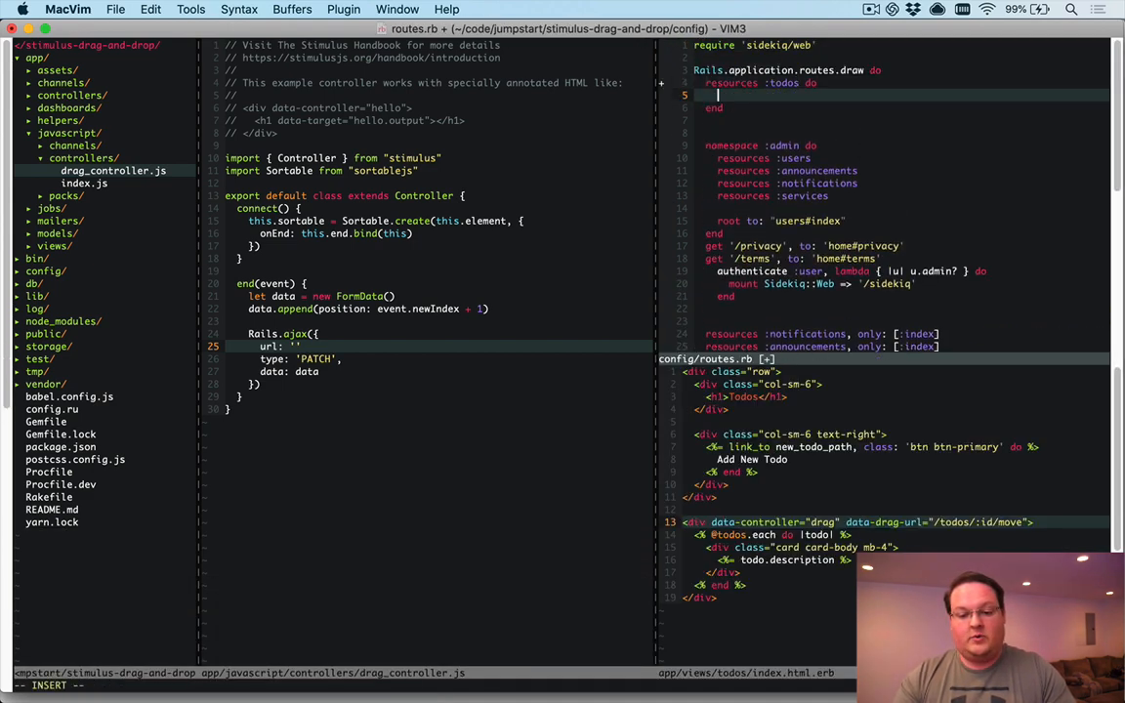
Add a member do patch :move end block to resources :todos in routes.rb
text(member do)
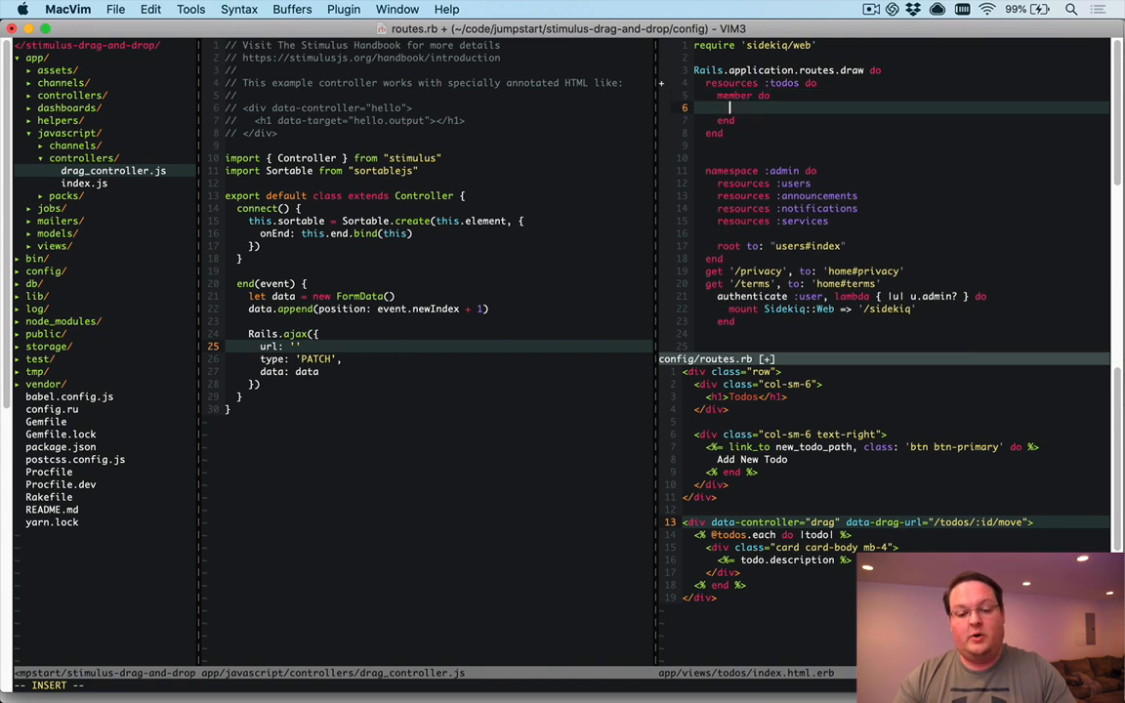
text(patch)
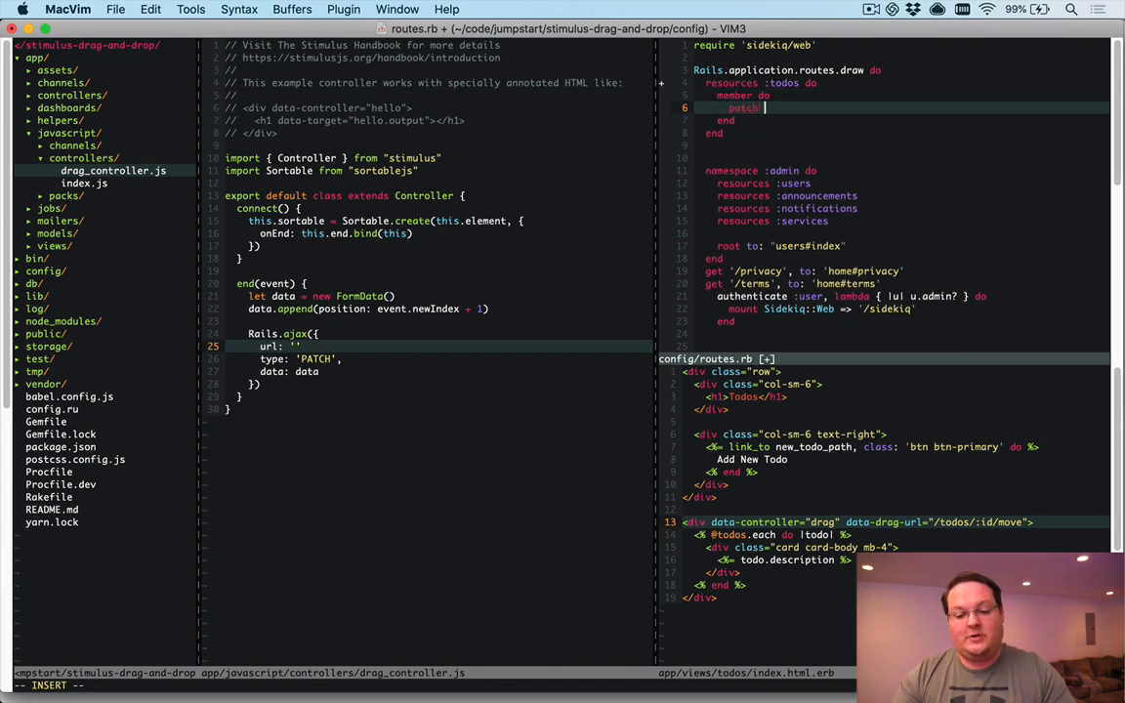
text(:move)
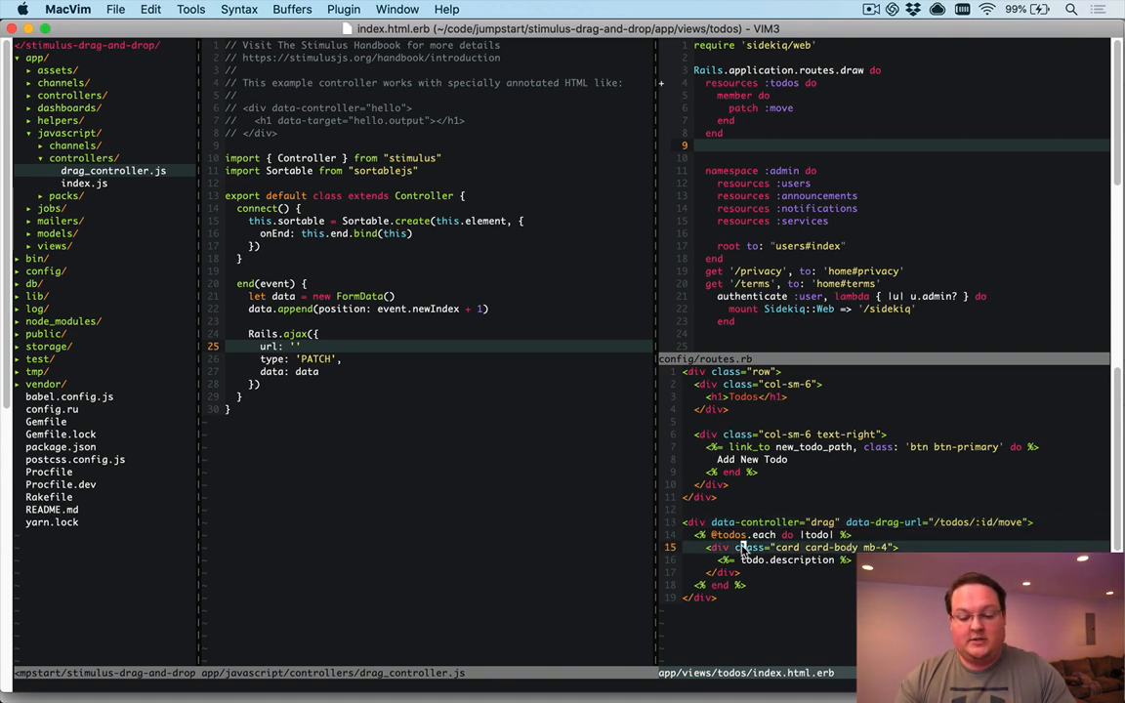
Give the todo card div data-id="<%= todo.id %>" and begin let id = event. in end()
text(data-id="<%= todo.id %>)
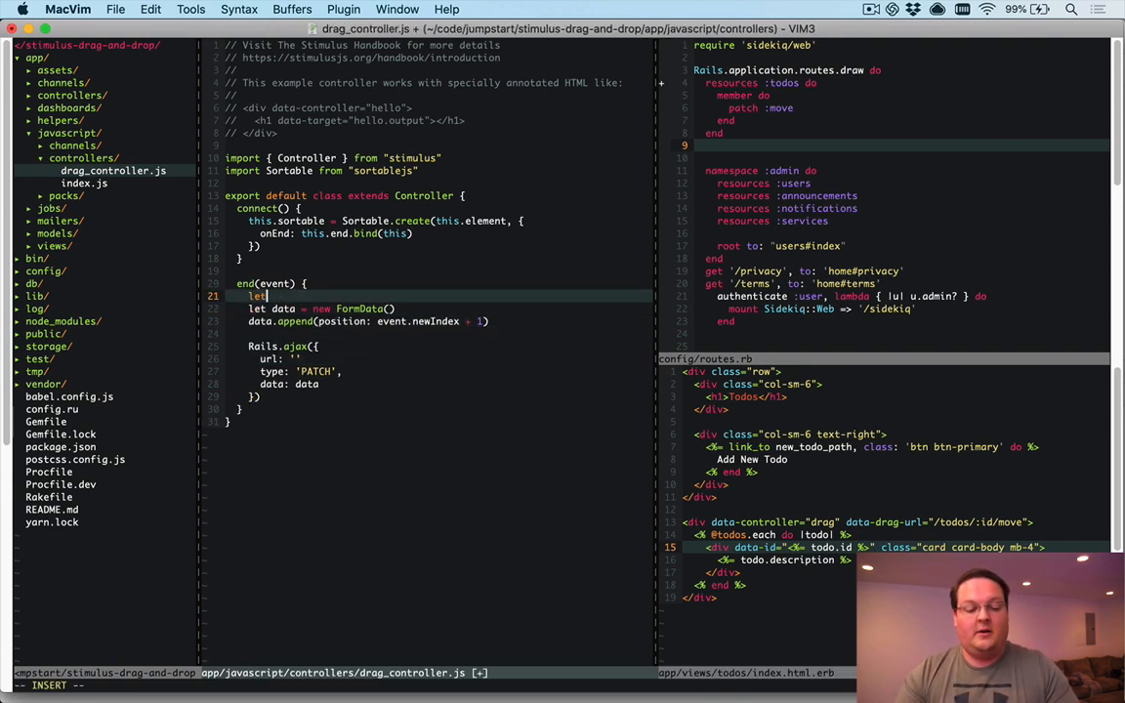
text(id ev)
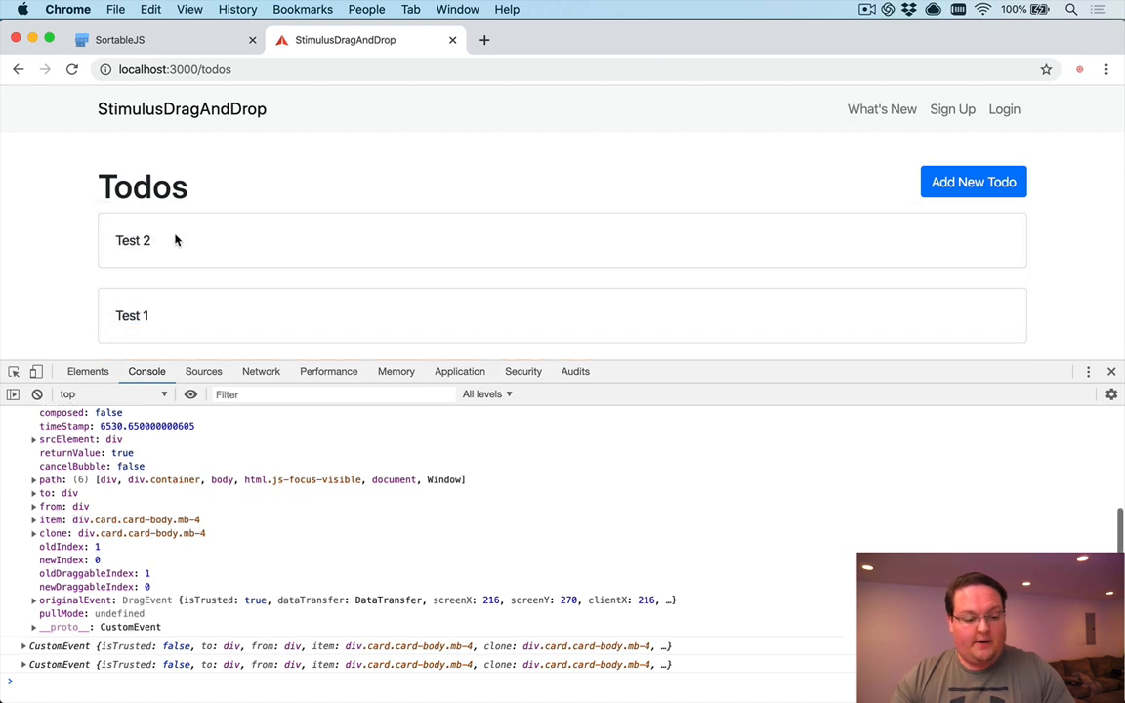
click(24, 664)
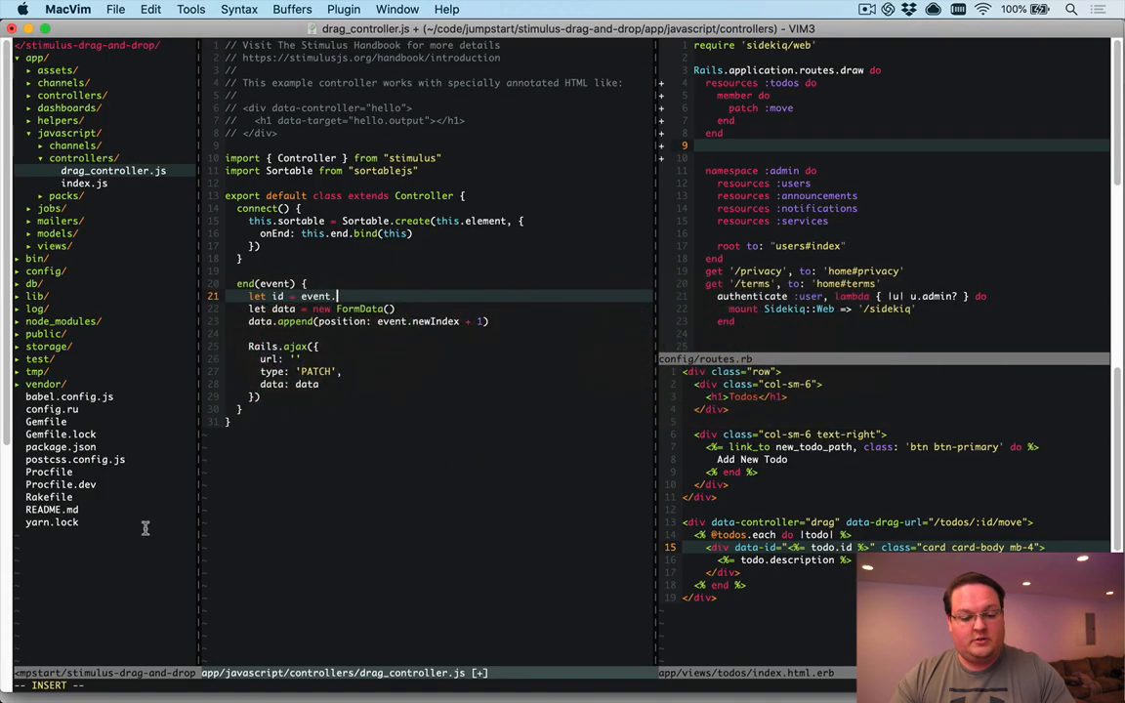
Set id from event.item.dataset.id and start the url from this.data.get("url")
text(item)
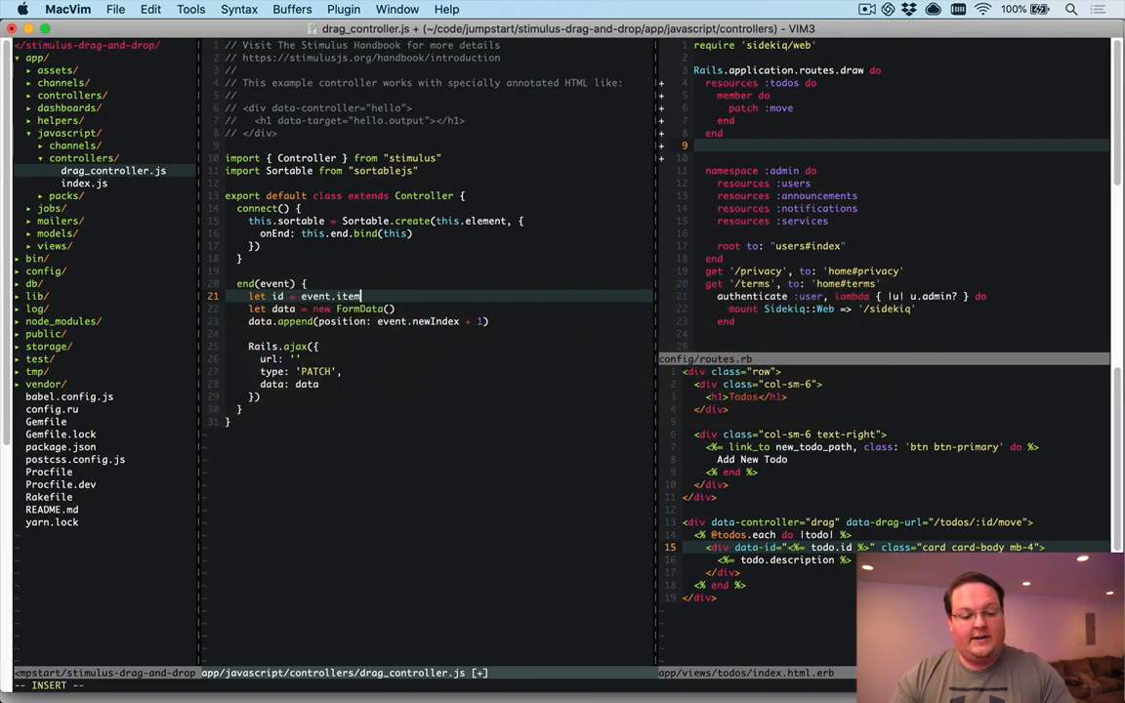
text(.dataset.)
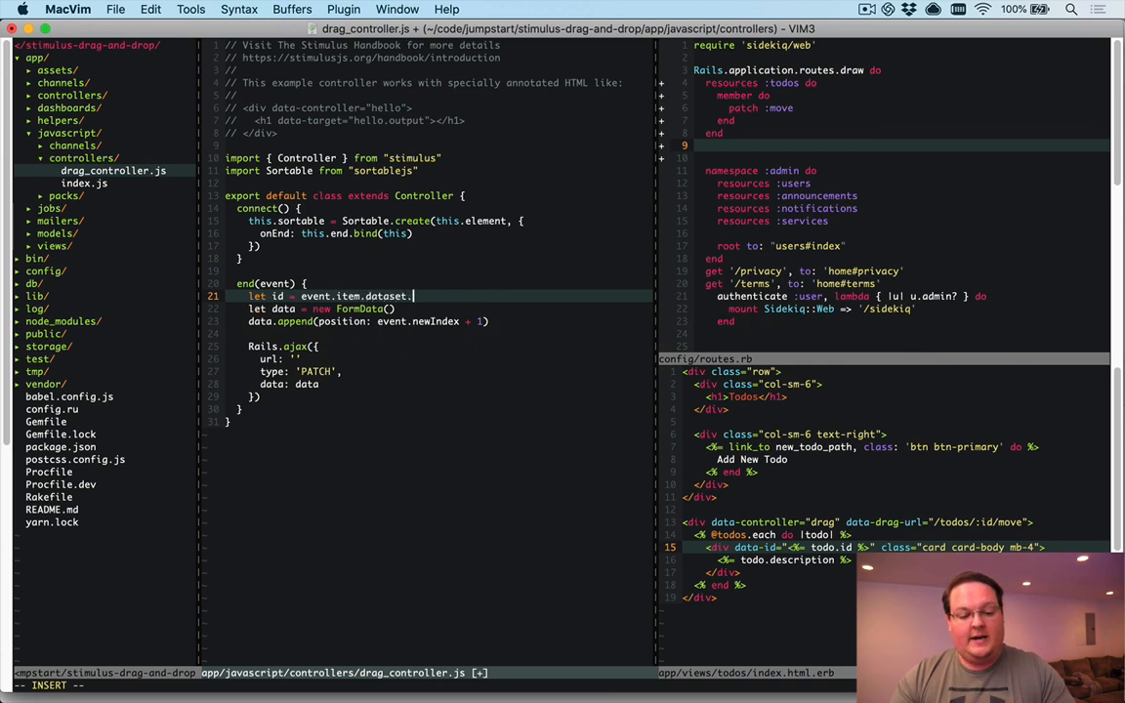
text(id)
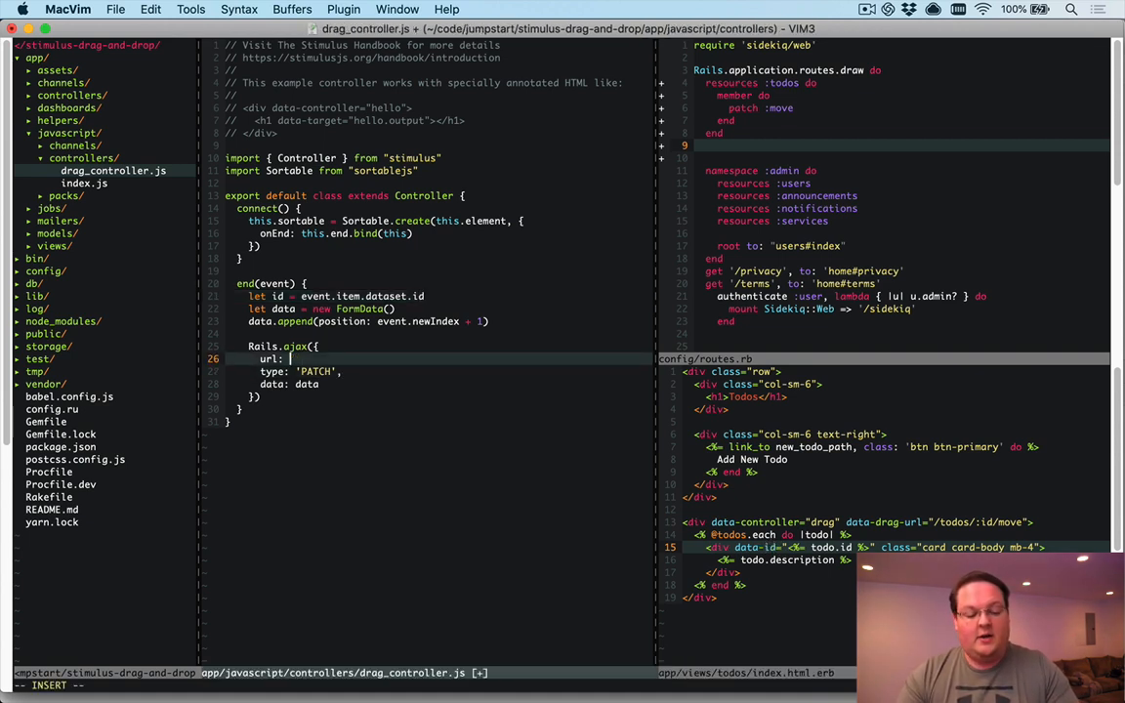
text(this.data.get()
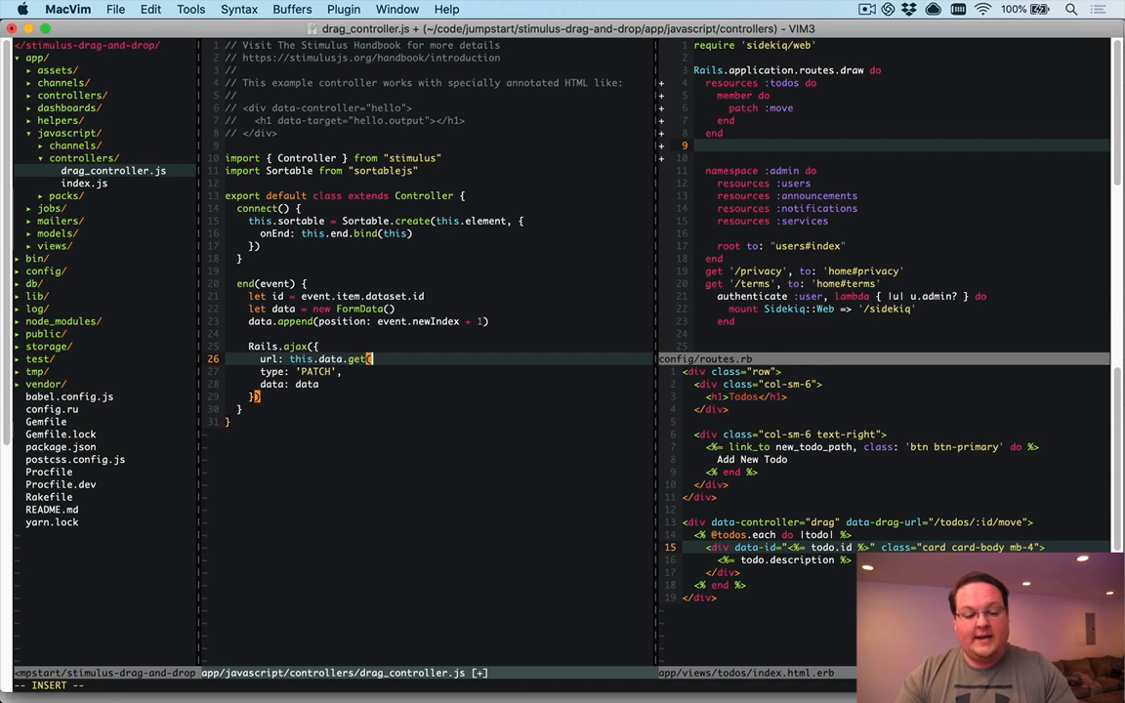
text("url")
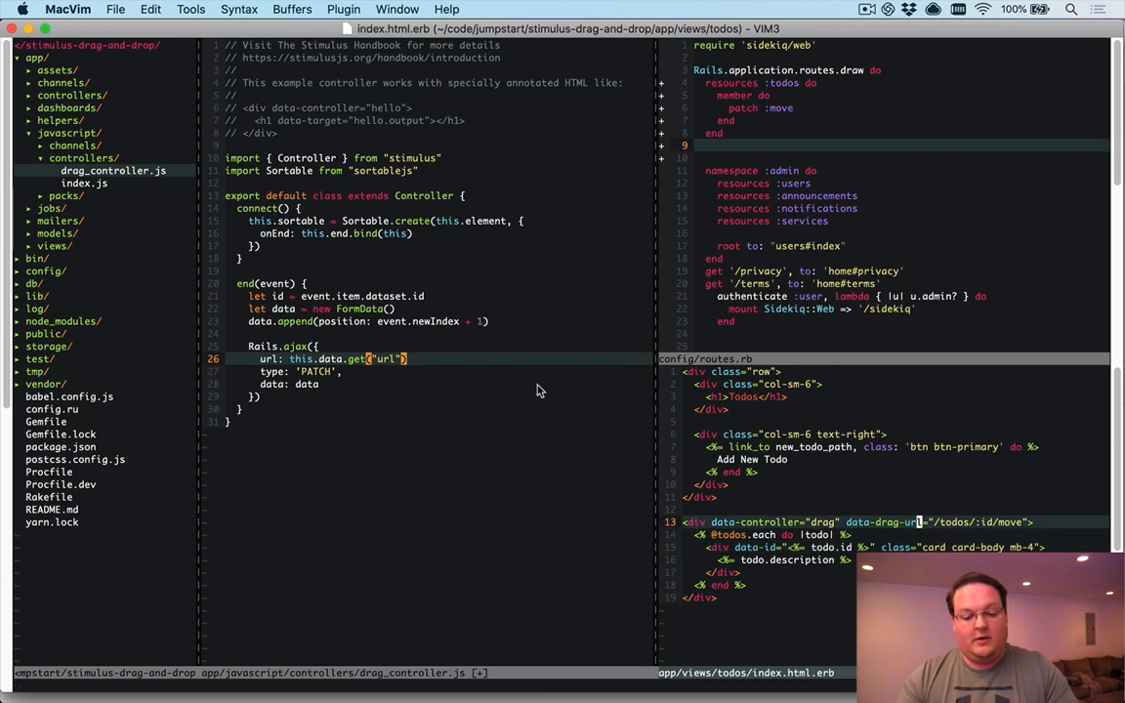
Build the move URL with .replace(":id", id) and save drag_controller.js
text(.replace)
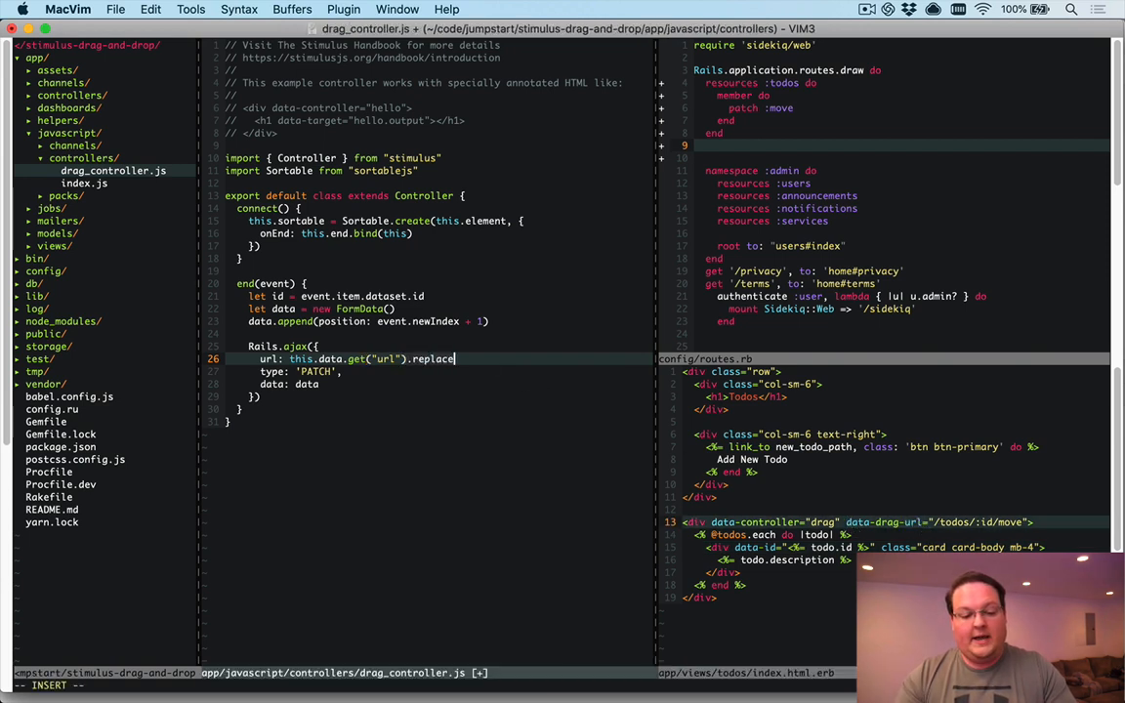
text((":id", id),)
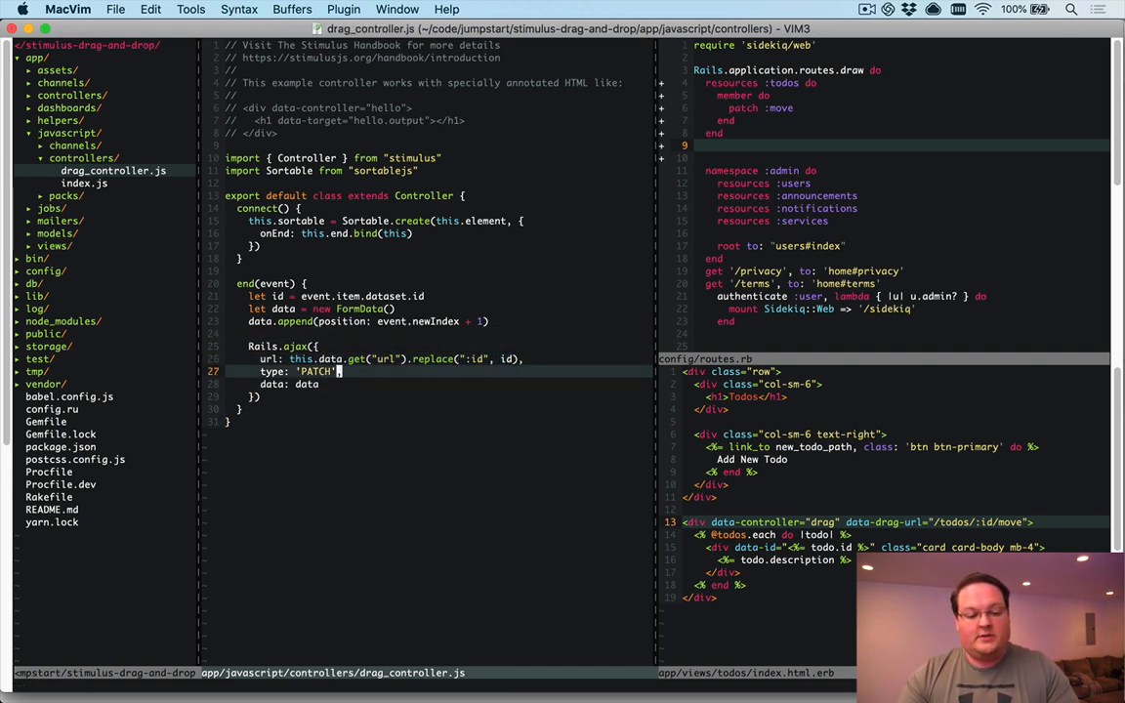
key(:w)
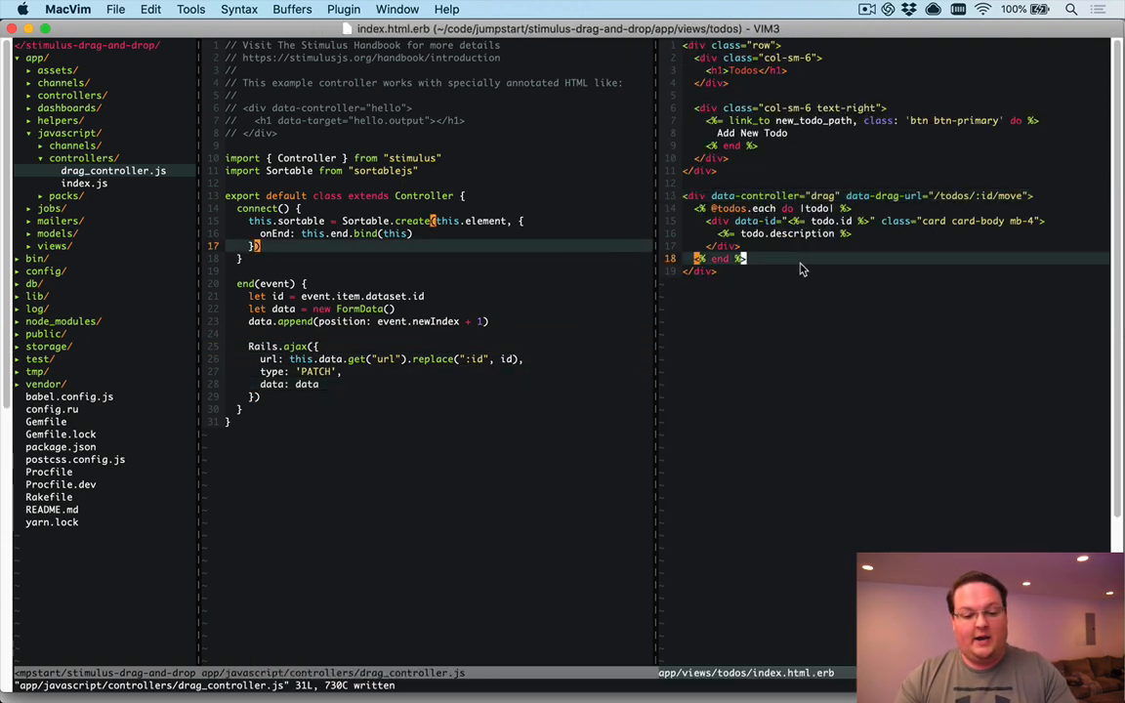
key(ctrl-p)
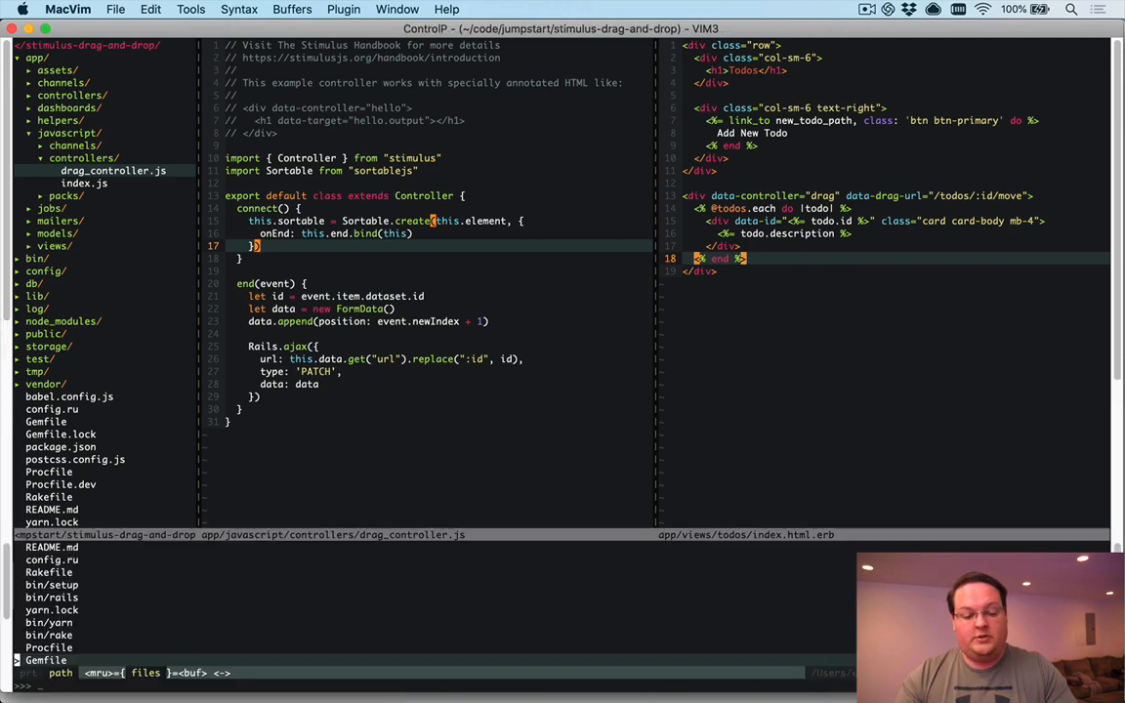
text(todoscontro)
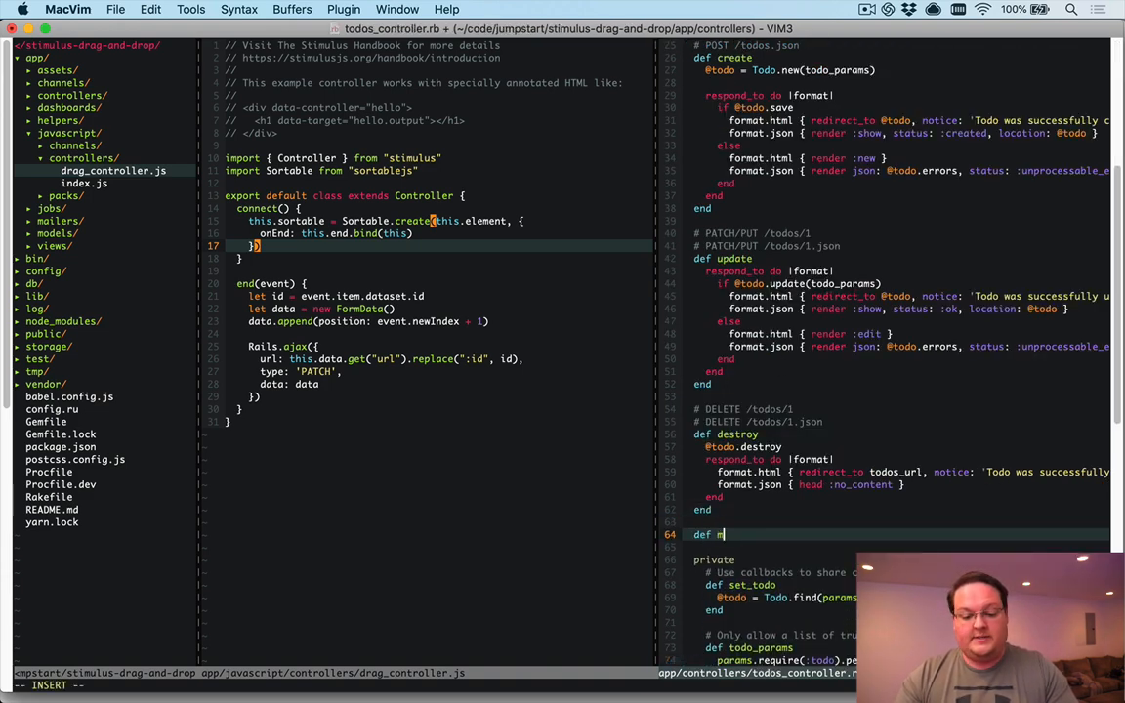
text(ove)
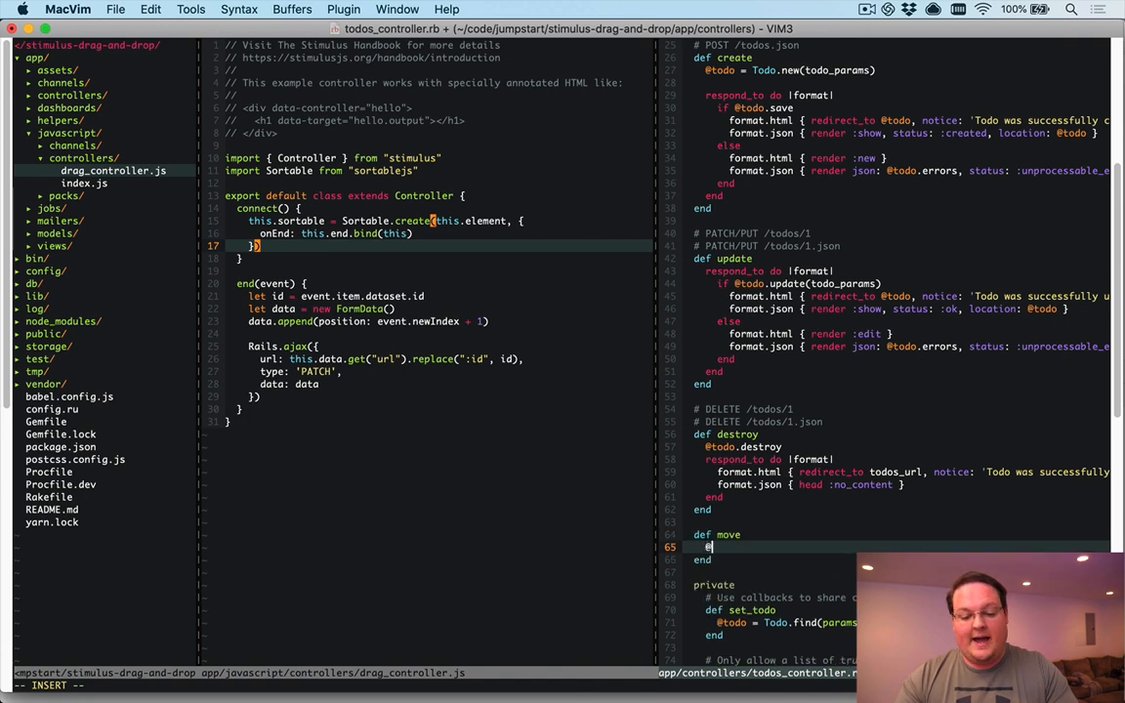
text(@todo.insert)
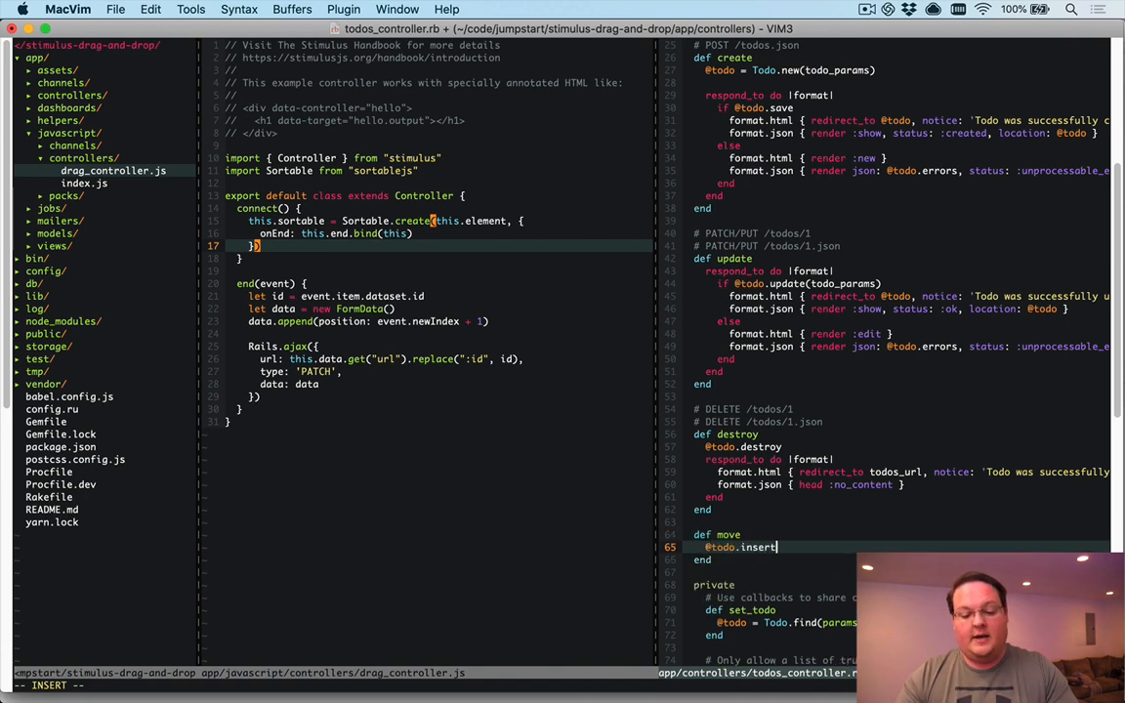
text(_at()
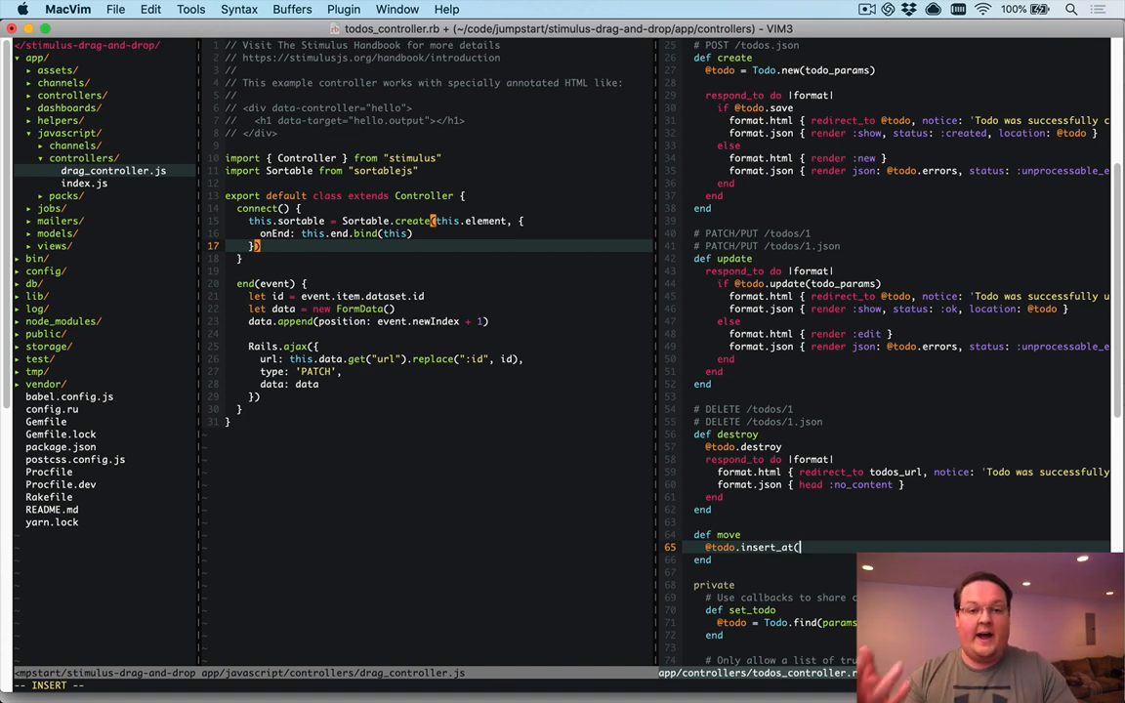
text(p)
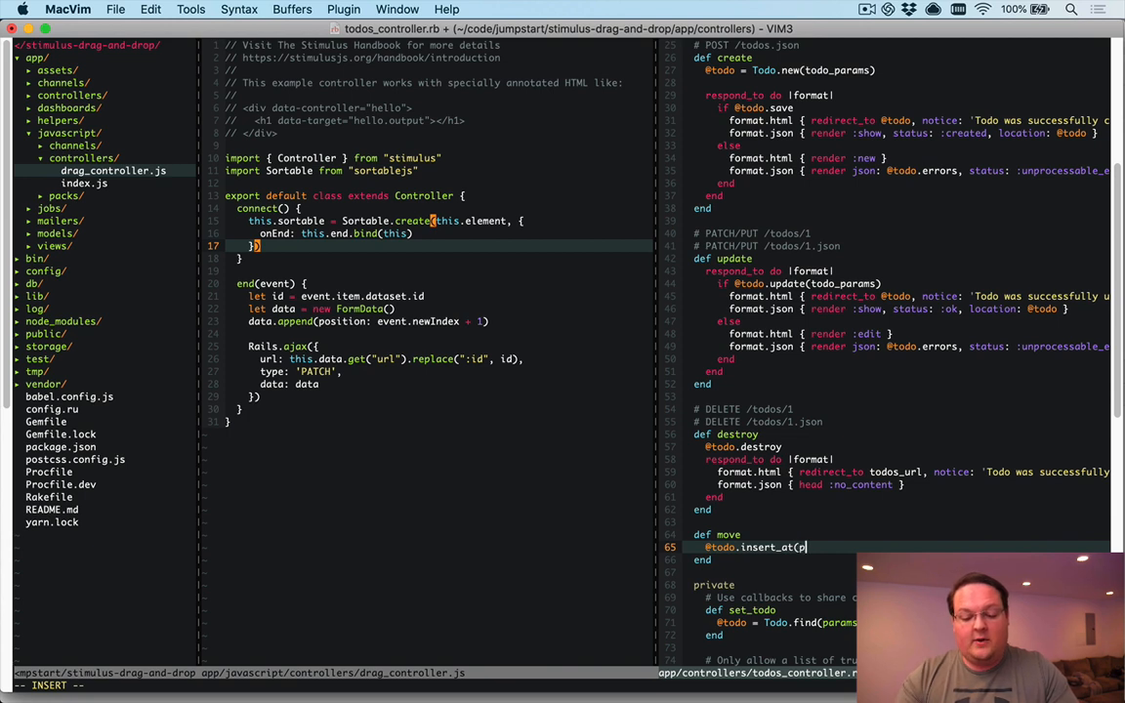
Pass params[:position].to_i to insert_at and respond with head :ok
text(params[:position)
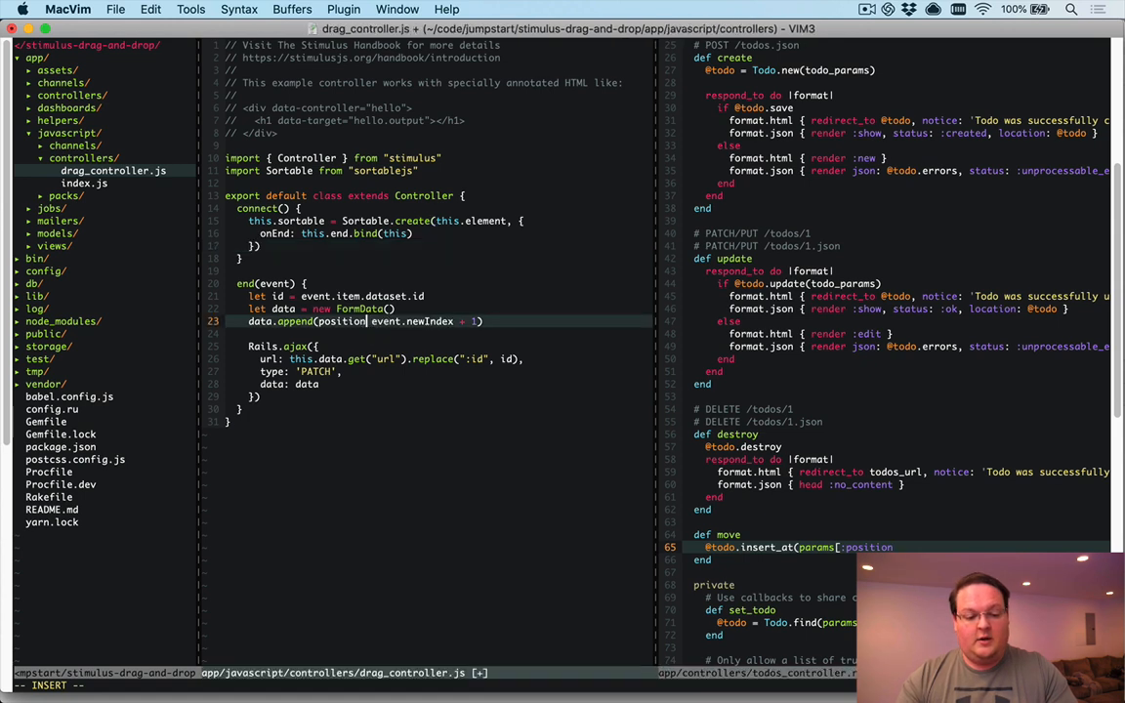
text("position",)
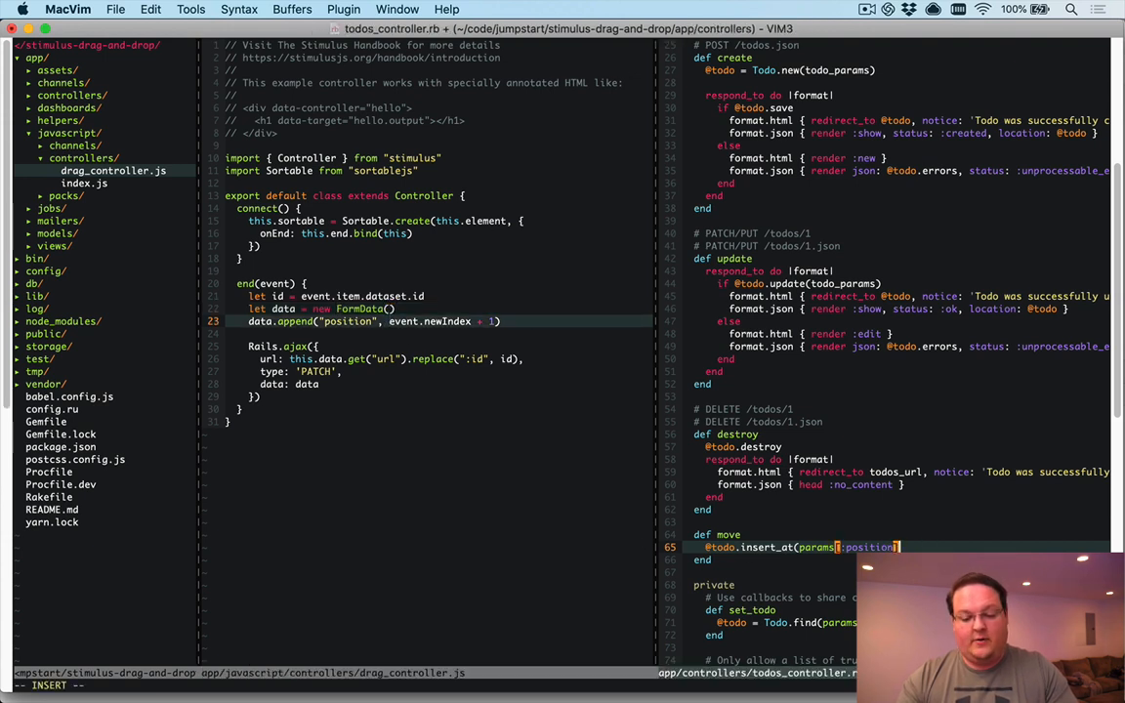
text(.to_i)
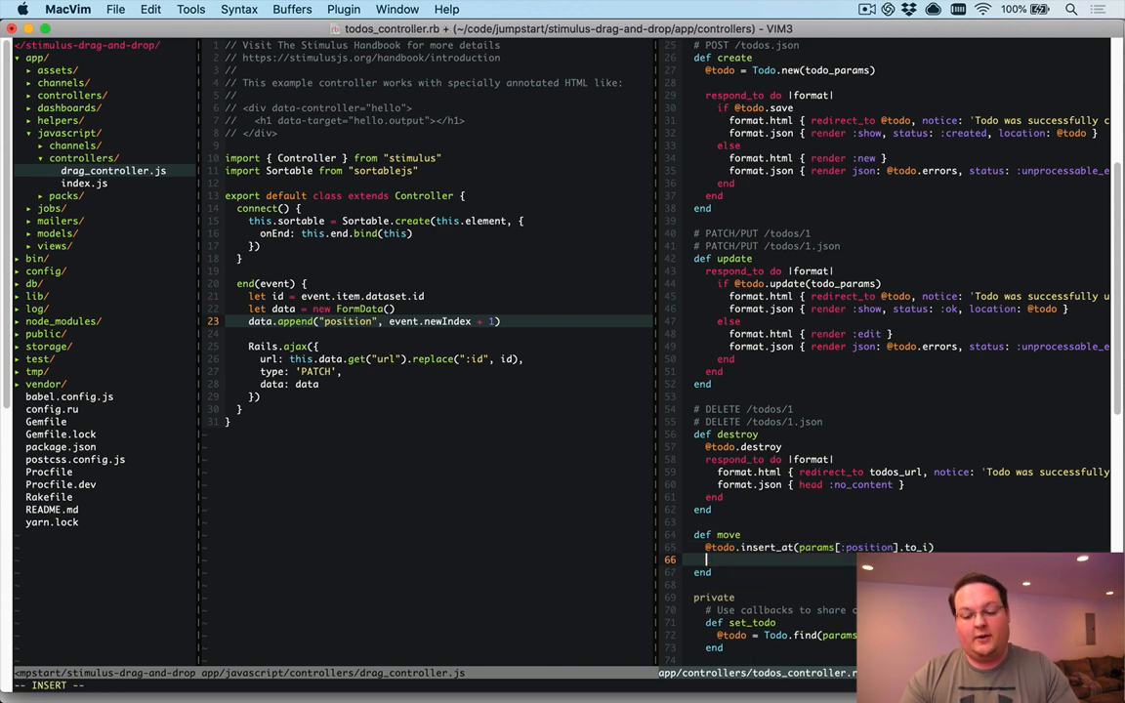
text(head :)
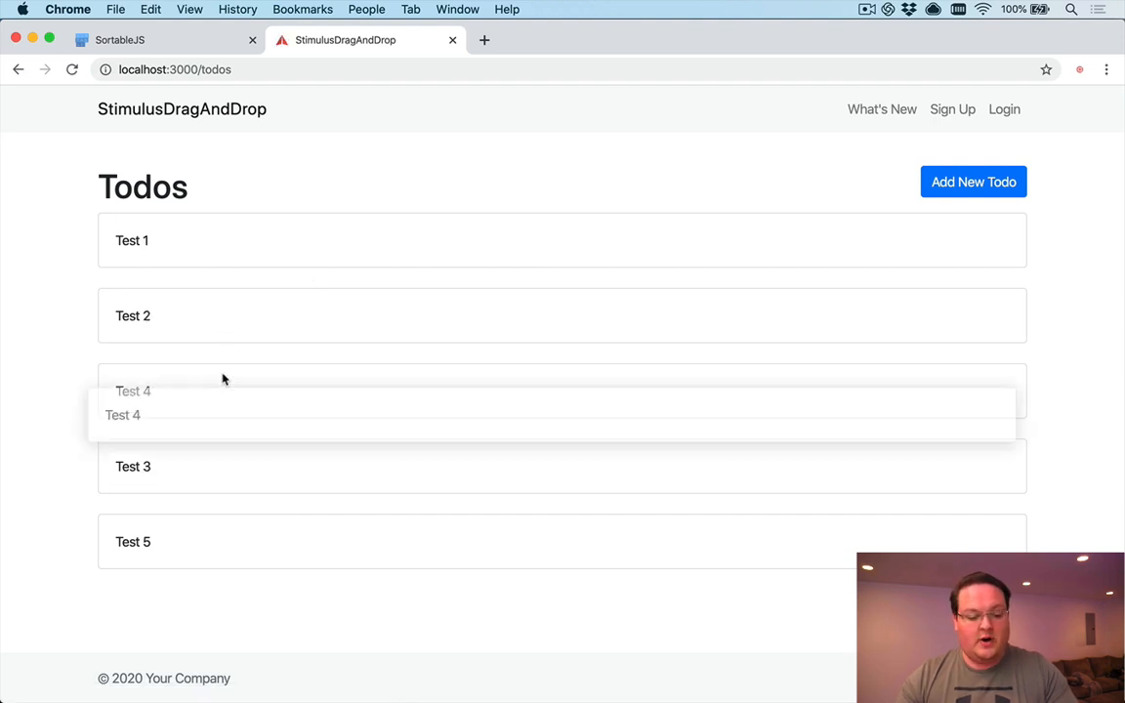
Drag the Test 4 card to the top of the Todos list in Chrome and switch apps
drag(133, 401, 133, 241)
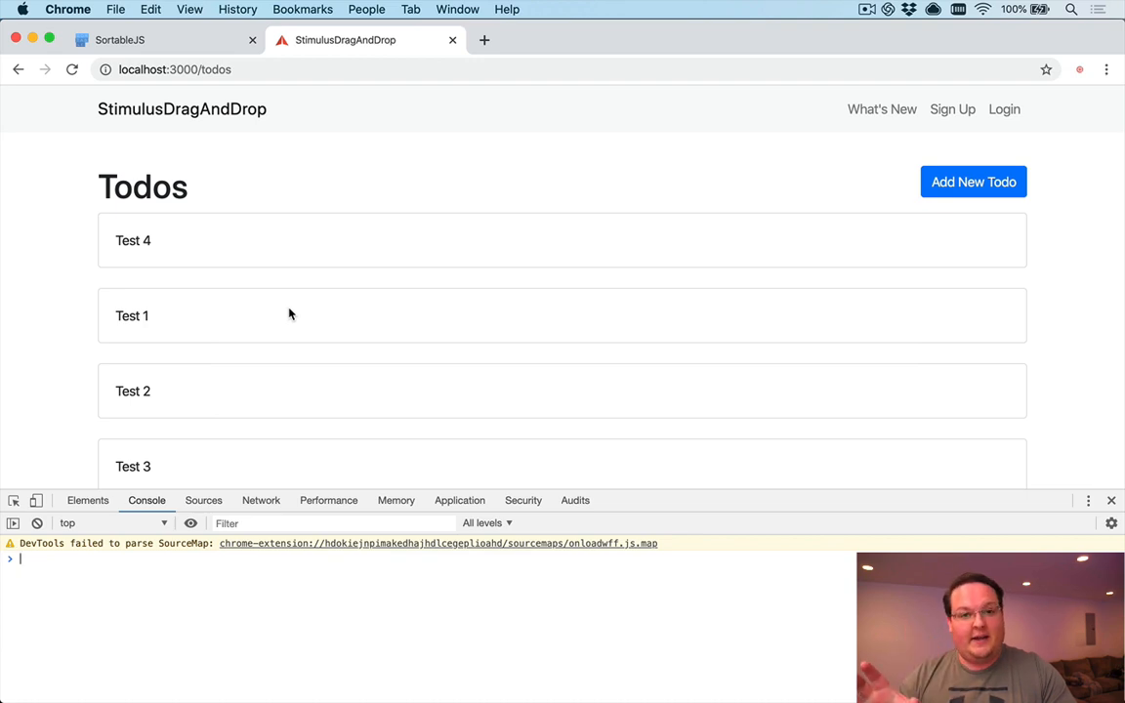
key(cmd+tab)
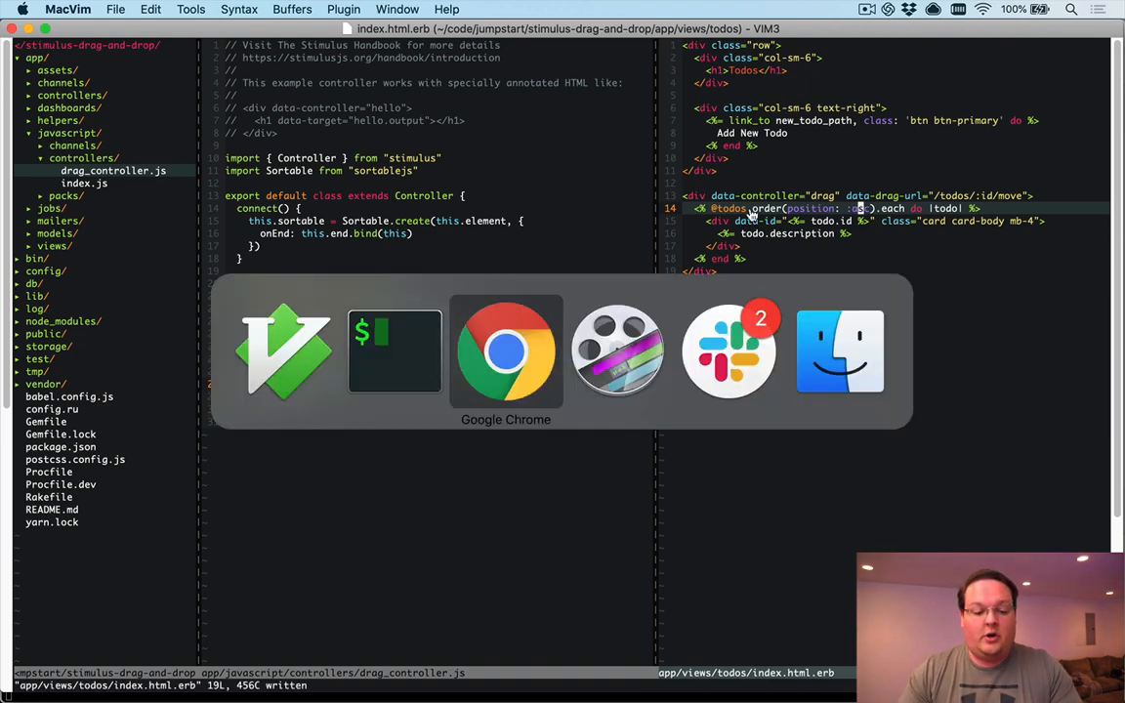
Return to the drag_controller.js pane, then bring Chrome's SortableJS page forward
click(506, 351)
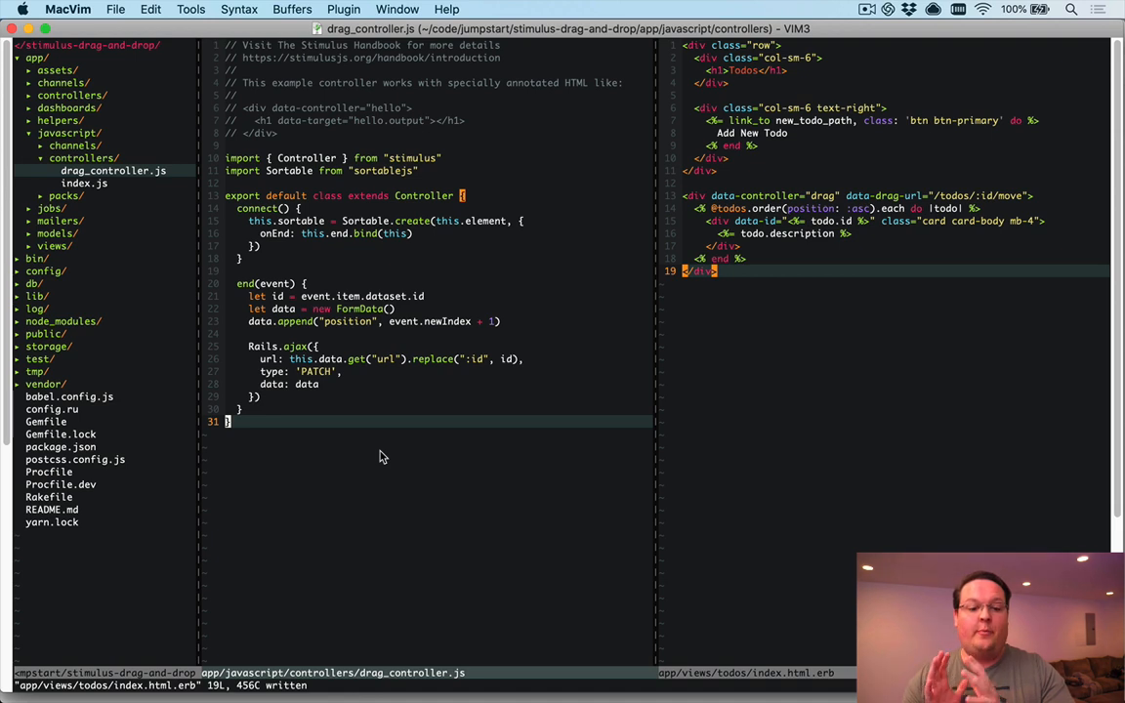
mouse_move(422, 453)
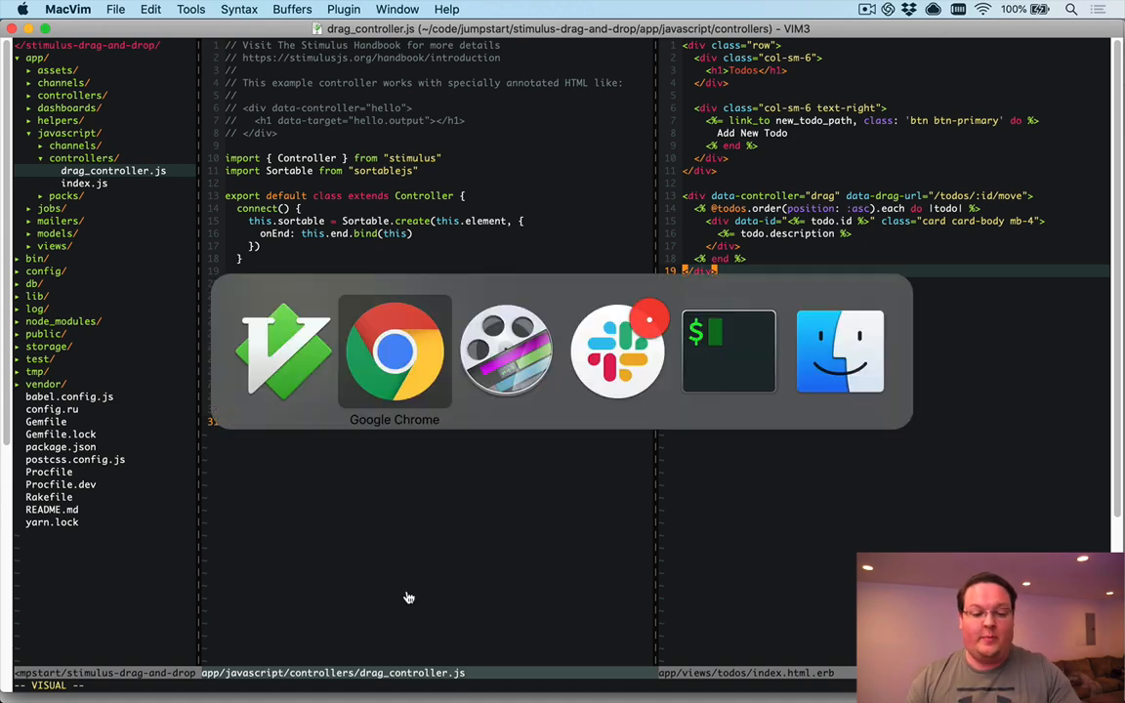
click(395, 349)
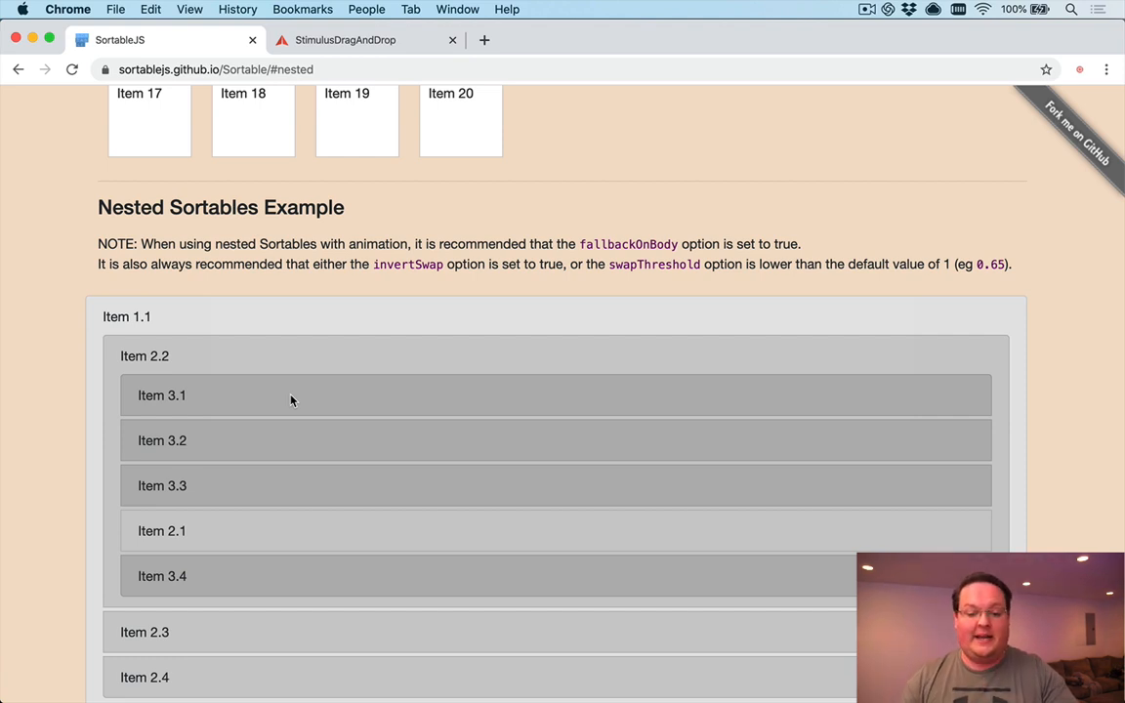
Move Item 3.4 between Item 1.2 and 1.3, and Item 2.3 to the top of Item 2.2
scroll(down, 3)
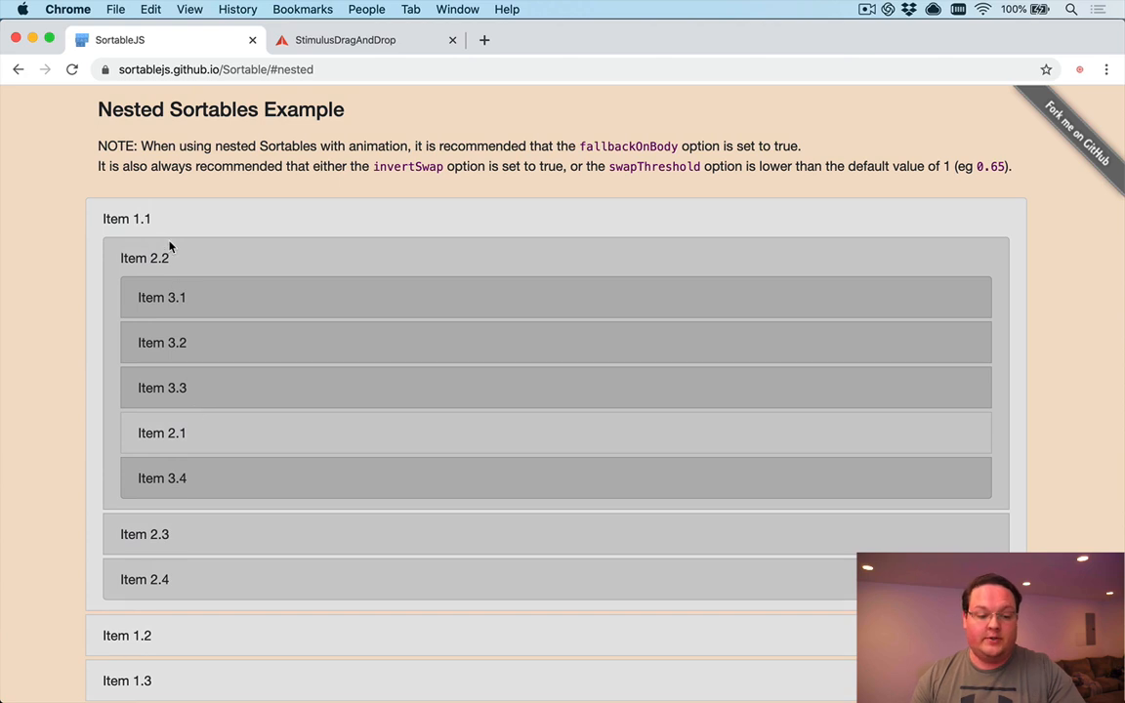
drag(163, 476, 144, 543)
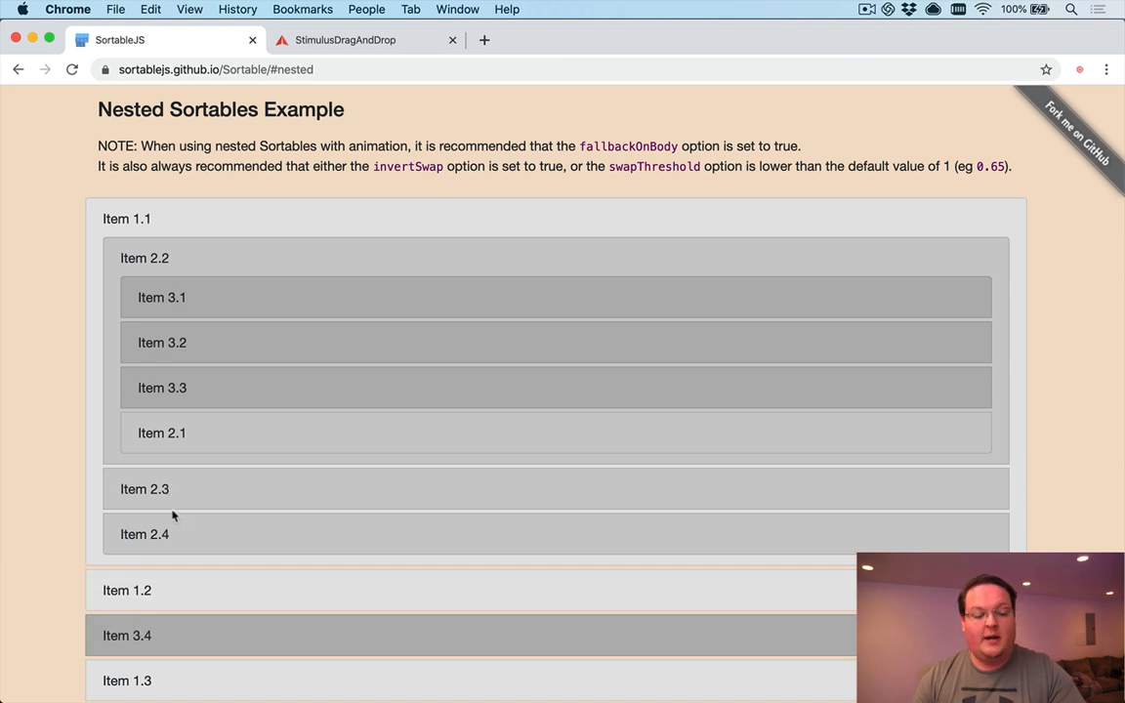
drag(144, 488, 160, 367)
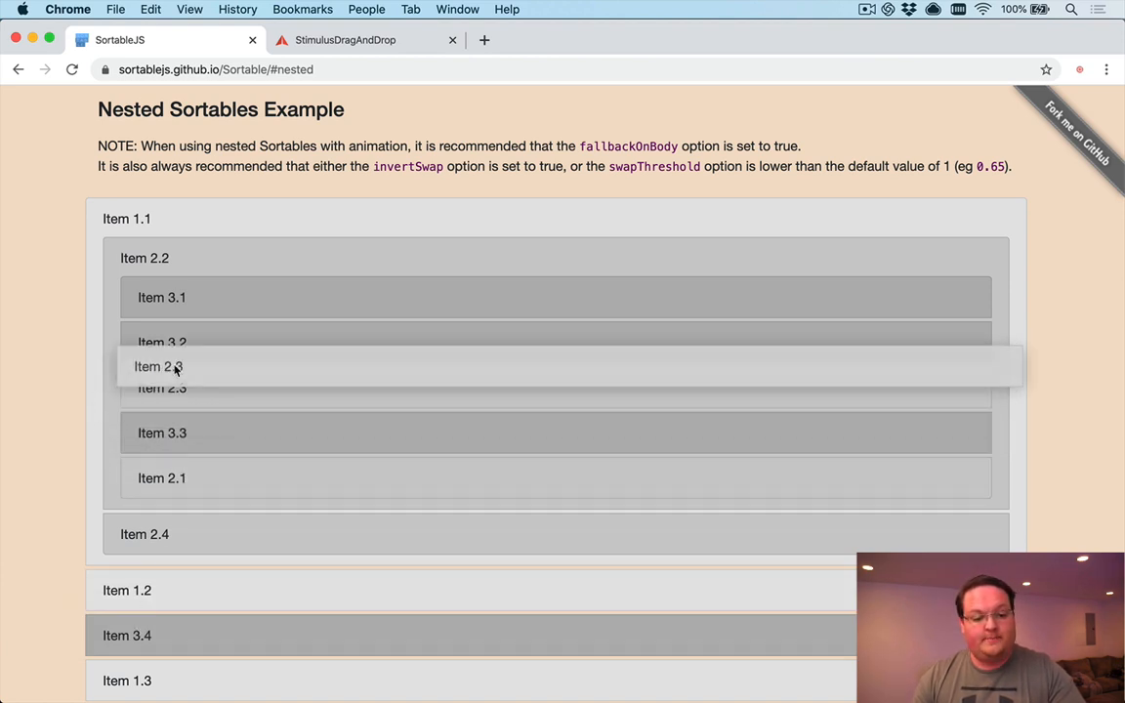
drag(156, 367, 162, 297)
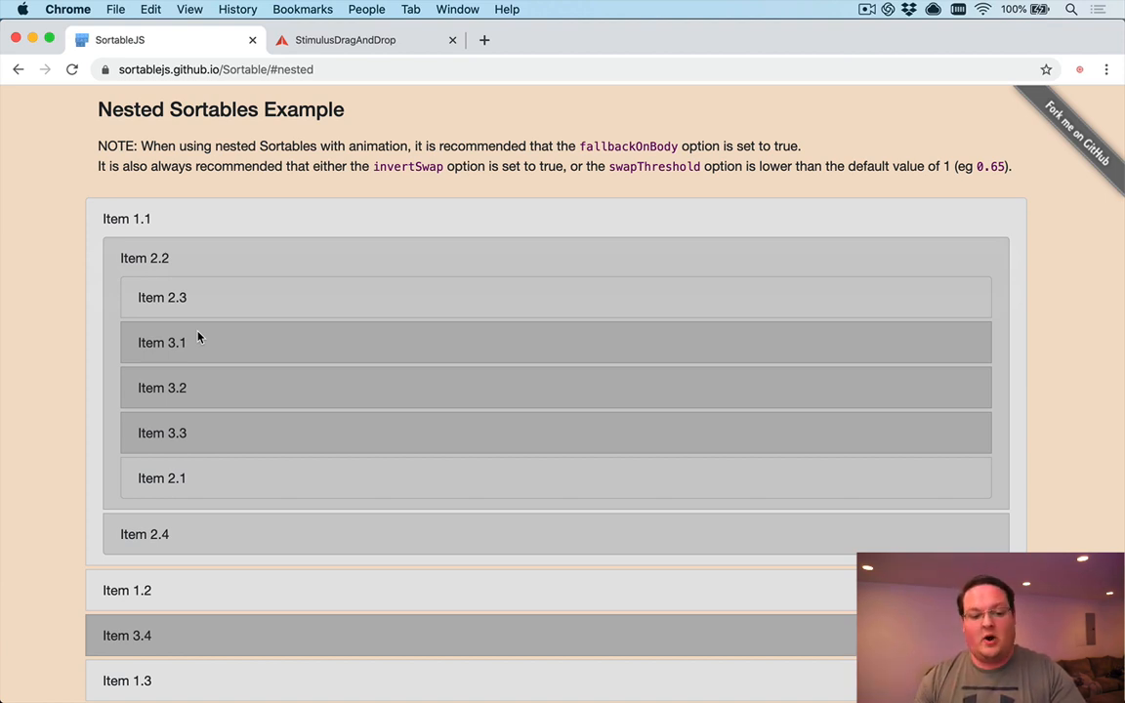
scroll(down, 3)
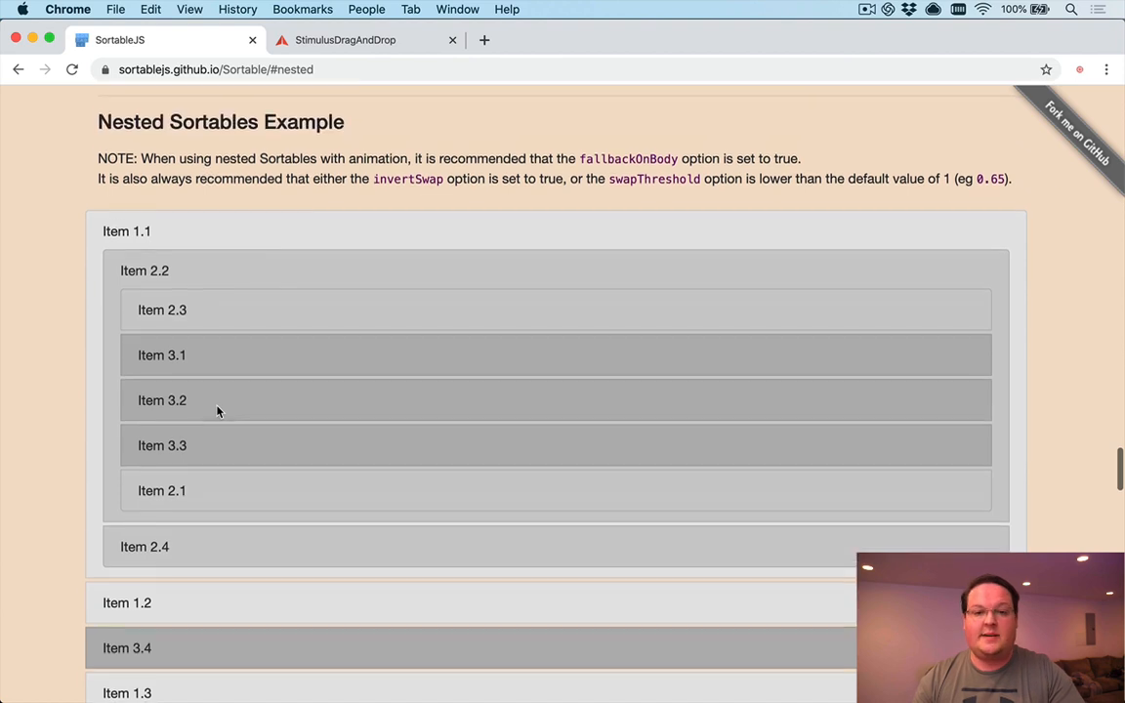
scroll(down, 3)
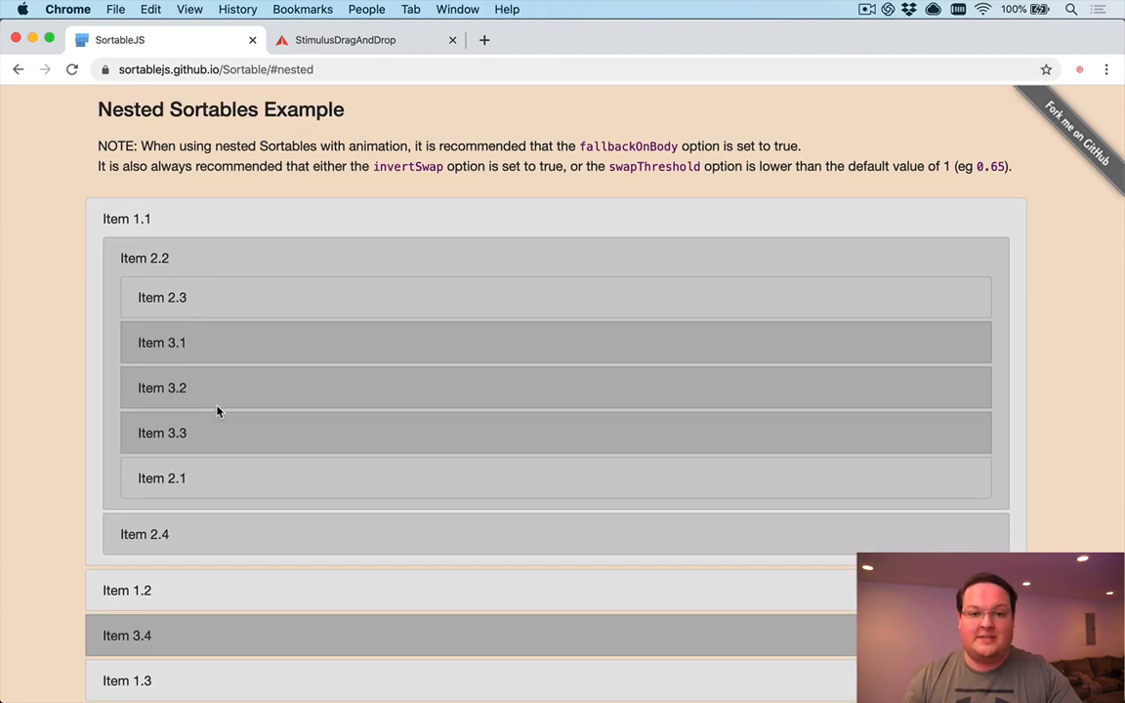
mouse_move(250, 405)
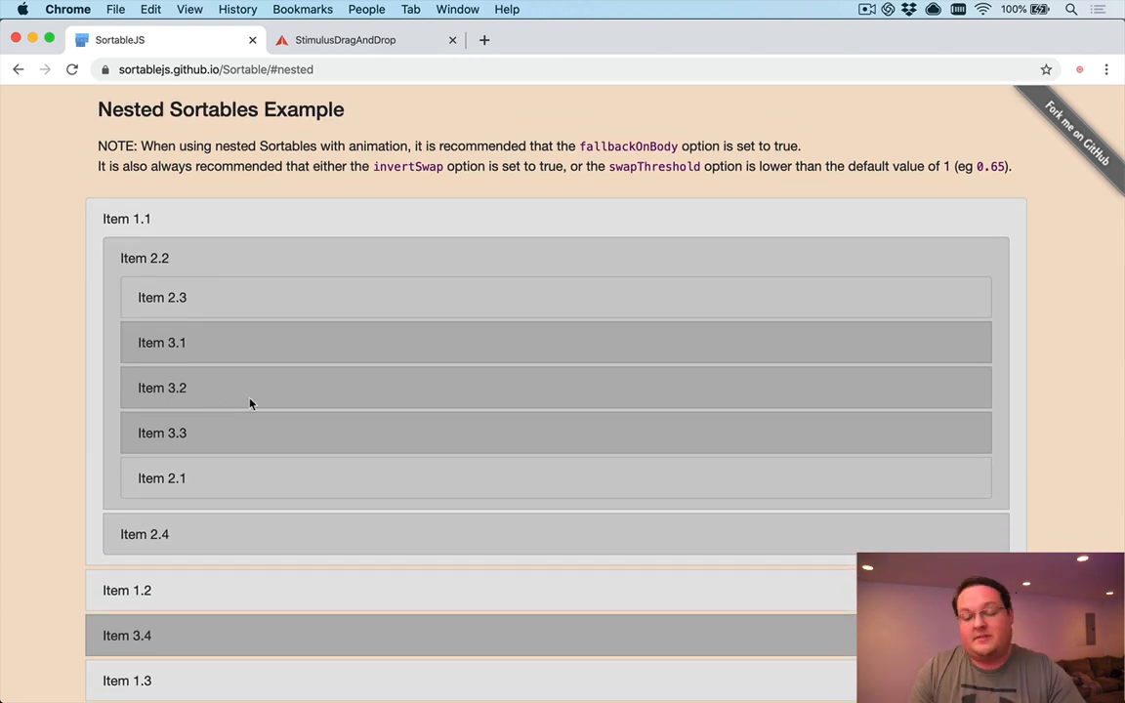